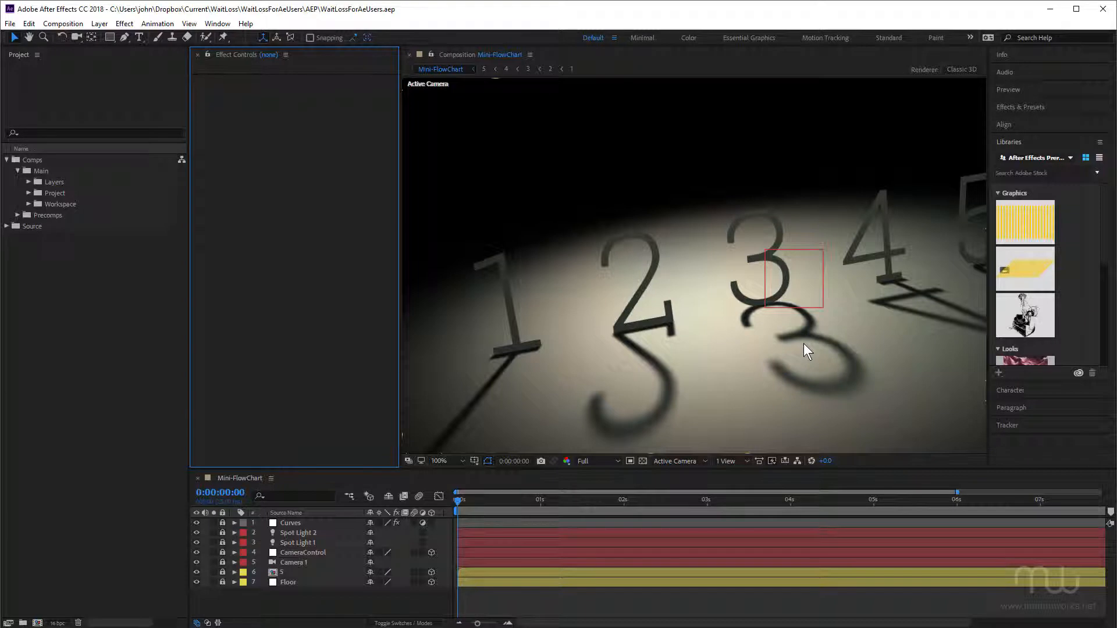
pyautogui.moveTo(820, 577)
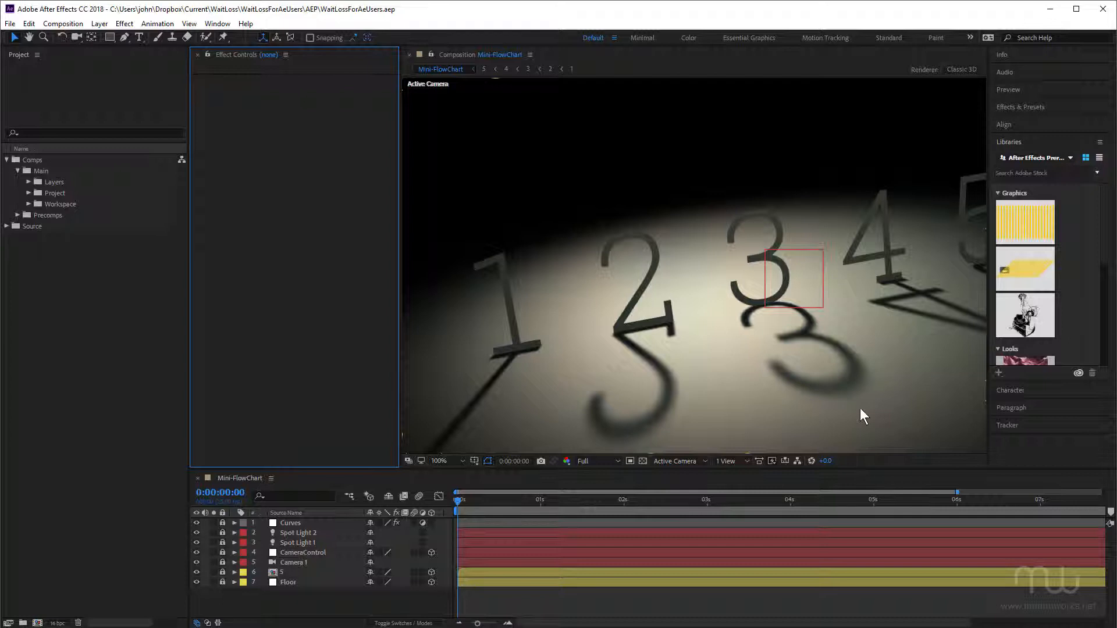
pyautogui.moveTo(714, 413)
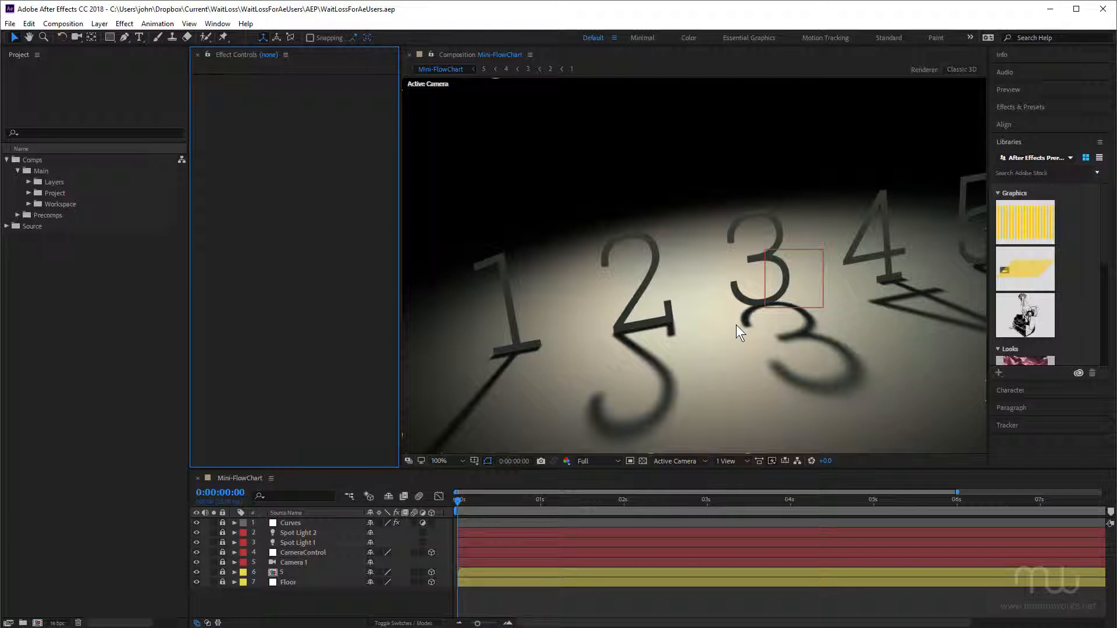
pyautogui.moveTo(678, 358)
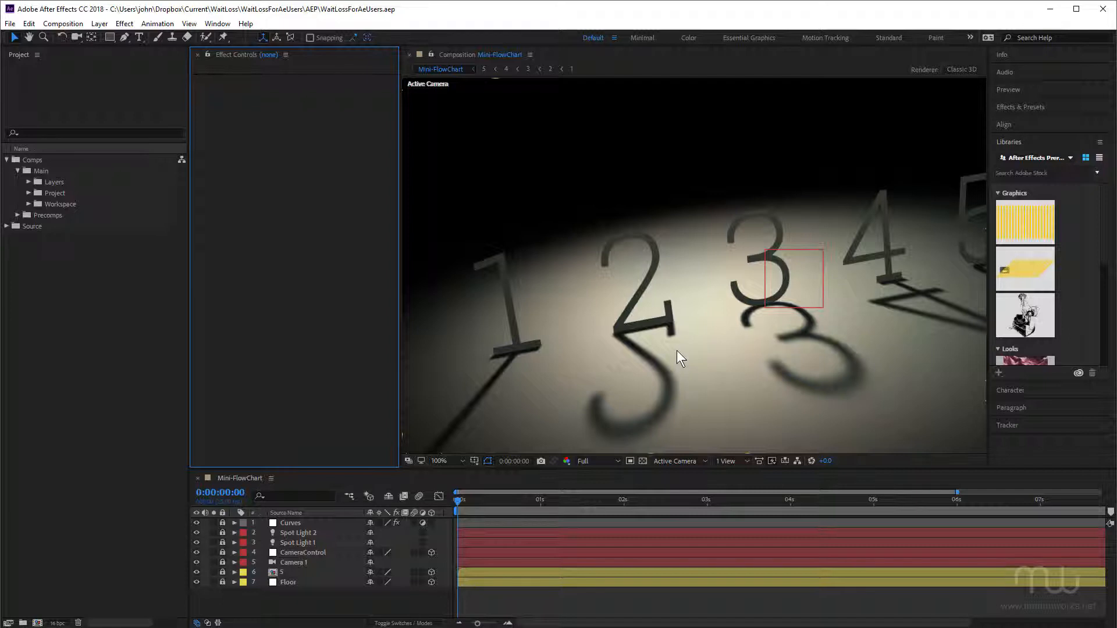
pyautogui.moveTo(399, 304)
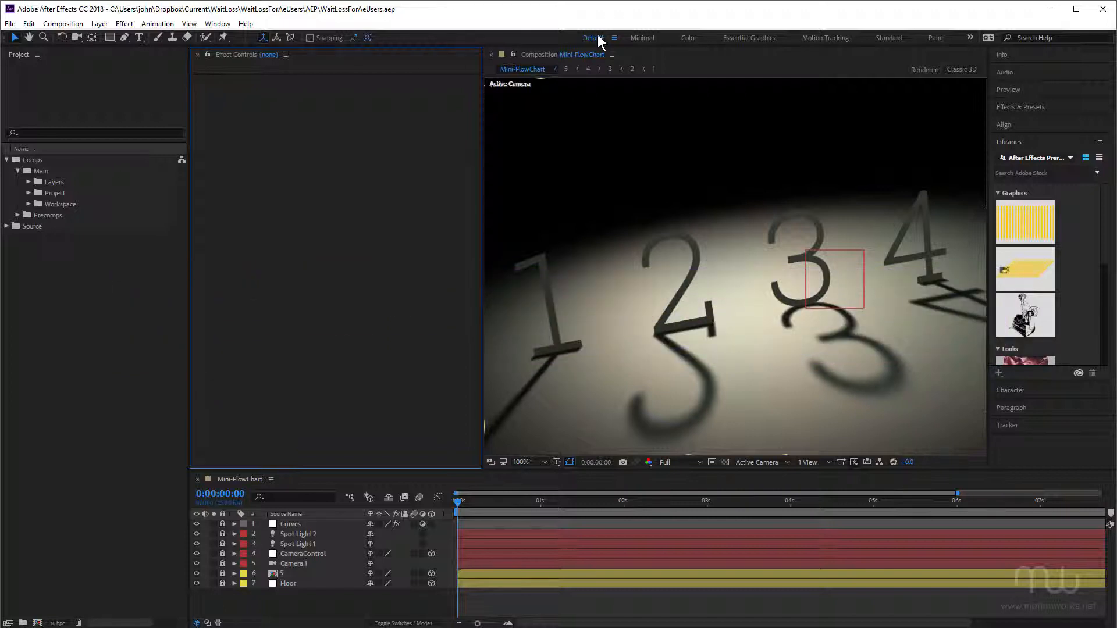
# Step: Reset the Default workspace to its saved layout from the workspace menu
pyautogui.click(591, 37)
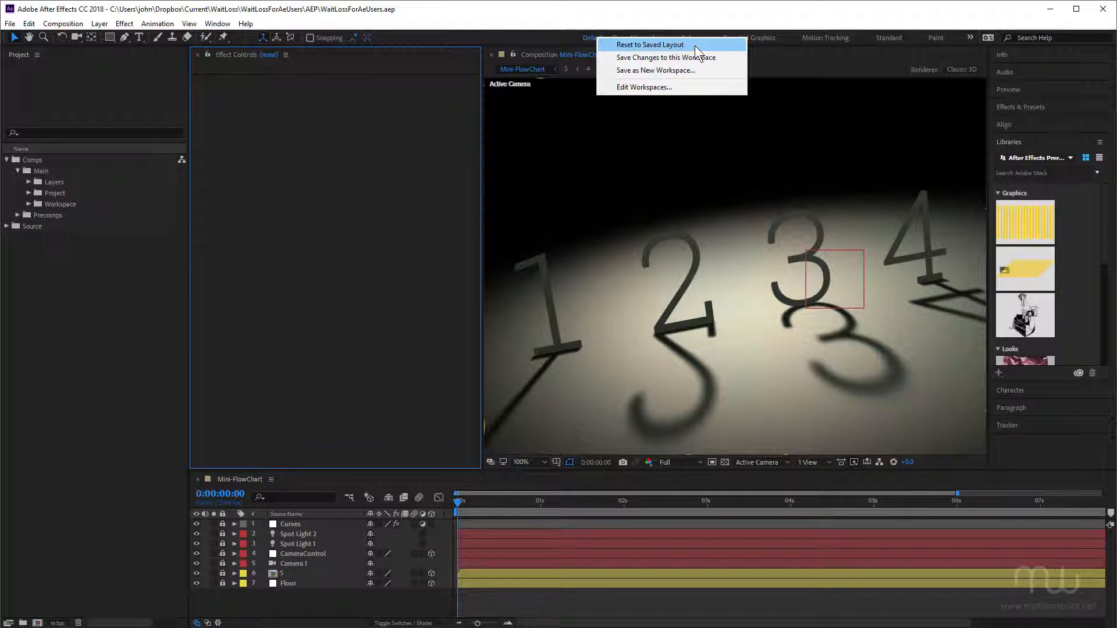
pyautogui.click(648, 44)
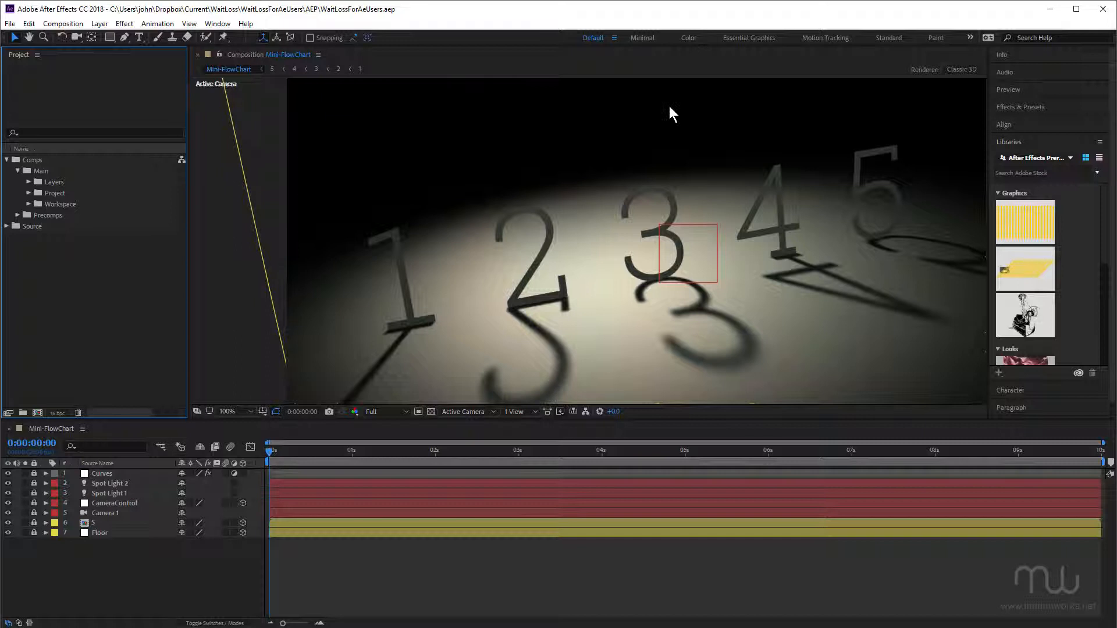
pyautogui.moveTo(616, 214)
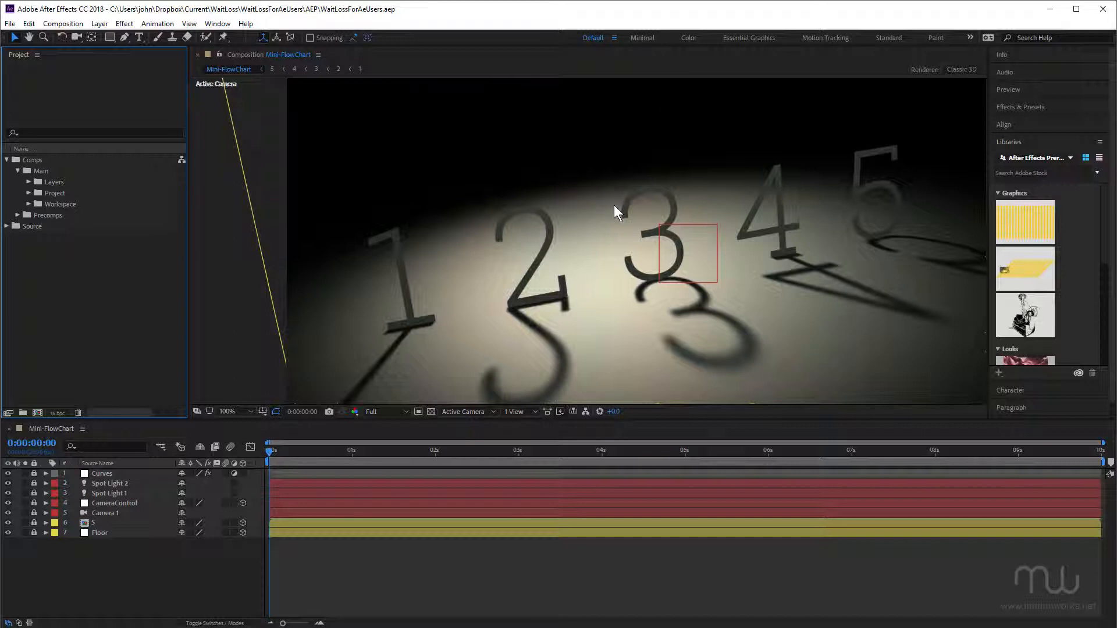
pyautogui.moveTo(20, 58)
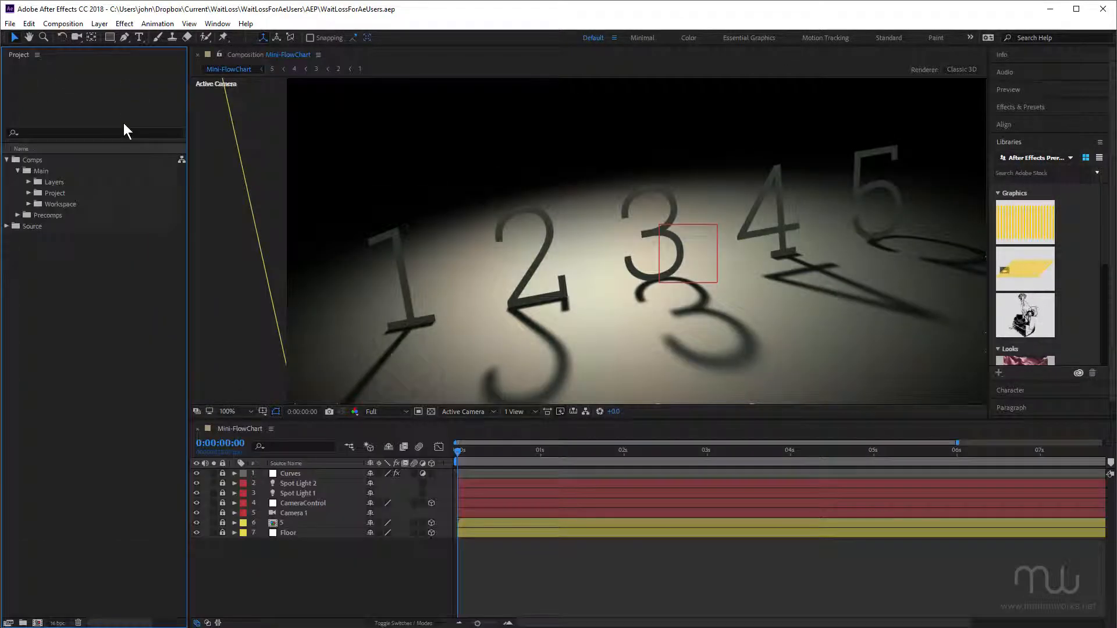
pyautogui.moveTo(385, 221)
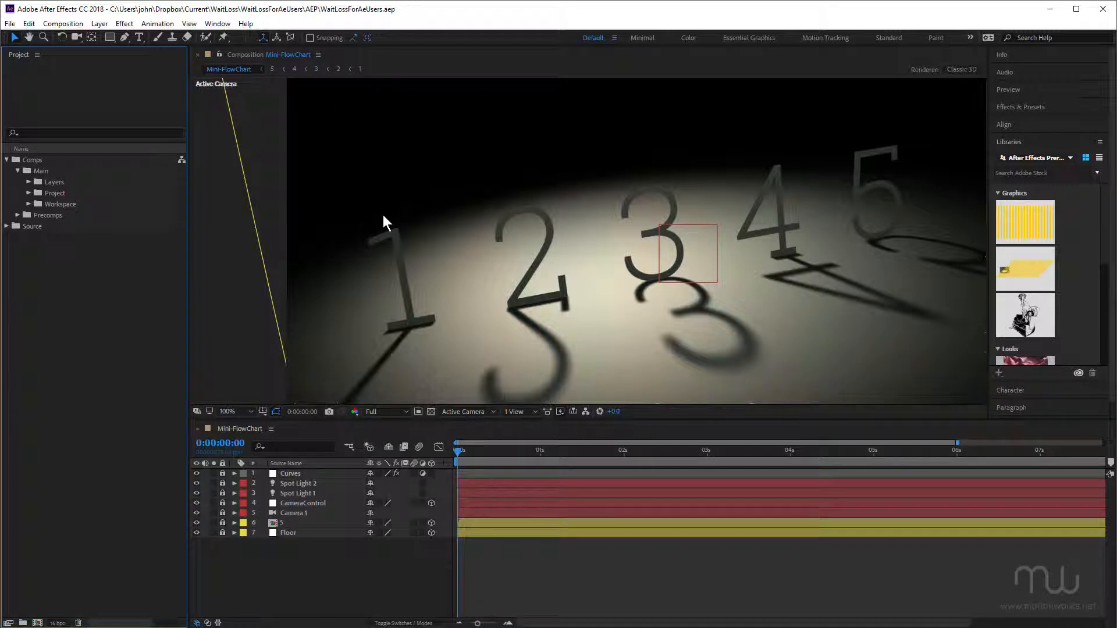
pyautogui.moveTo(176, 224)
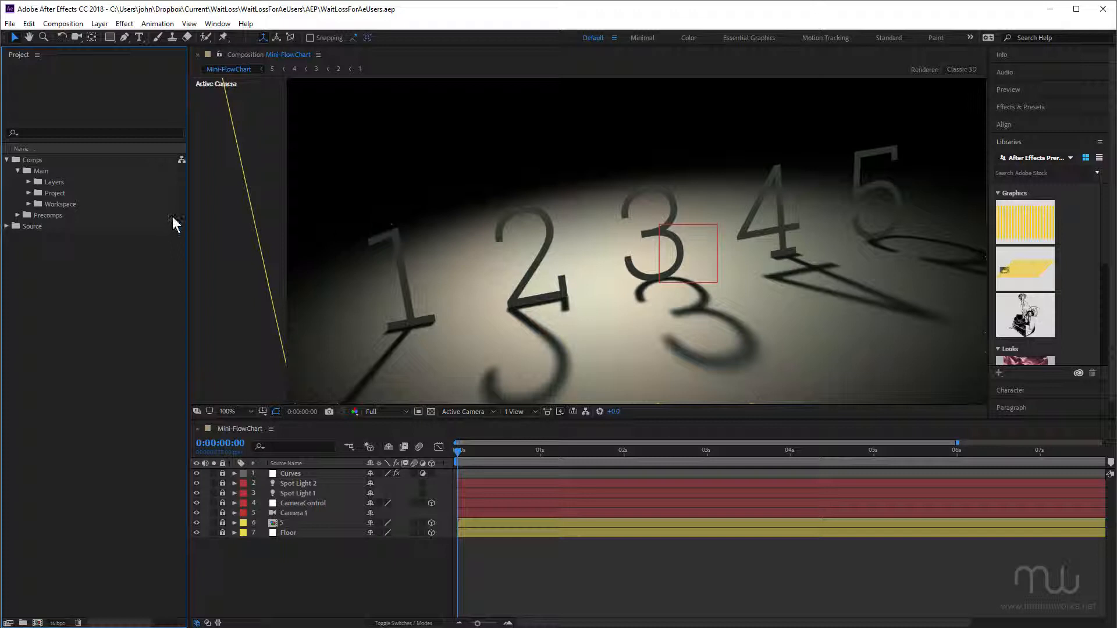
pyautogui.moveTo(379, 124)
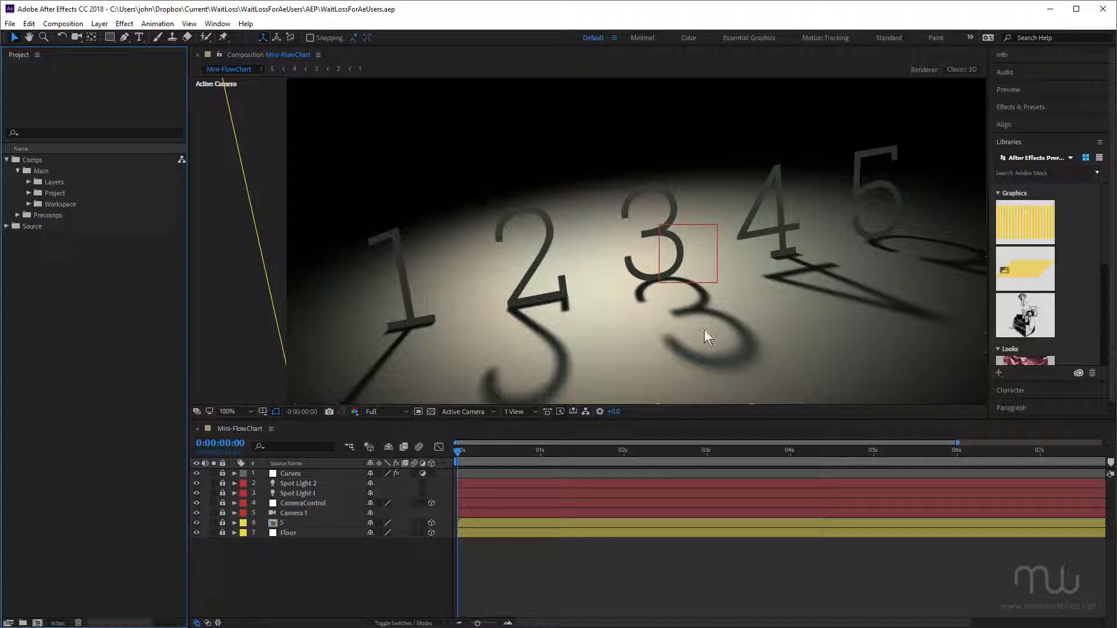
pyautogui.moveTo(450, 370)
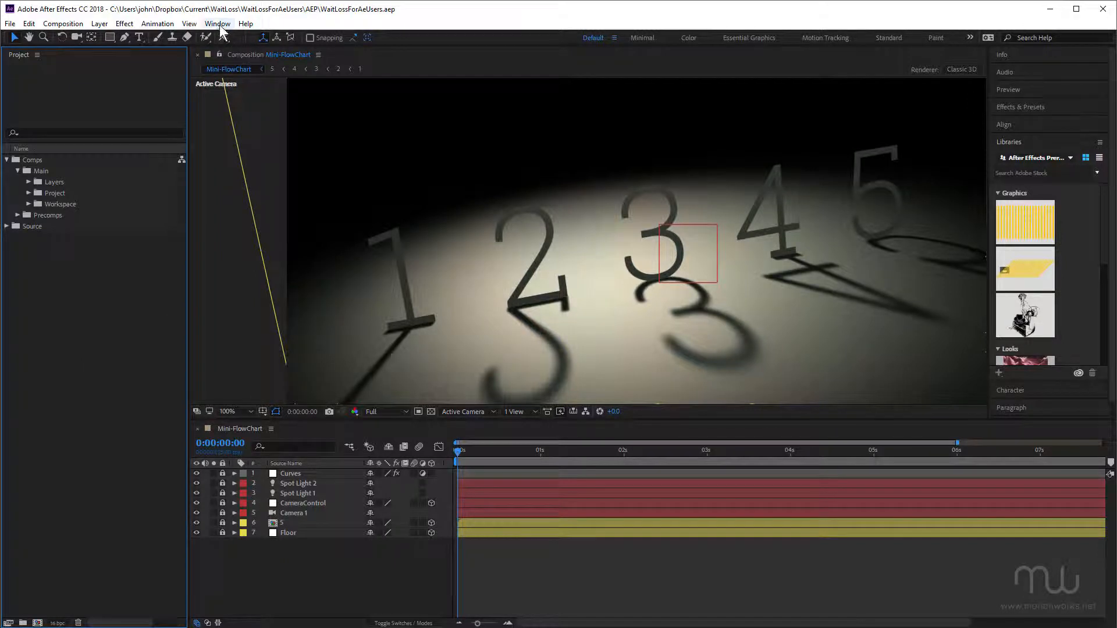
# Step: Show Effect Controls via the Window menu and dock it below the Project panel
pyautogui.click(218, 23)
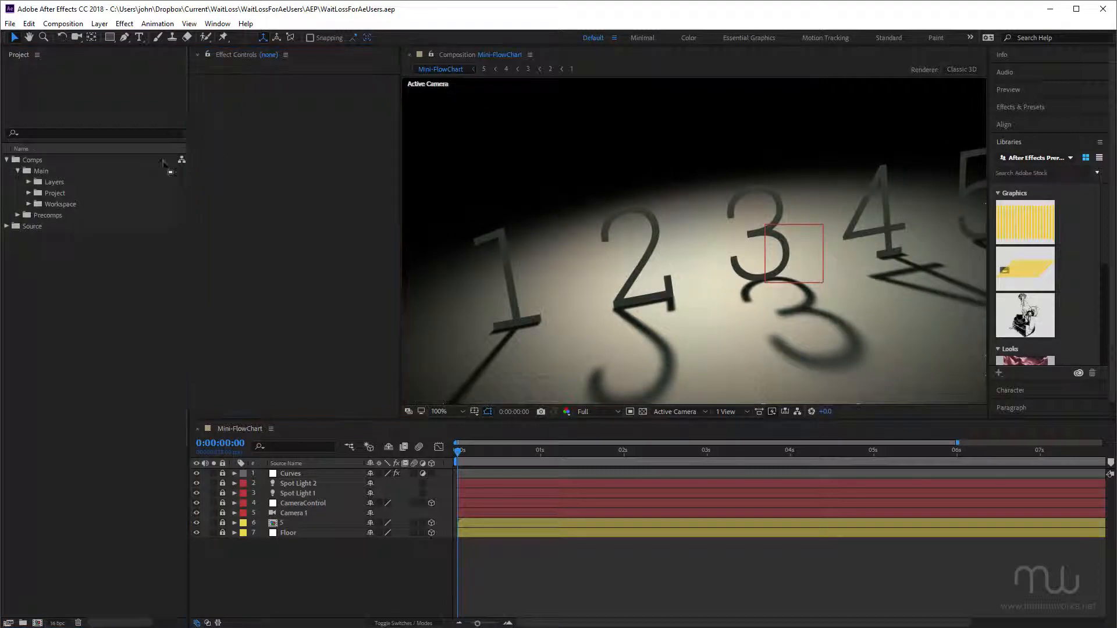
pyautogui.click(18, 55)
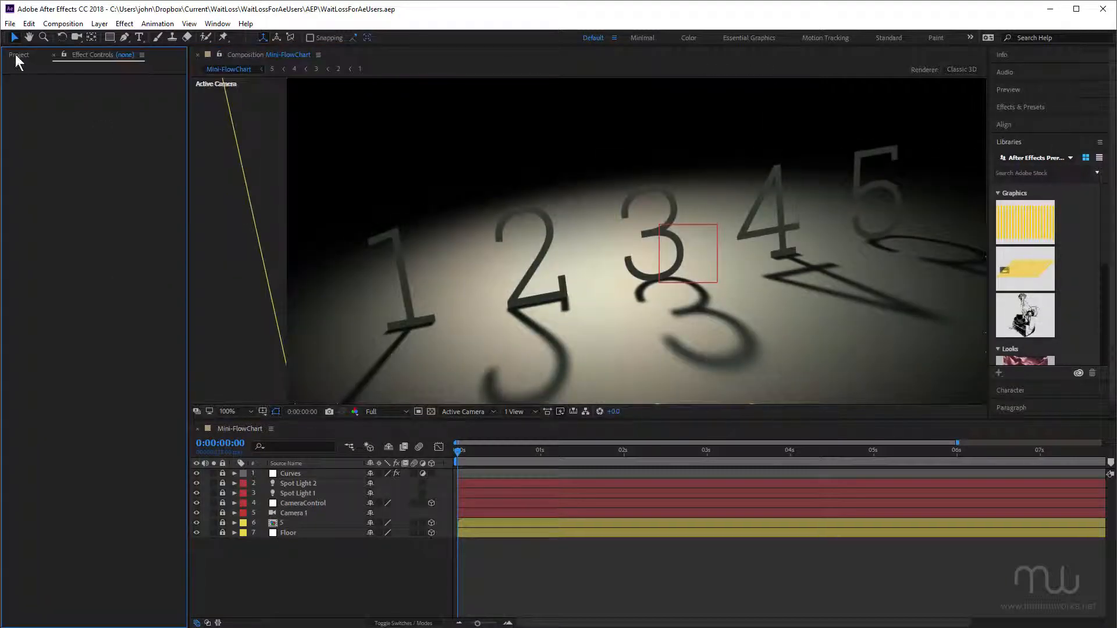
pyautogui.click(20, 54)
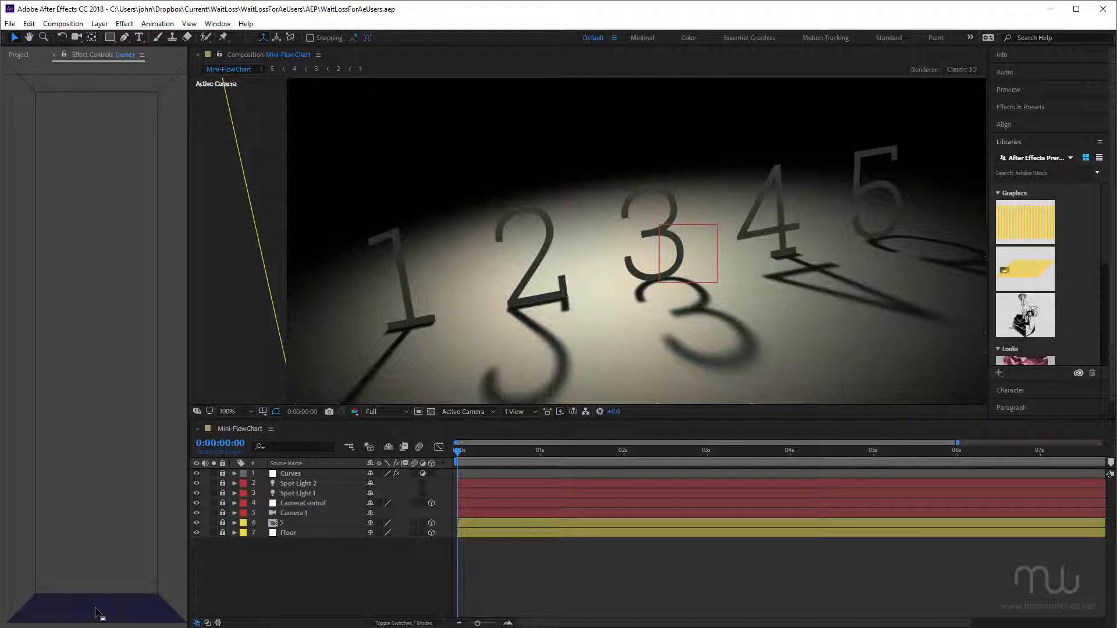
pyautogui.click(20, 55)
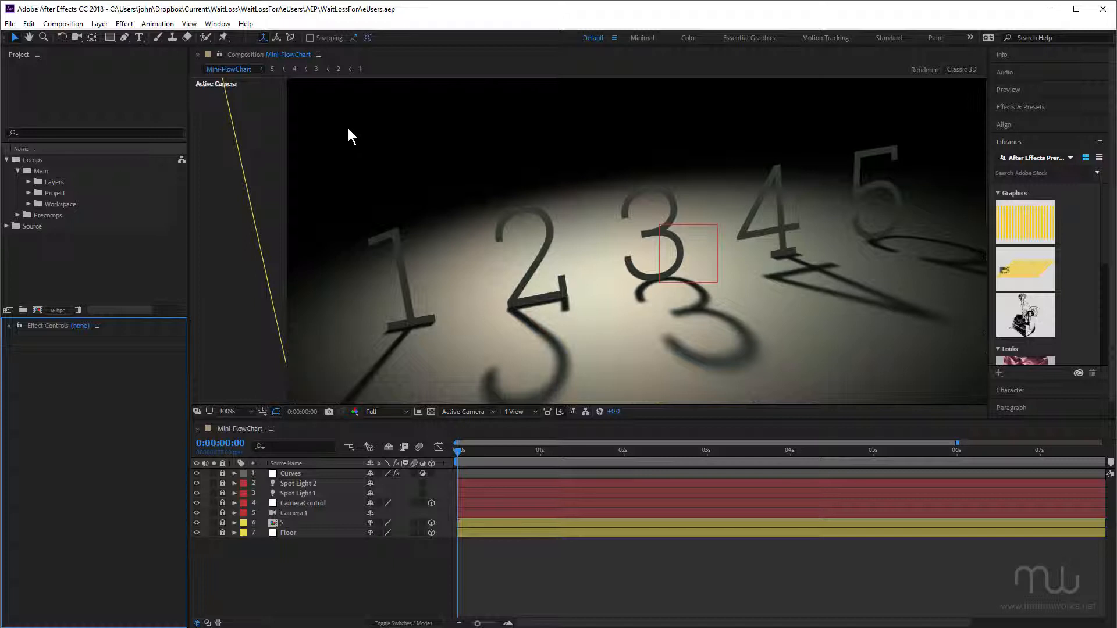
pyautogui.moveTo(346, 512)
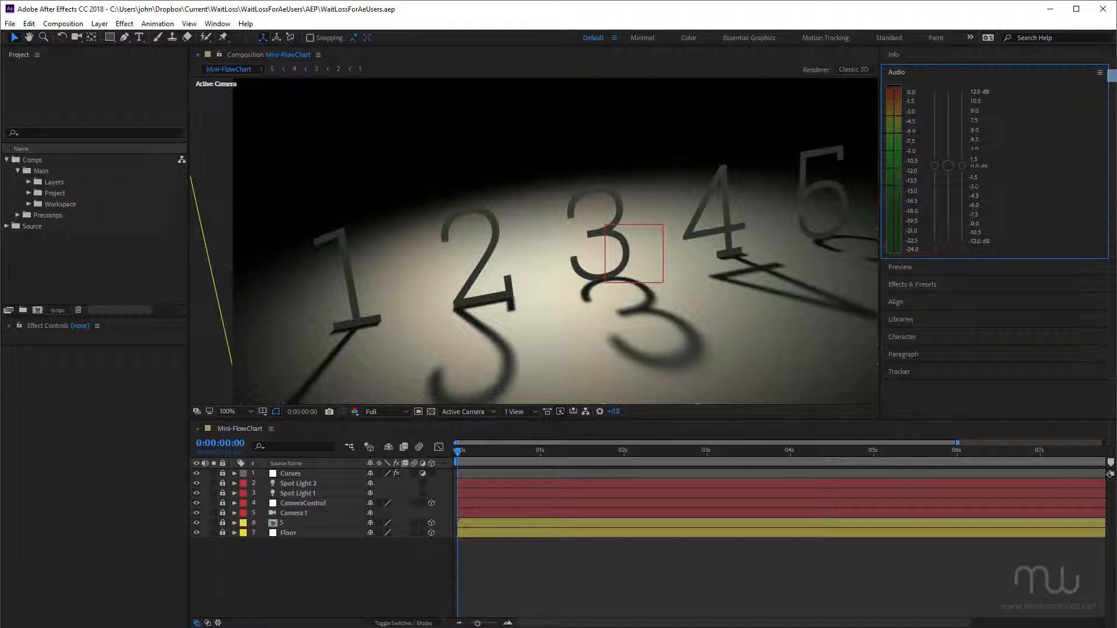
# Step: Collapse Audio and leave the Info panel expanded in the right-hand panel stack
pyautogui.click(899, 72)
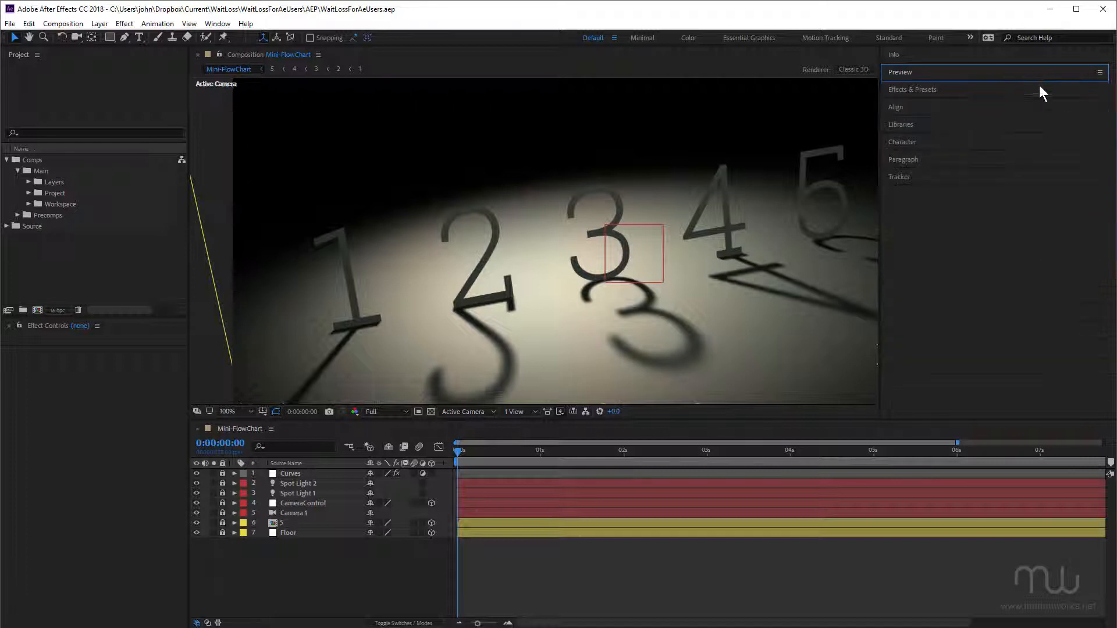
pyautogui.click(896, 107)
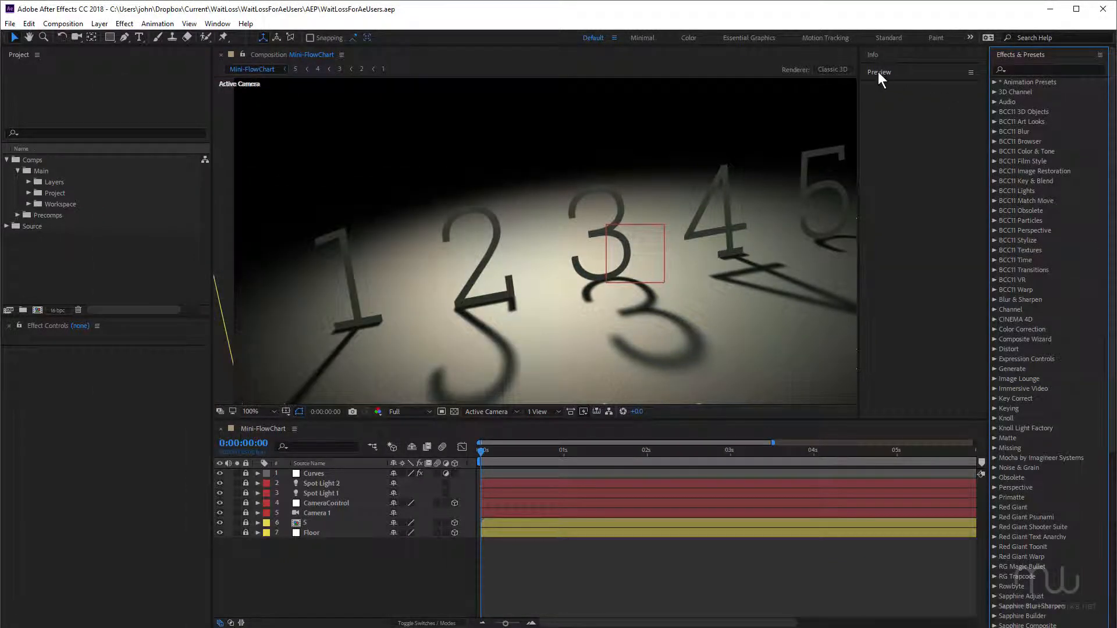
pyautogui.click(880, 72)
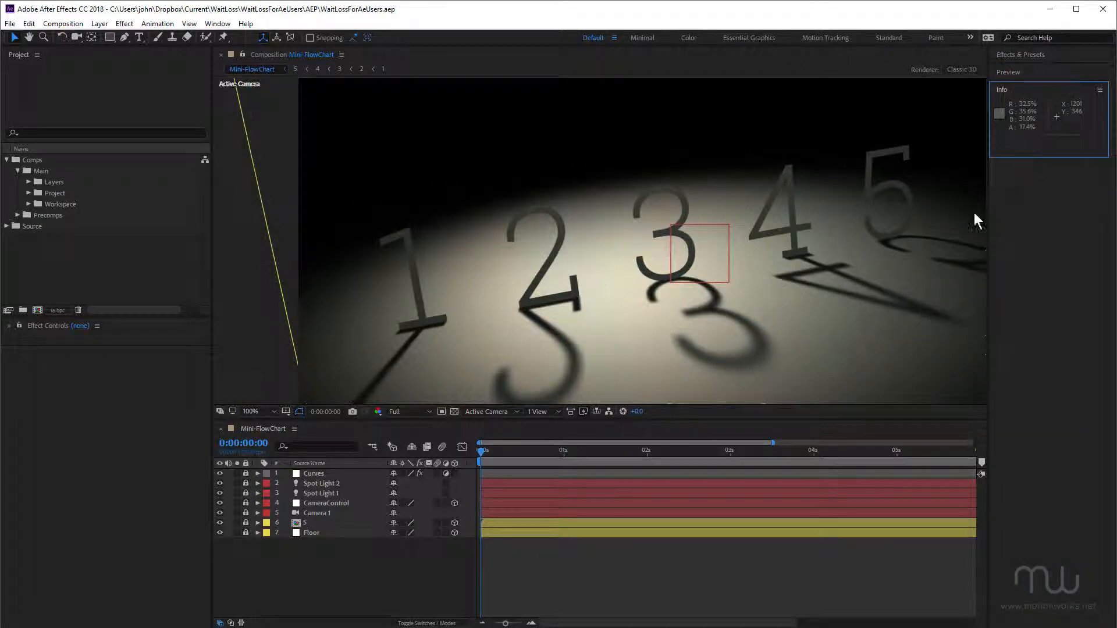
pyautogui.moveTo(978, 207)
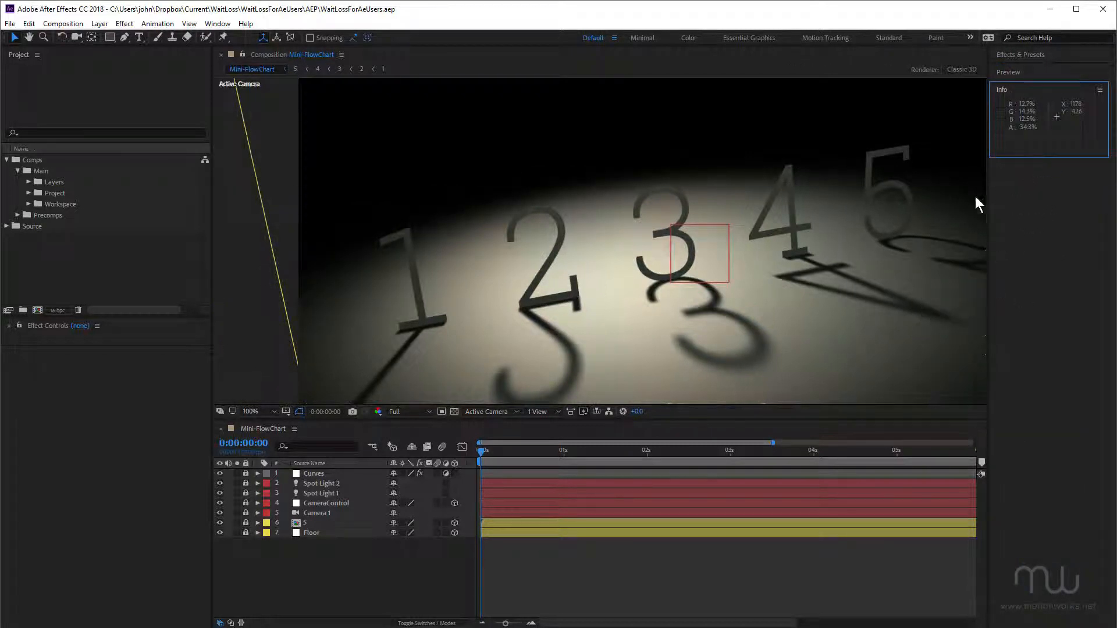
pyautogui.moveTo(1034, 242)
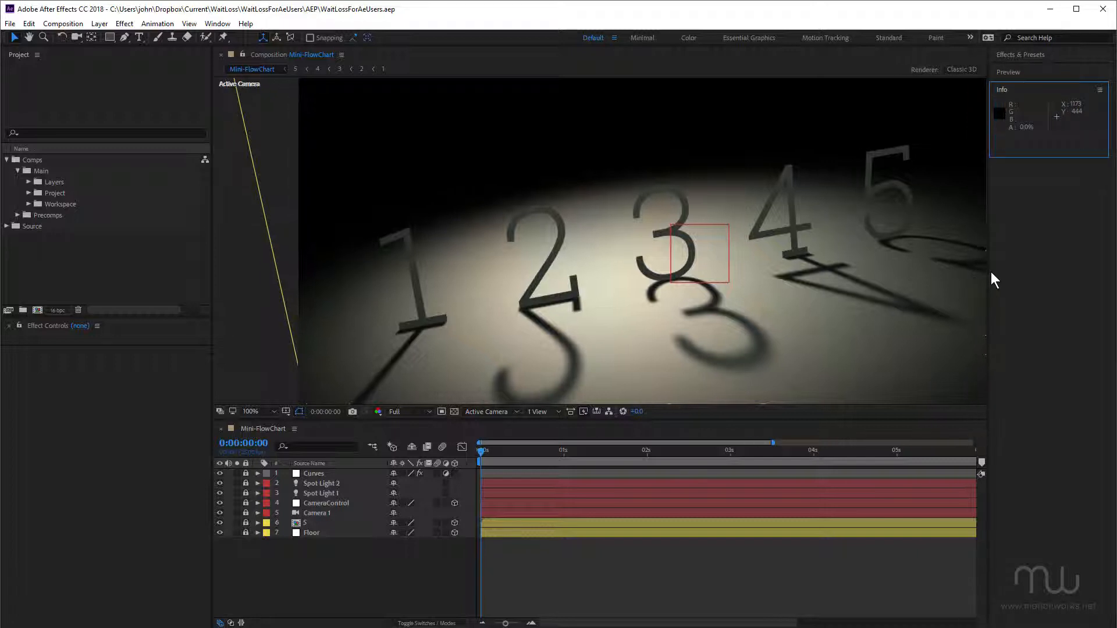
pyautogui.moveTo(804, 278)
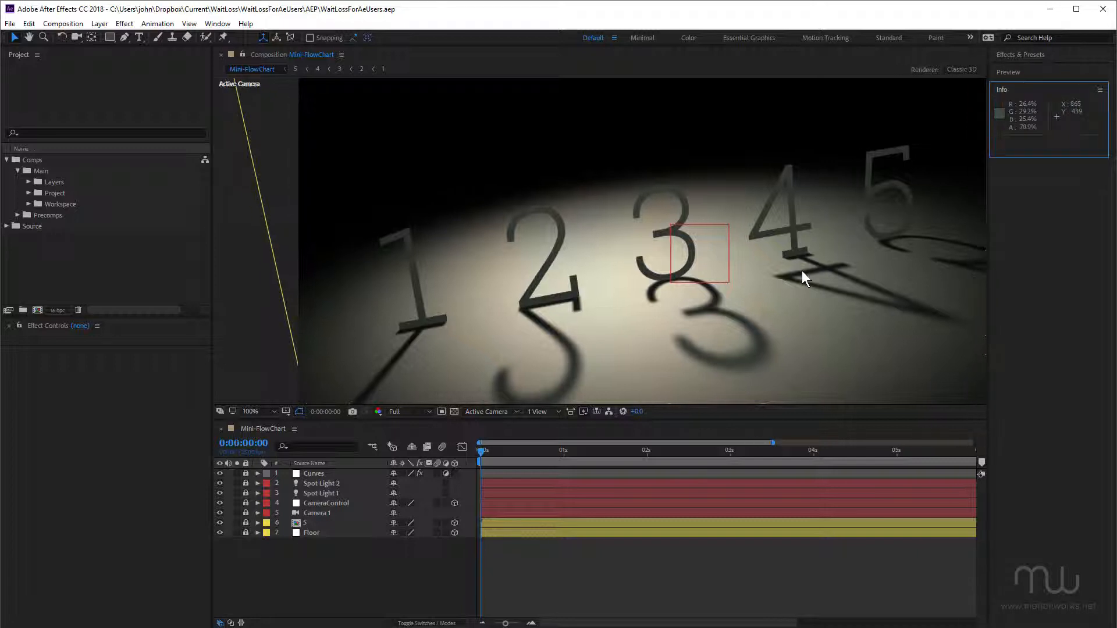
pyautogui.moveTo(804, 275)
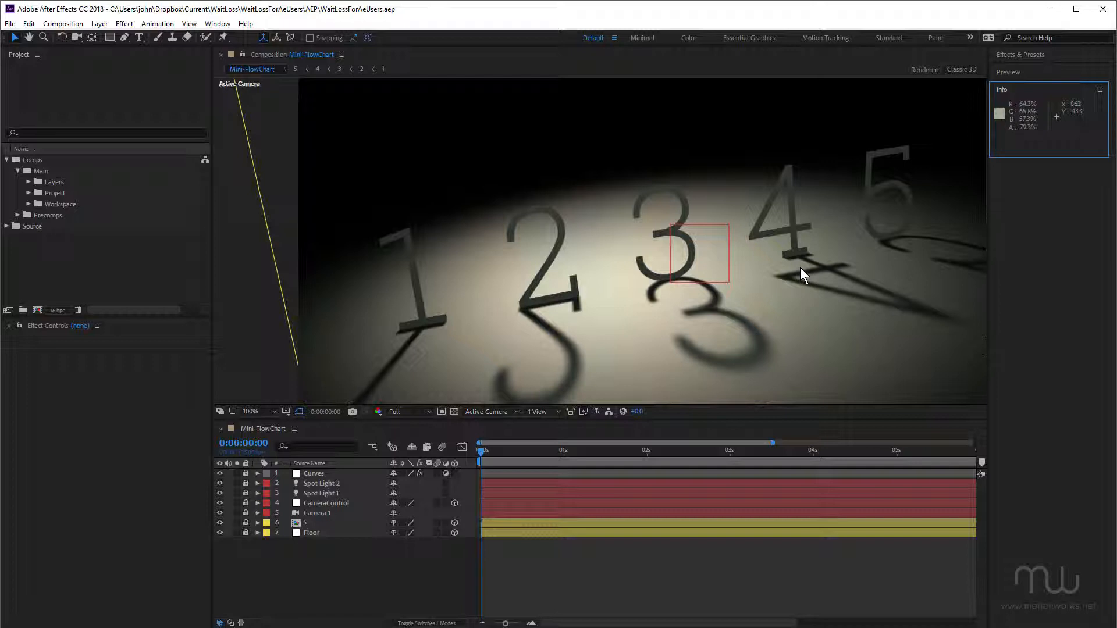
pyautogui.moveTo(198, 36)
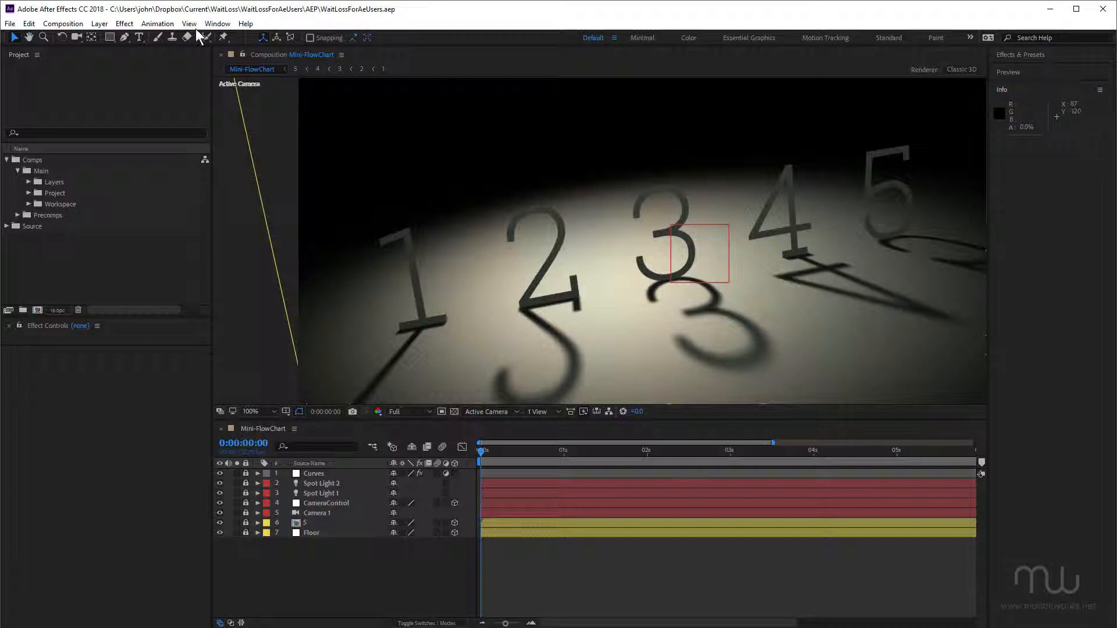
# Step: Save the current layout as a new workspace named JD0 and confirm it
pyautogui.click(218, 23)
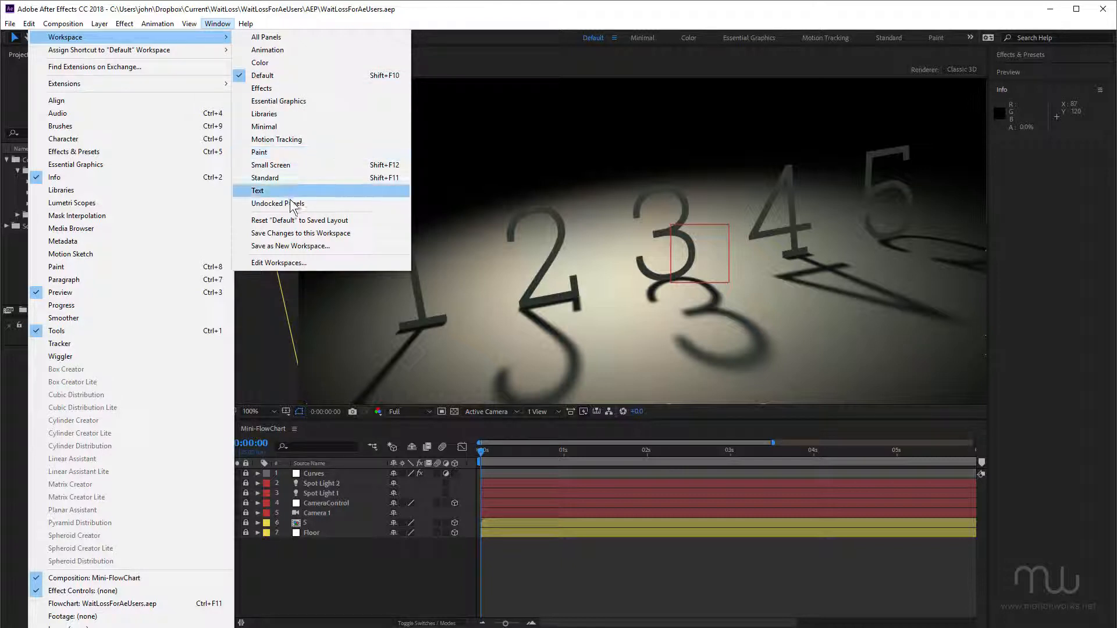
pyautogui.click(290, 245)
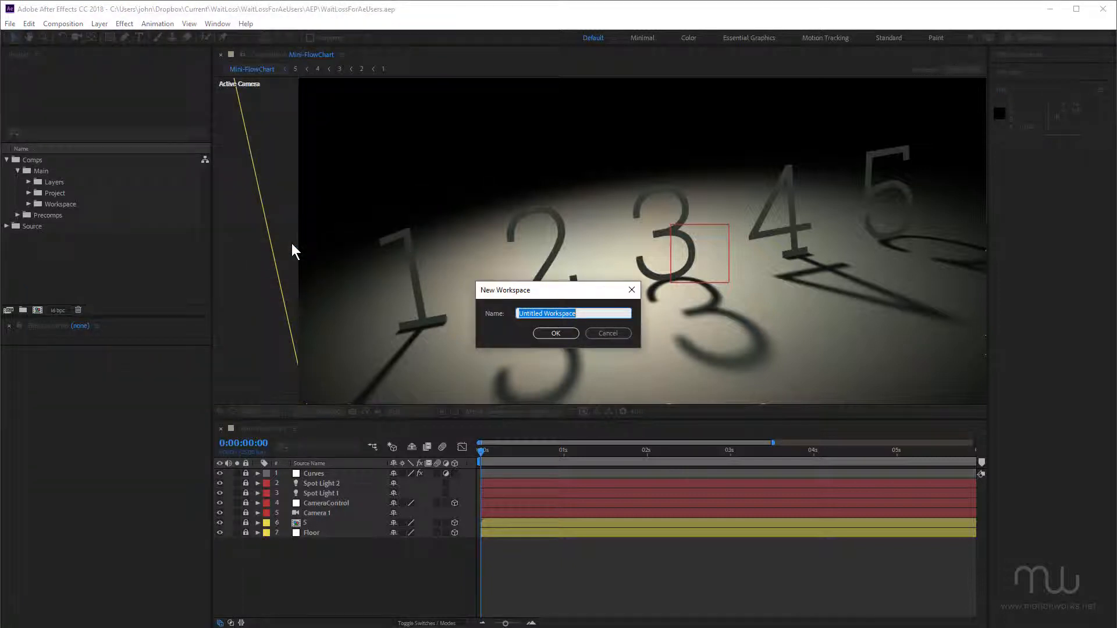
pyautogui.write('jd')
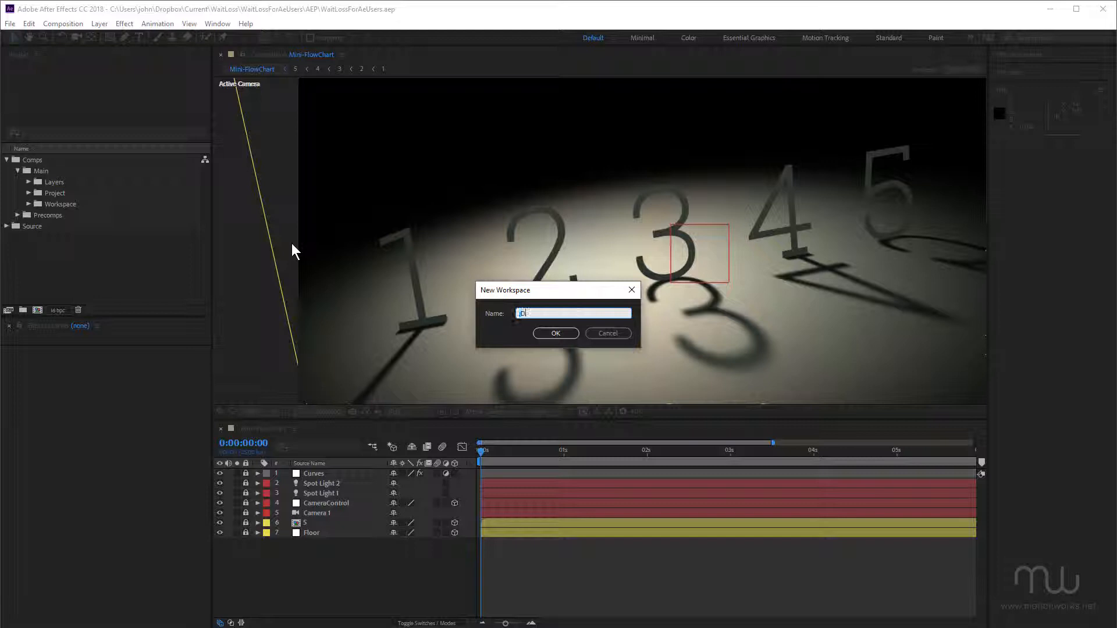
pyautogui.write('JD01')
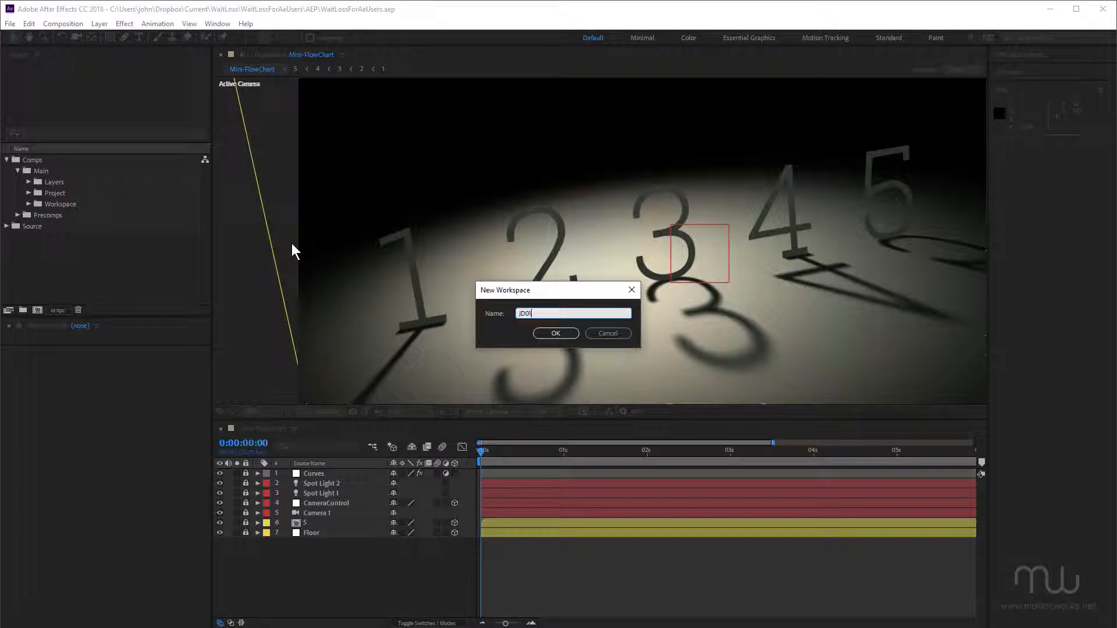
pyautogui.click(555, 332)
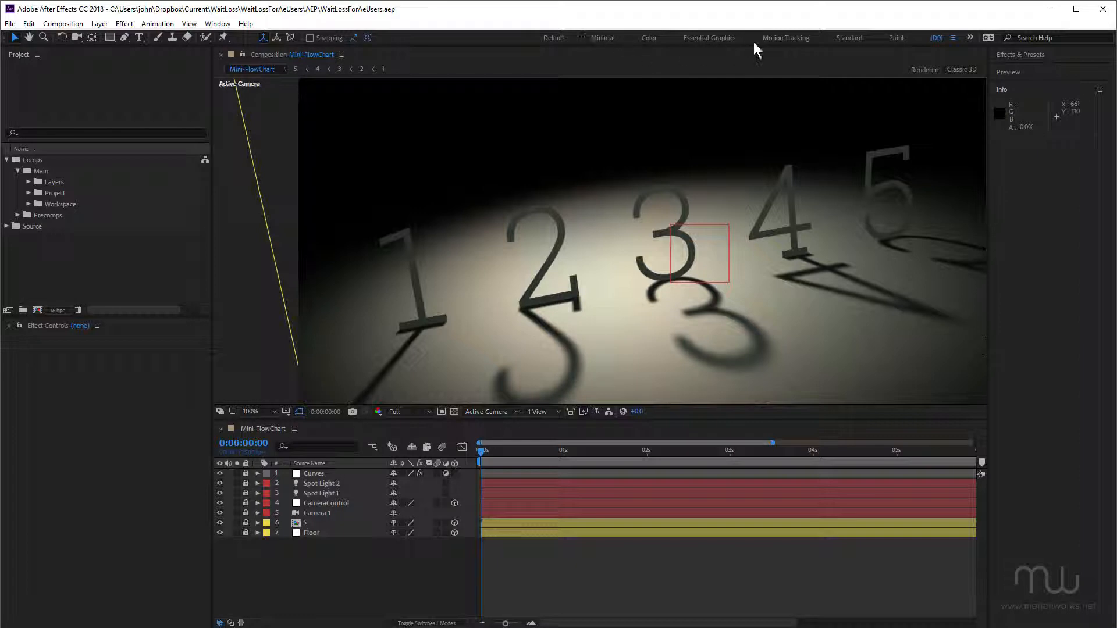
pyautogui.moveTo(834, 60)
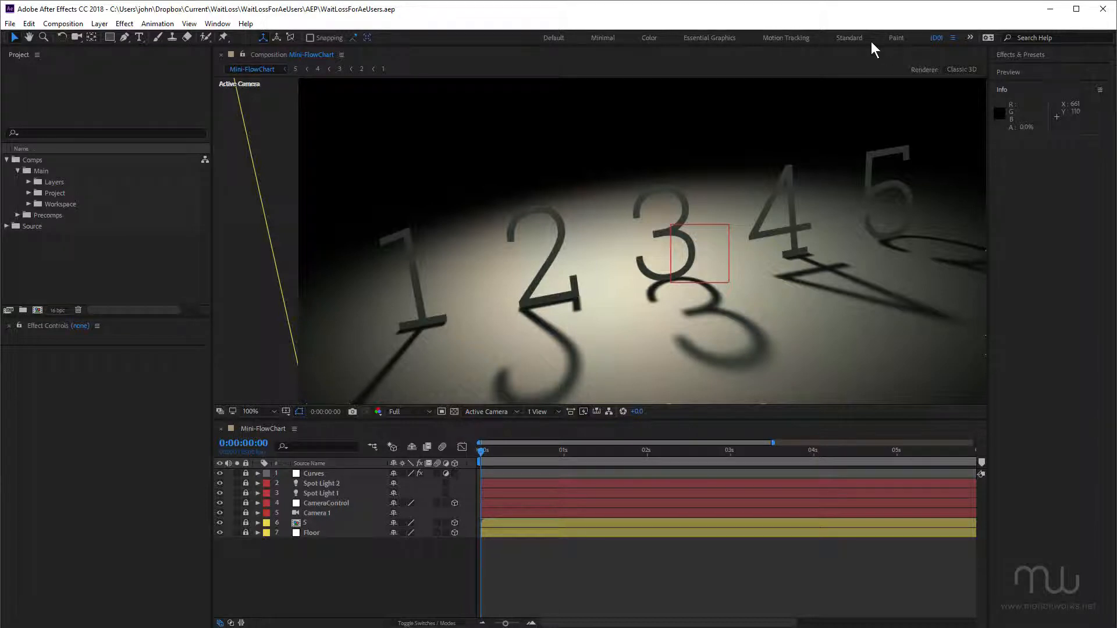
pyautogui.moveTo(969, 38)
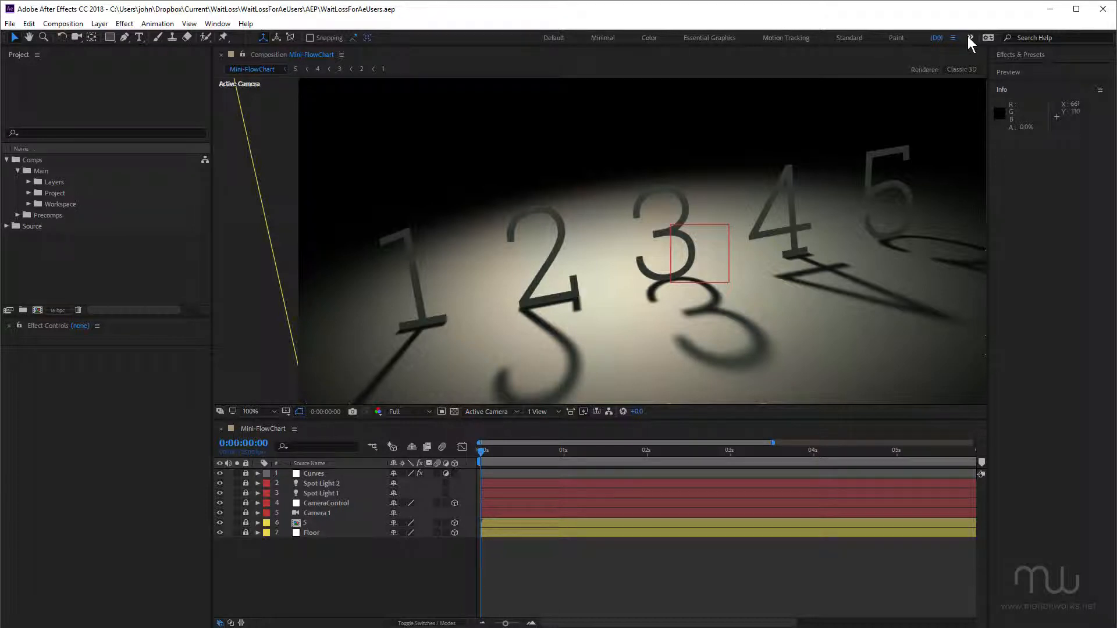
# Step: In Edit Workspaces, drag the built-in workspaces into Do Not Show so only JDB remains
pyautogui.click(969, 37)
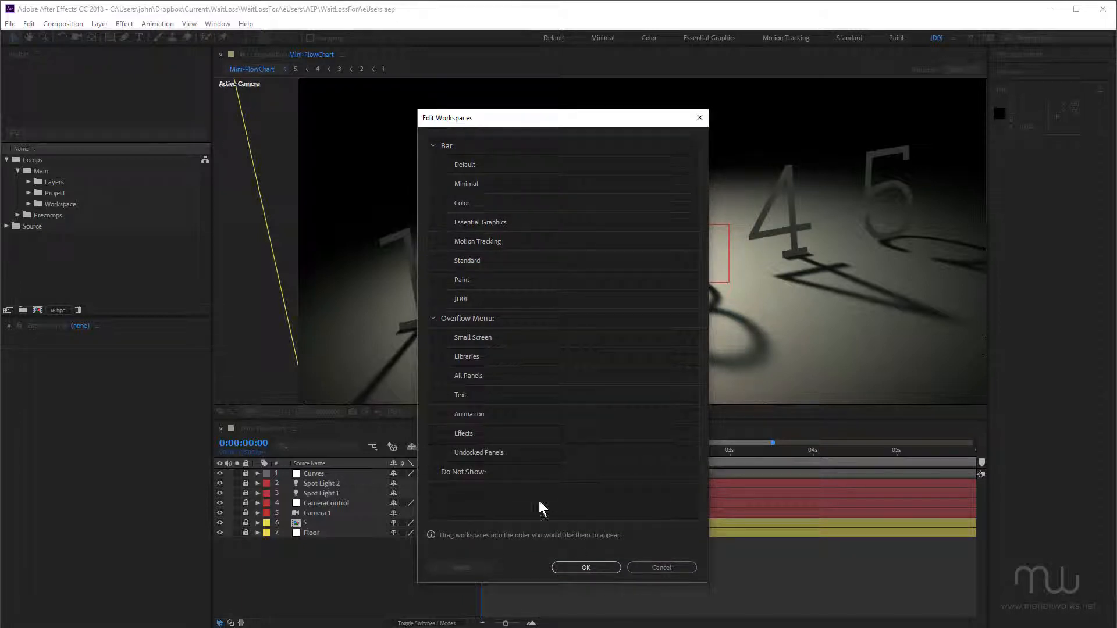
pyautogui.moveTo(484, 456)
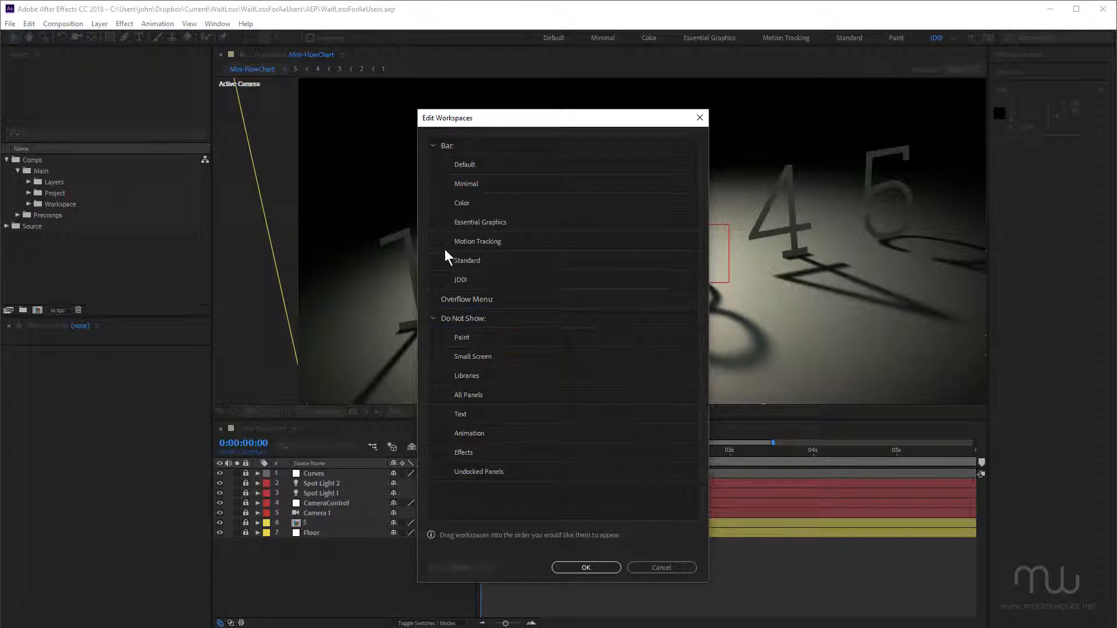
pyautogui.moveTo(467, 259); pyautogui.dragTo(467, 318)
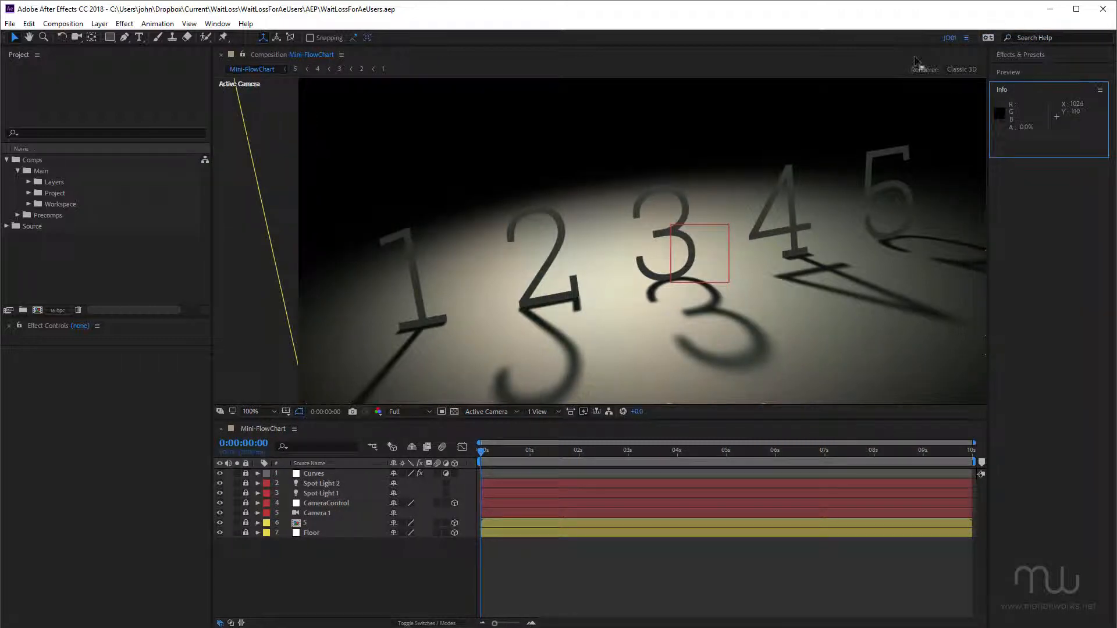
pyautogui.click(965, 37)
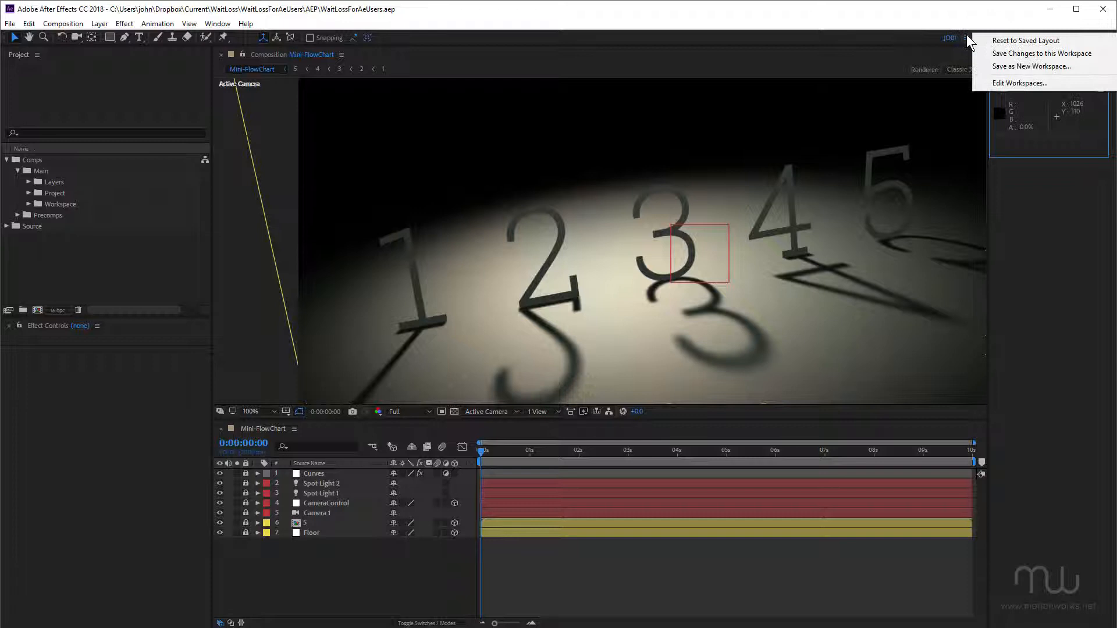
pyautogui.click(1020, 84)
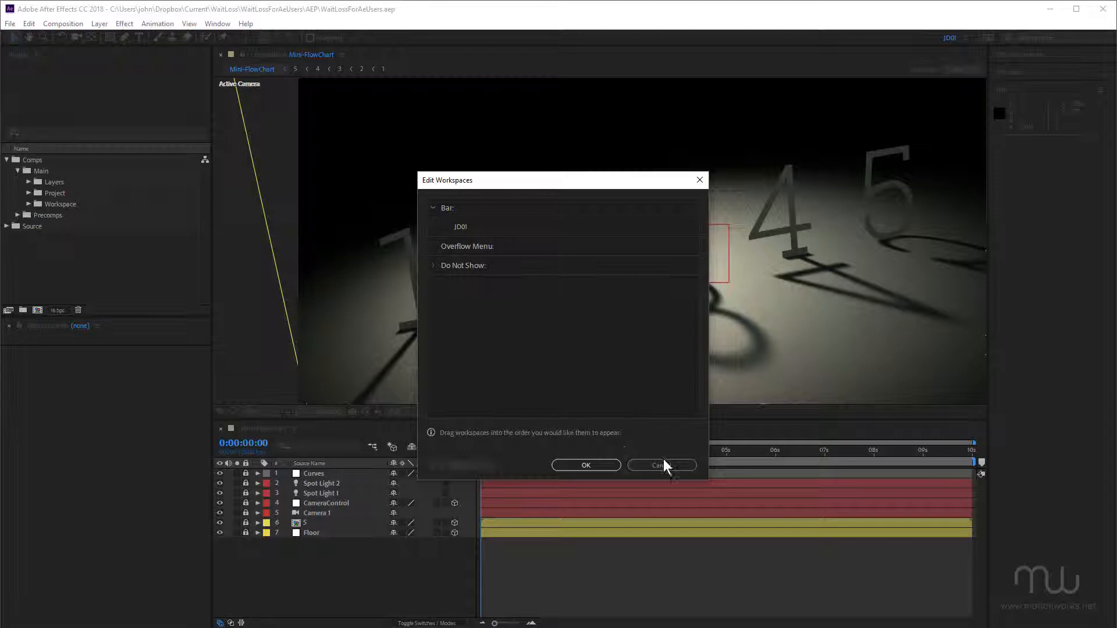
pyautogui.click(658, 464)
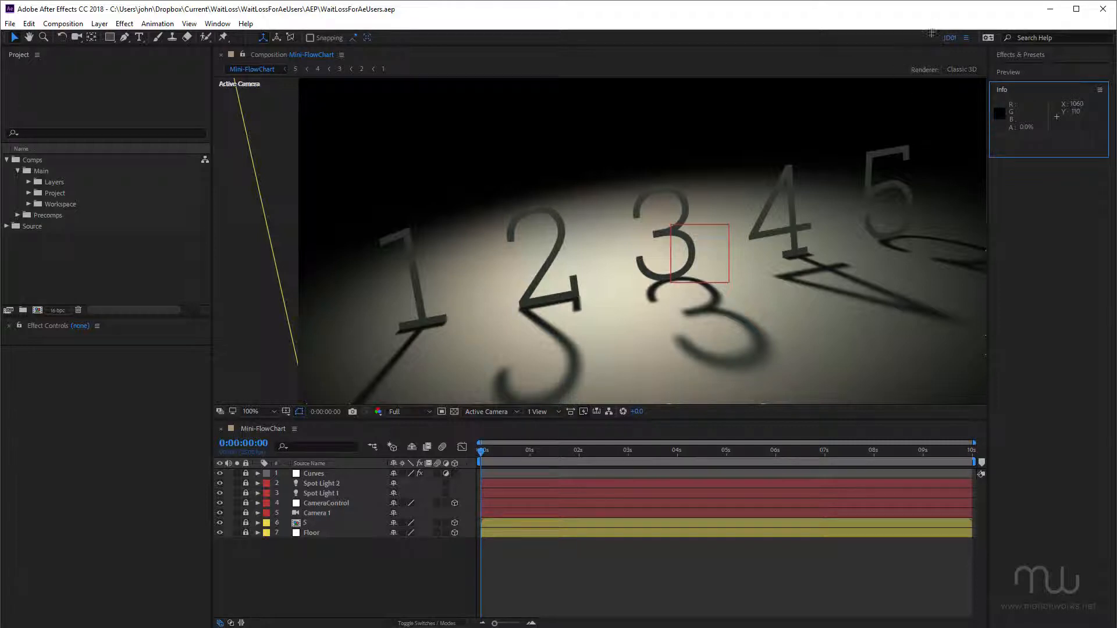
pyautogui.moveTo(821, 66)
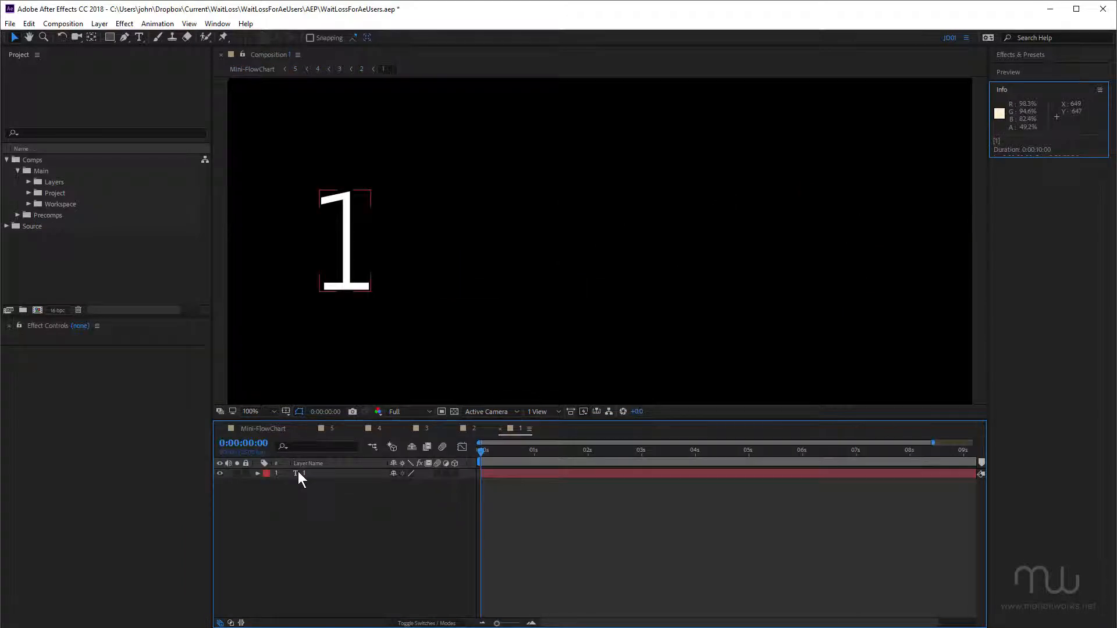
# Step: Deselect the numeral layer in composition 1's timeline
pyautogui.click(373, 520)
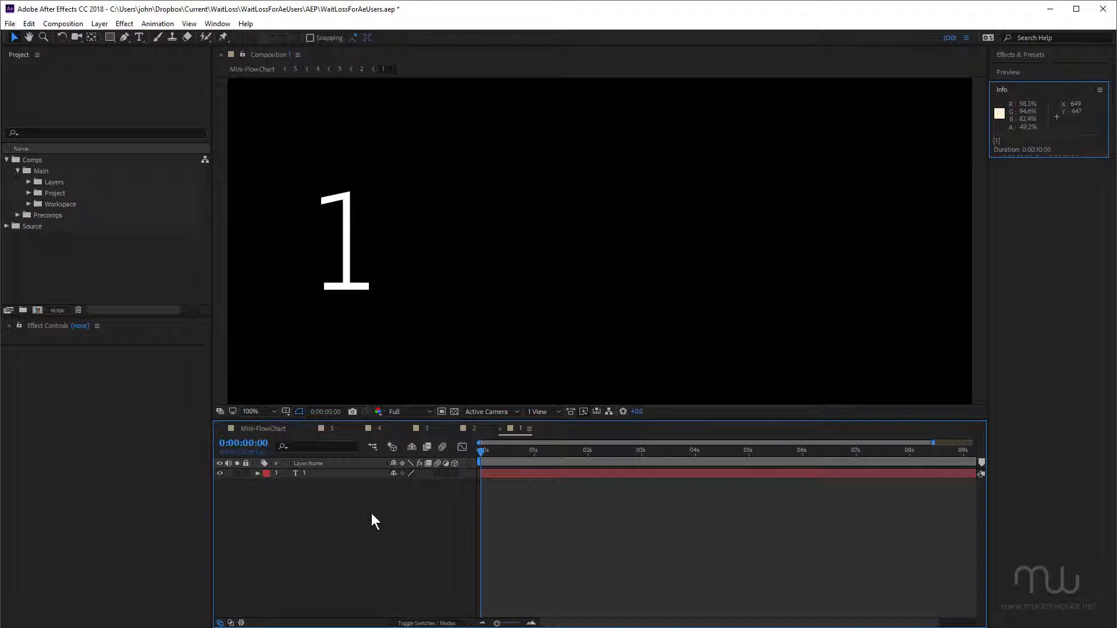
pyautogui.moveTo(526, 517)
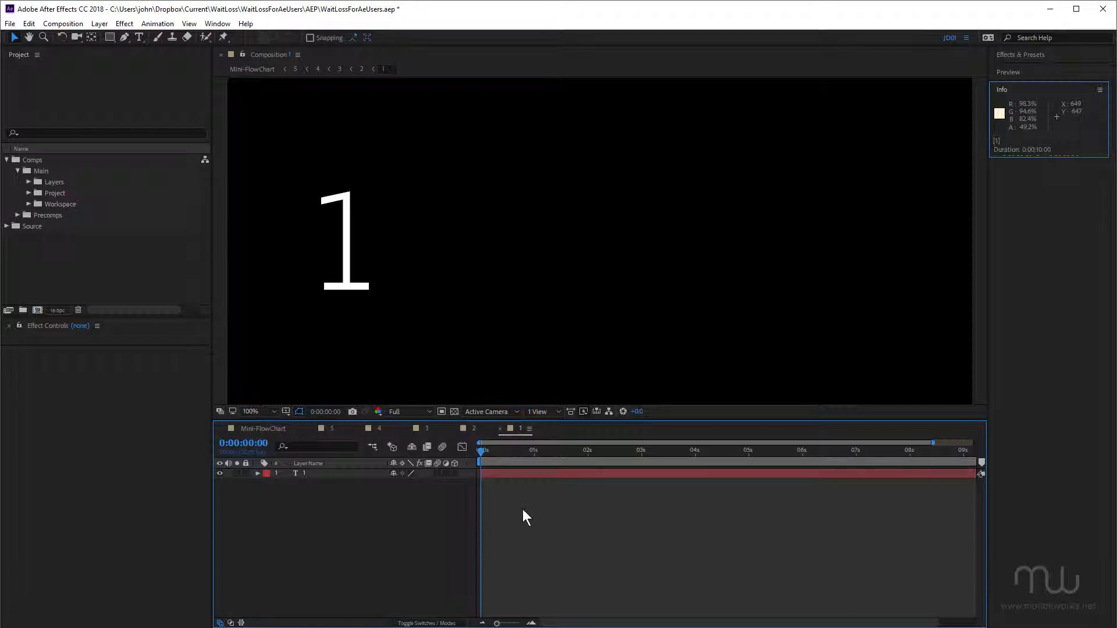
pyautogui.moveTo(527, 519)
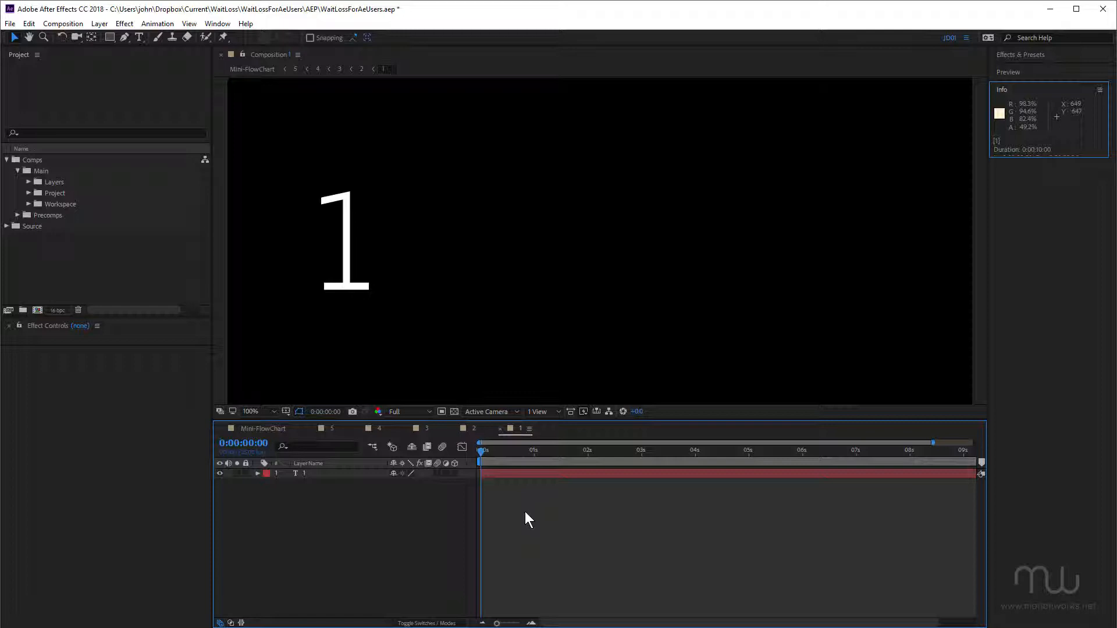
pyautogui.moveTo(534, 510)
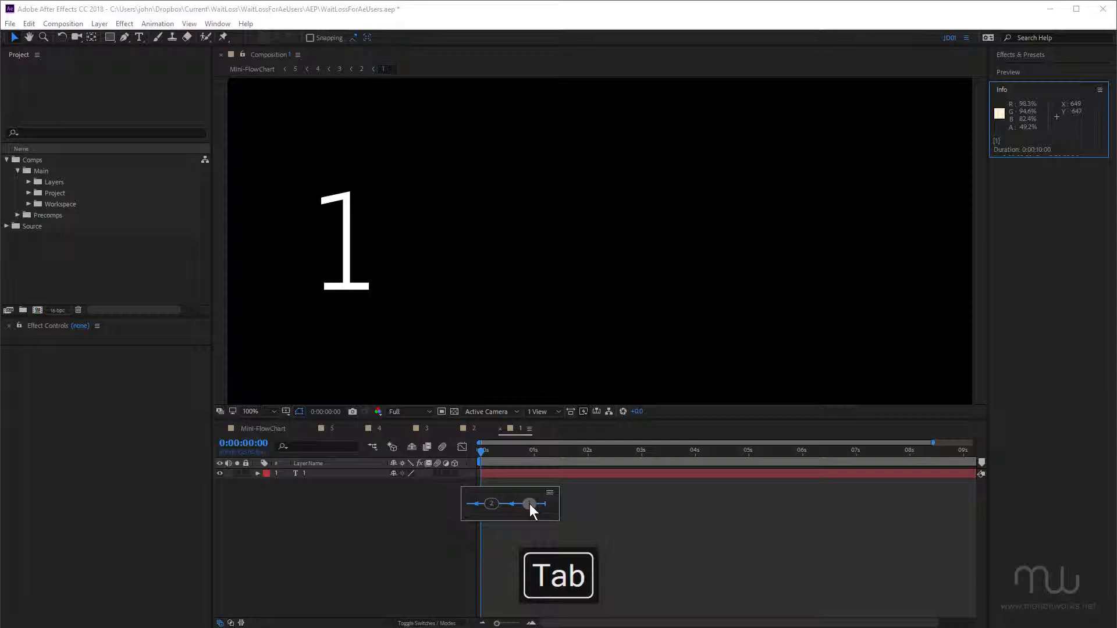
pyautogui.press('Tab')
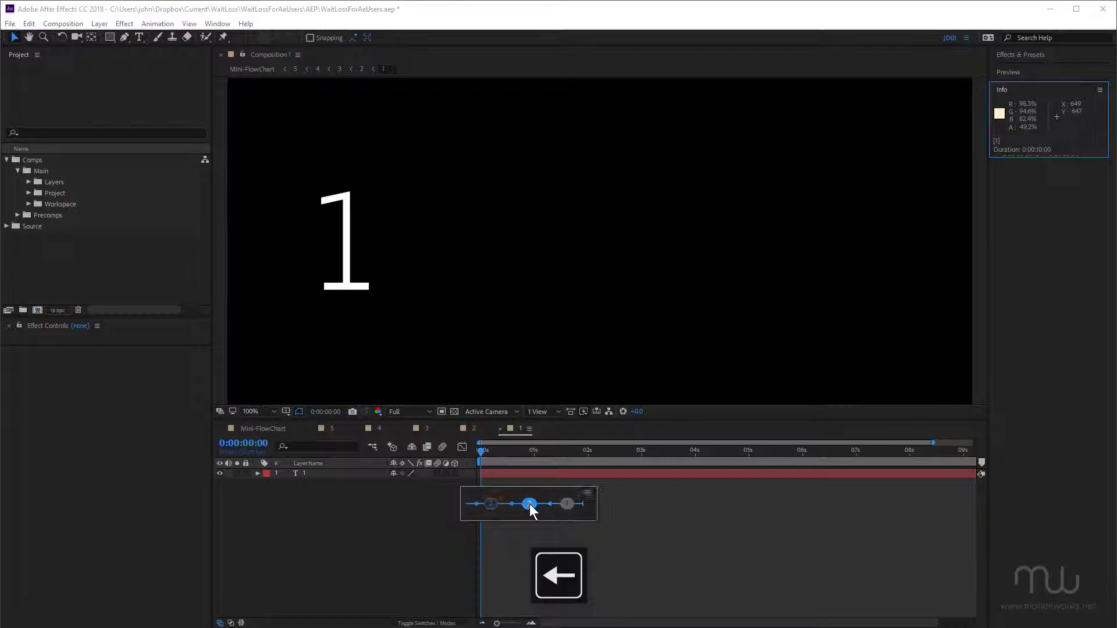
pyautogui.press('space')
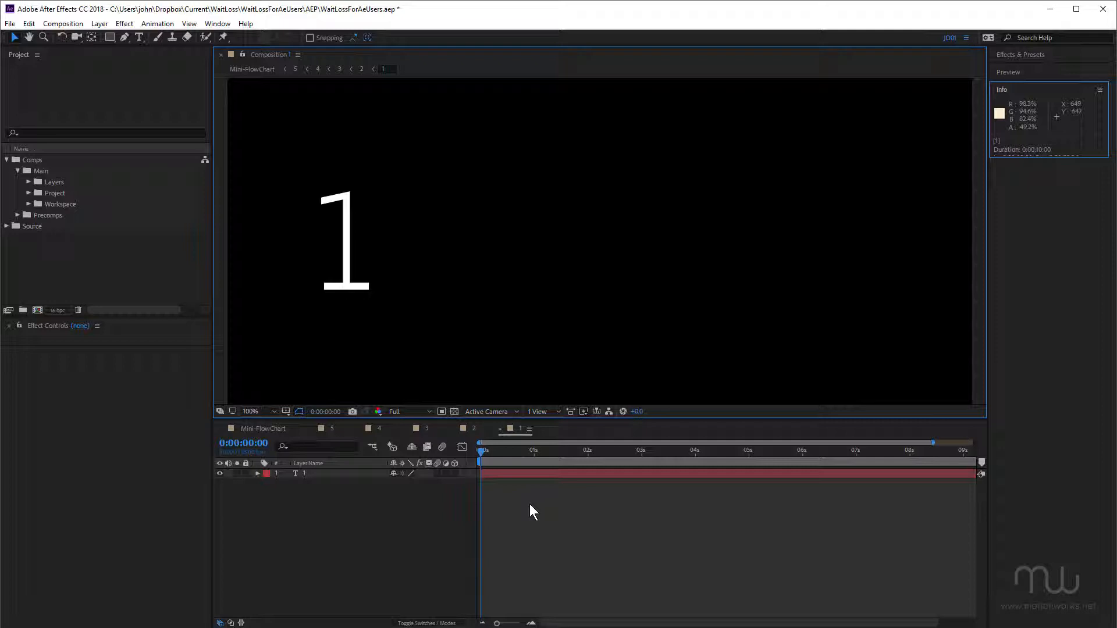
pyautogui.moveTo(525, 472)
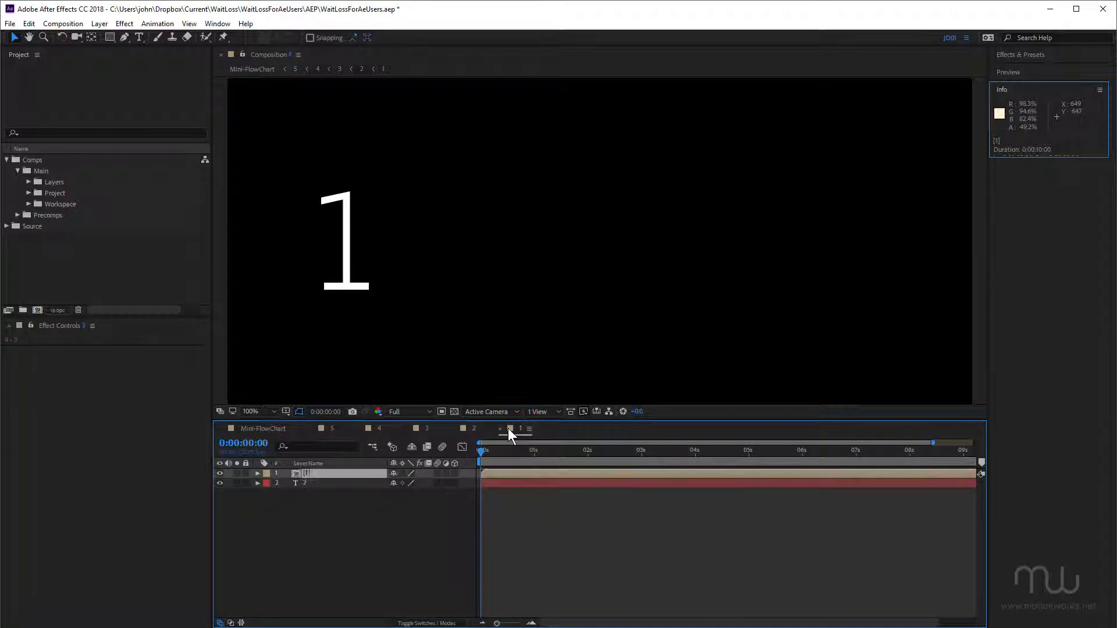
# Step: Switch the viewer to composition 4 showing numerals 1 through 4
pyautogui.click(379, 428)
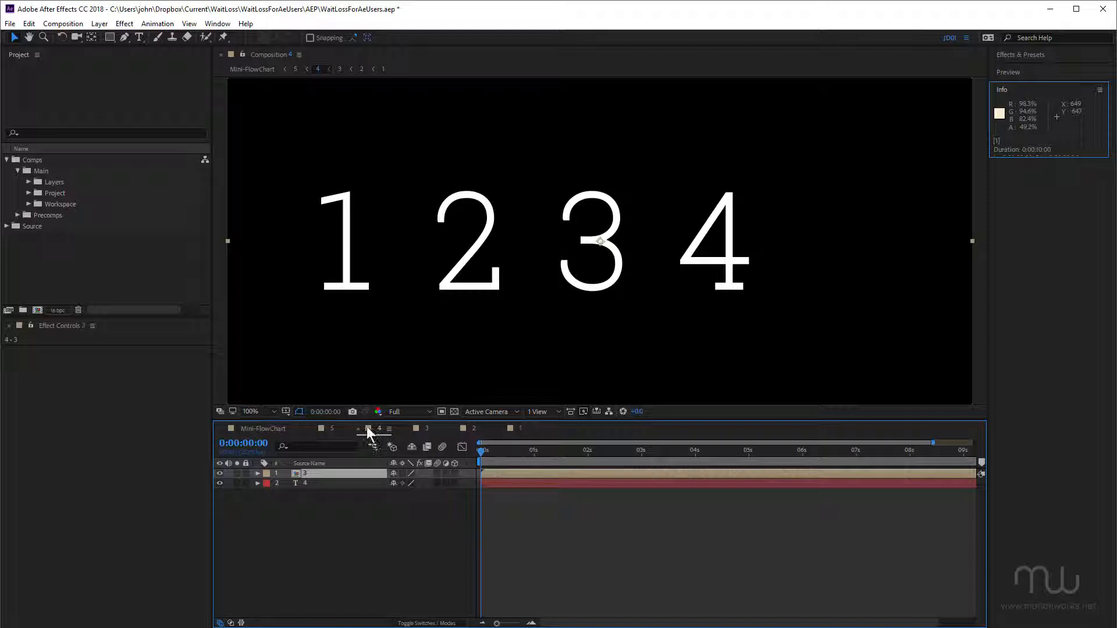
# Step: Turn off Stacked Panel Group so the timelines show as side-by-side tabs
pyautogui.rightClick(377, 442)
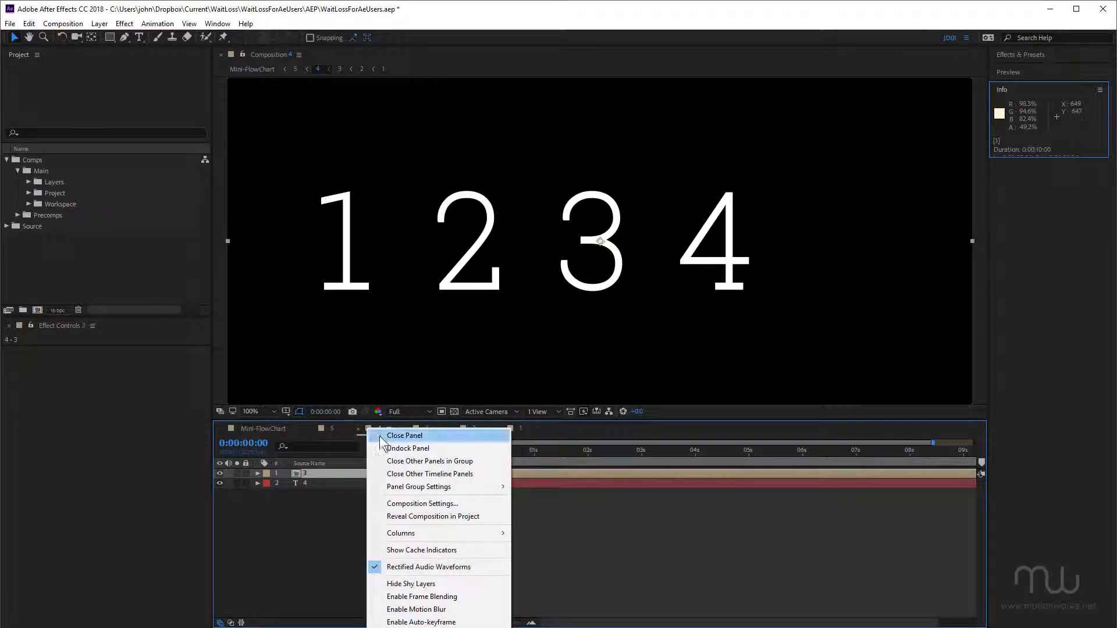
pyautogui.moveTo(419, 487)
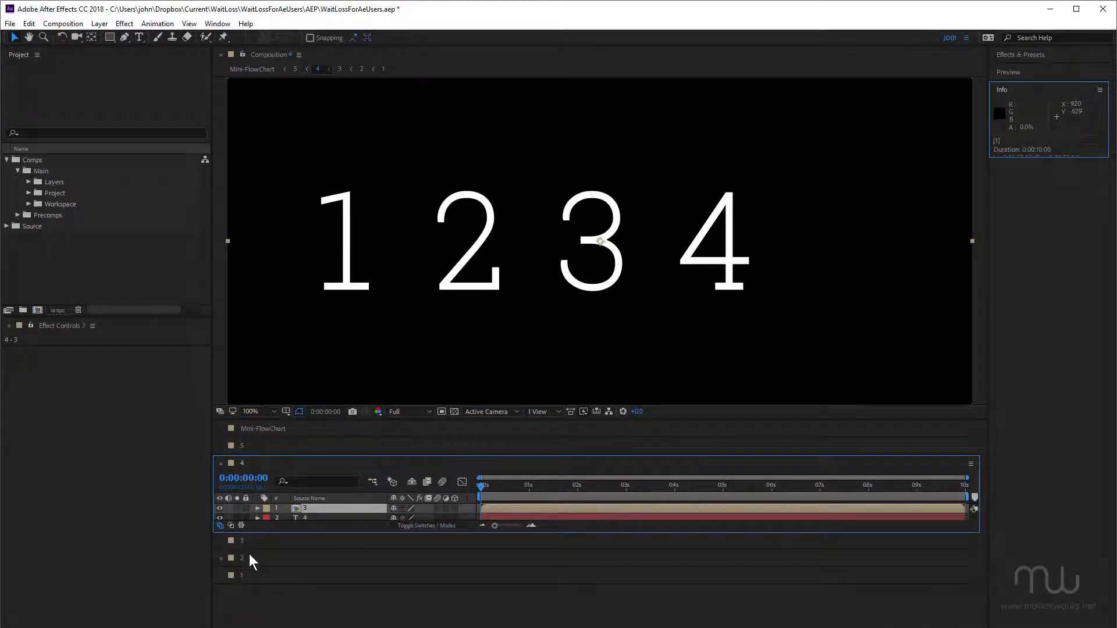
pyautogui.moveTo(288, 548)
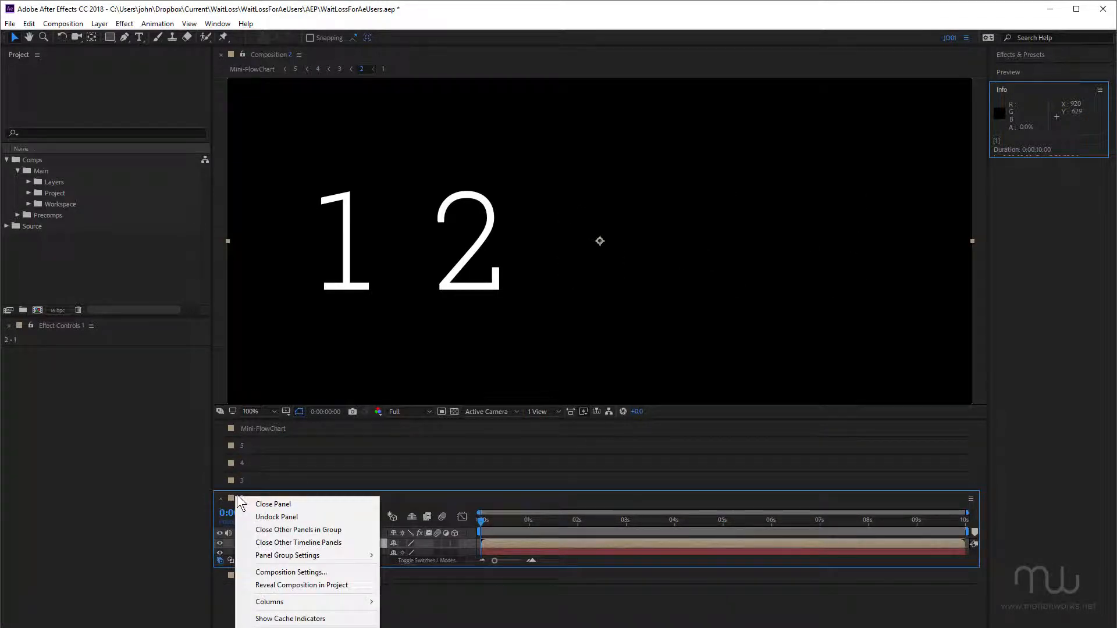
pyautogui.moveTo(287, 556)
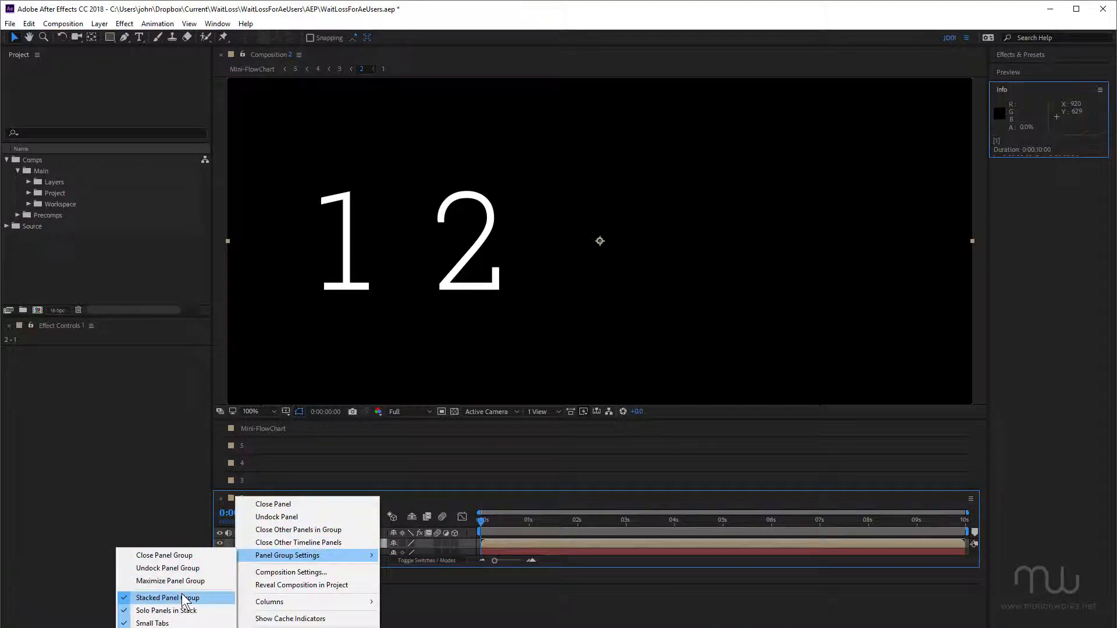
pyautogui.click(167, 598)
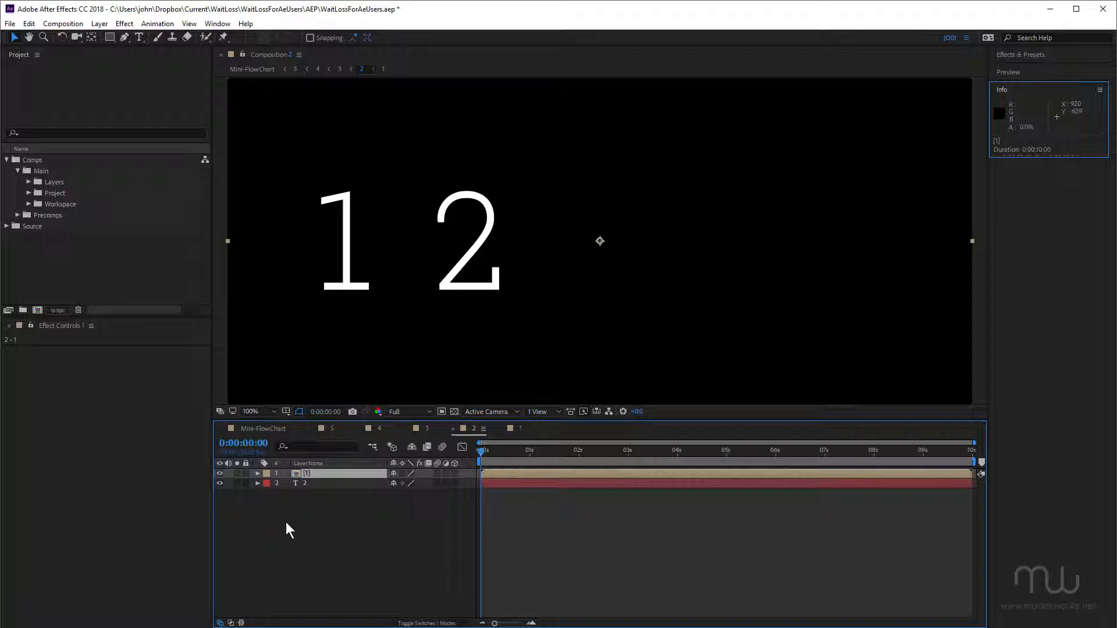
# Step: Reset the workspace to its saved layout, leaving only Mini-FlowChart open
pyautogui.click(953, 37)
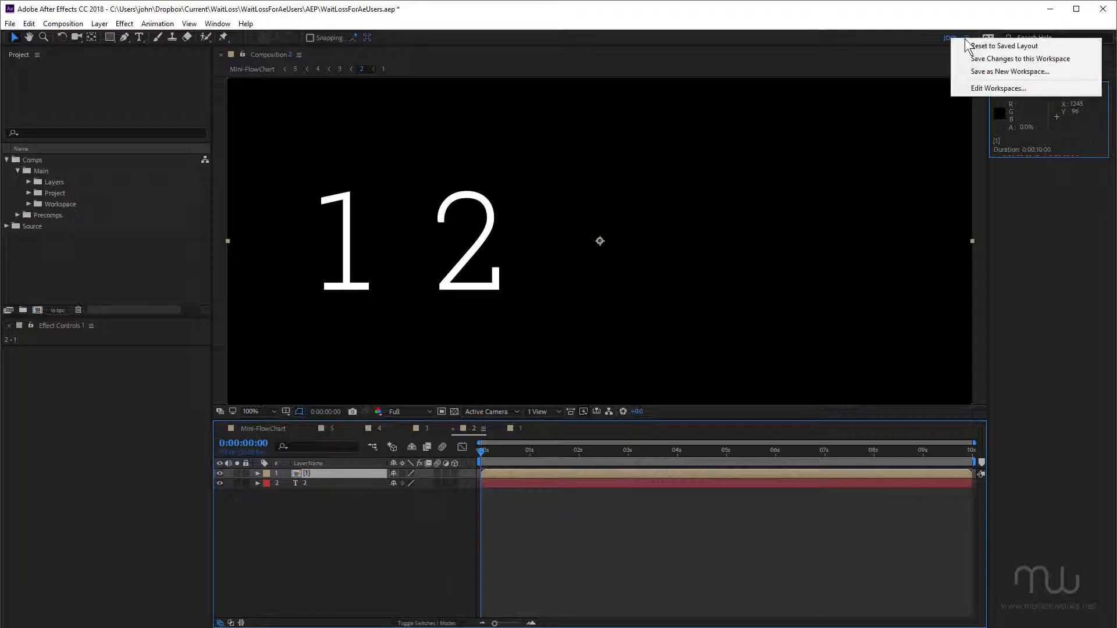
pyautogui.click(644, 299)
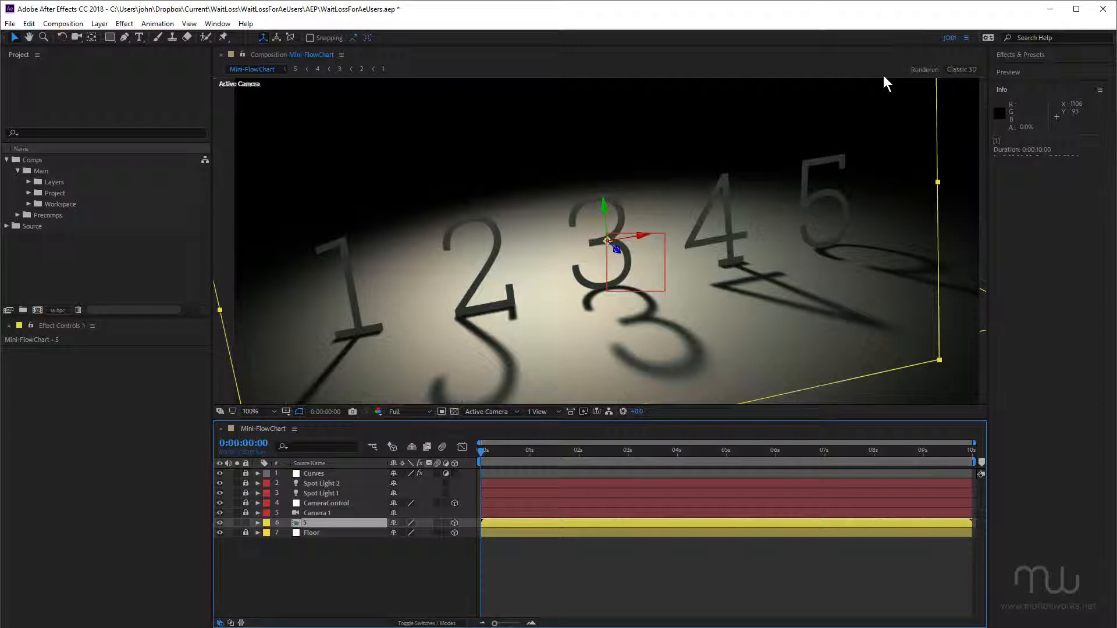
pyautogui.moveTo(922, 37)
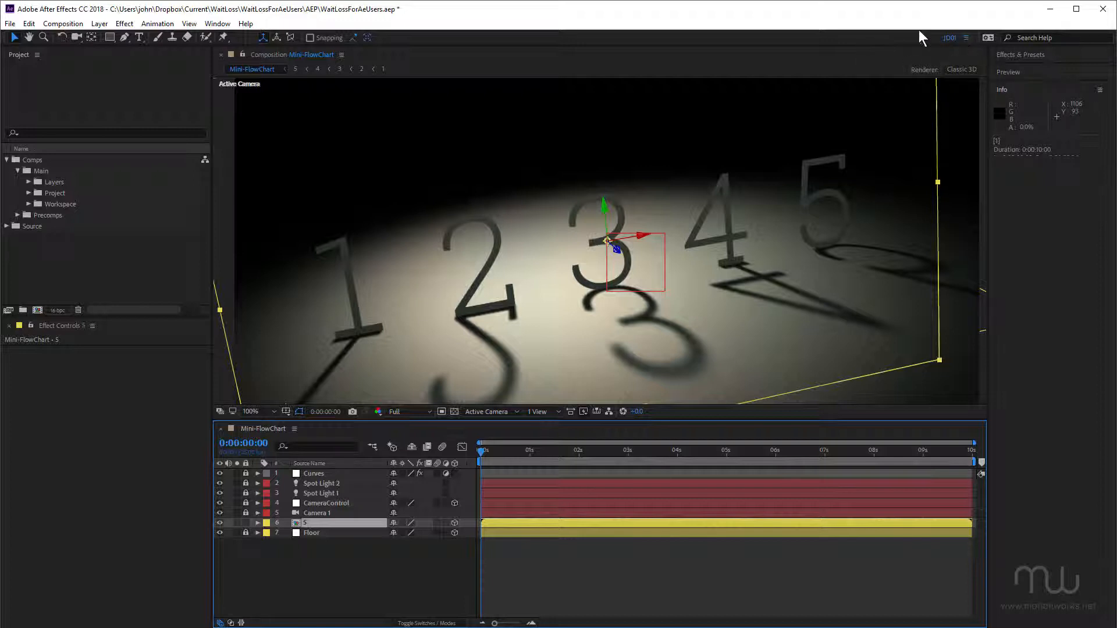
pyautogui.moveTo(916, 40)
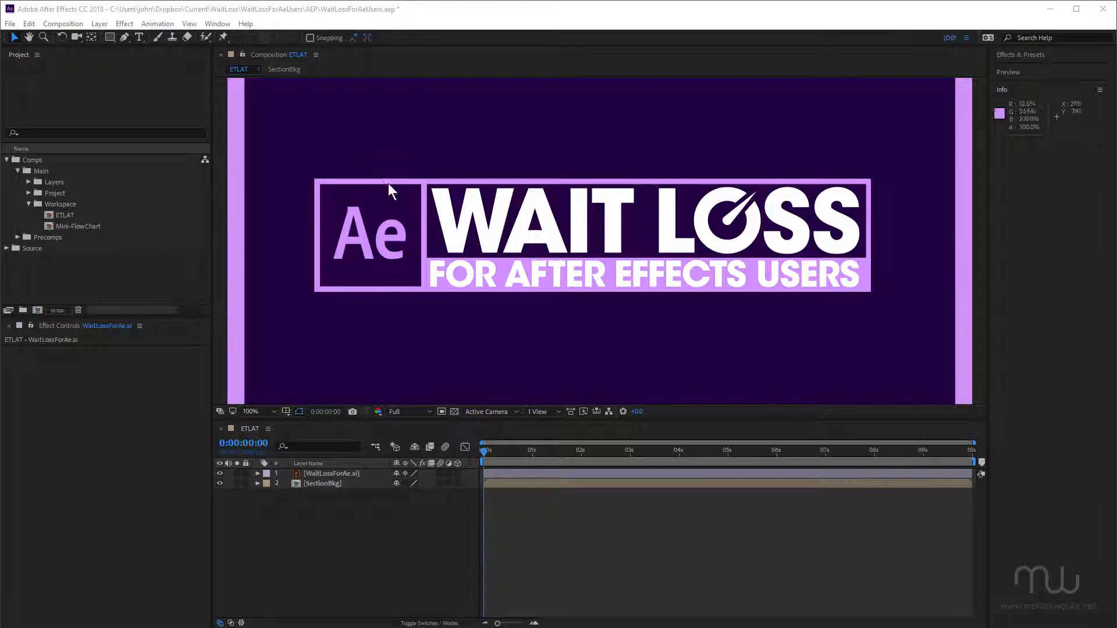
pyautogui.moveTo(705, 225)
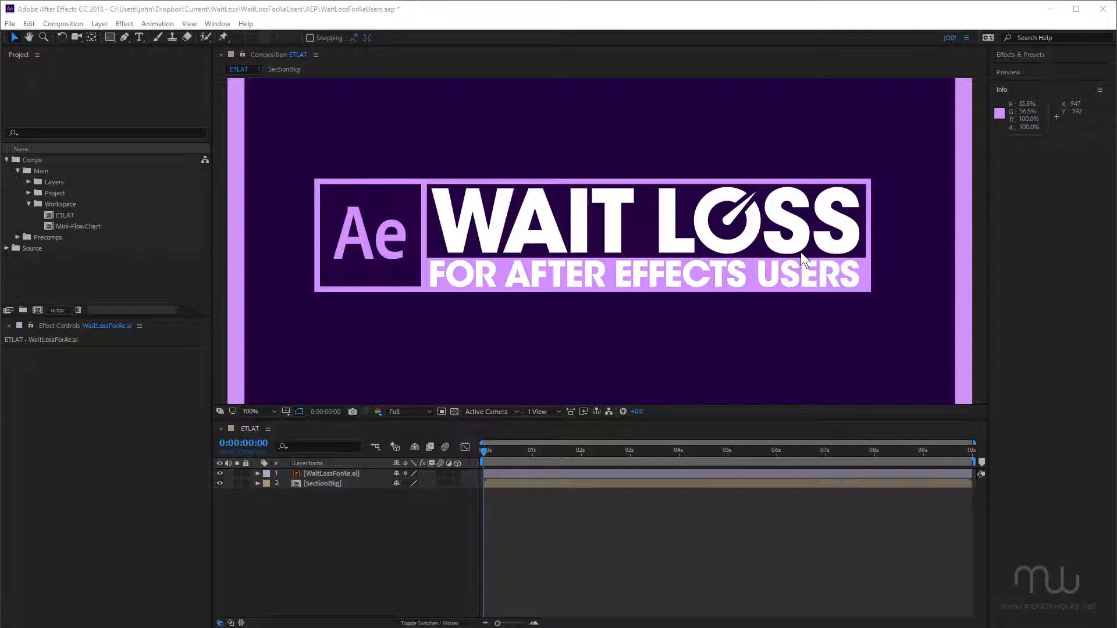
pyautogui.moveTo(866, 277)
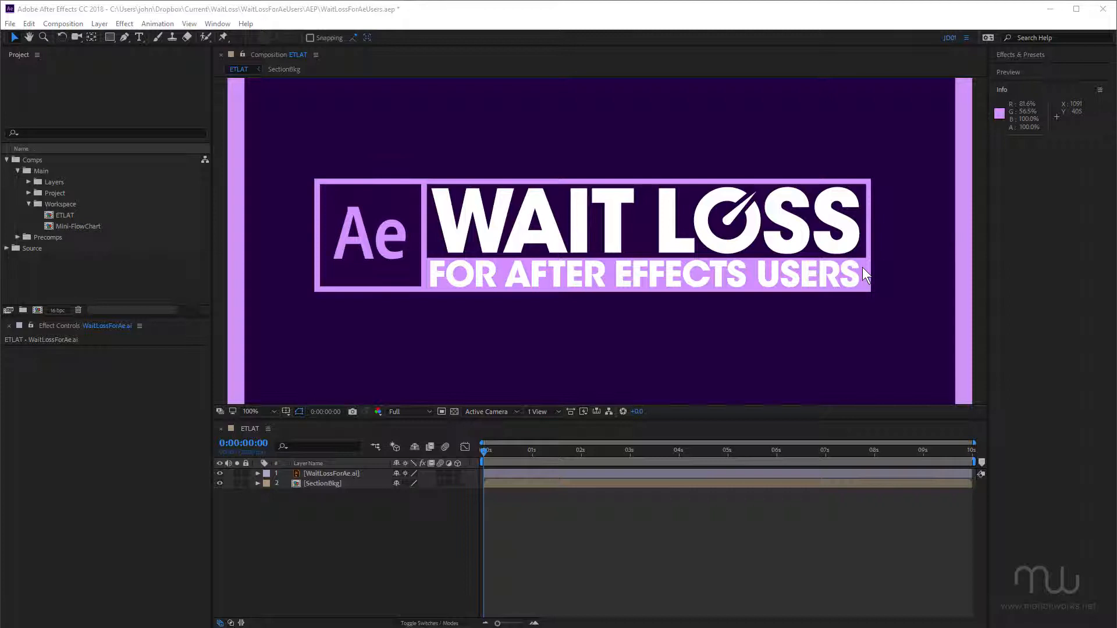
pyautogui.moveTo(523, 251)
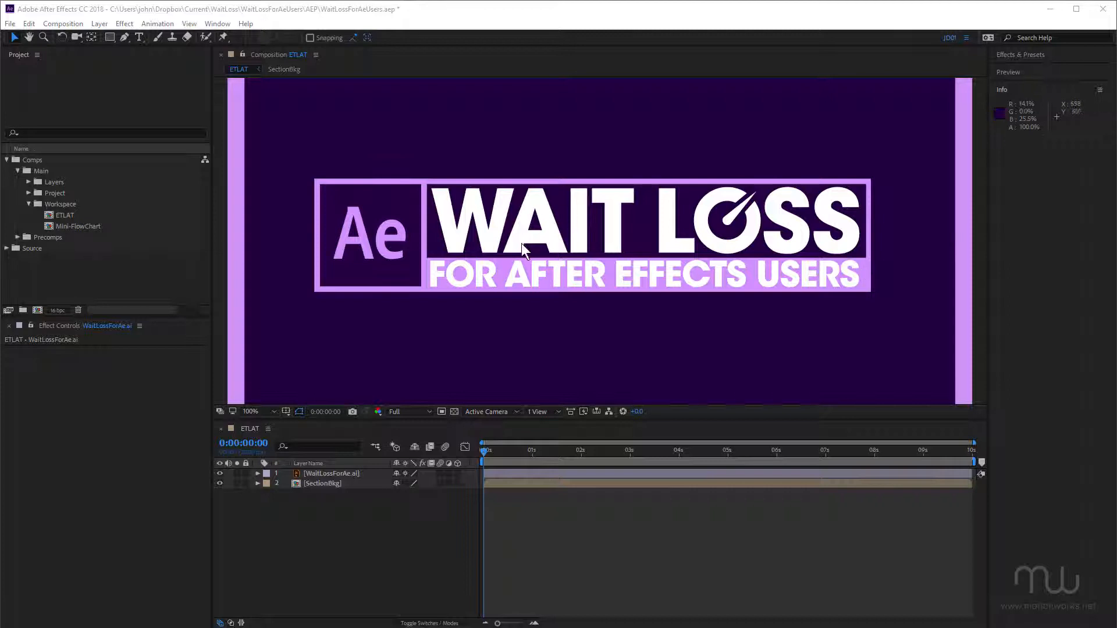
pyautogui.moveTo(322, 496)
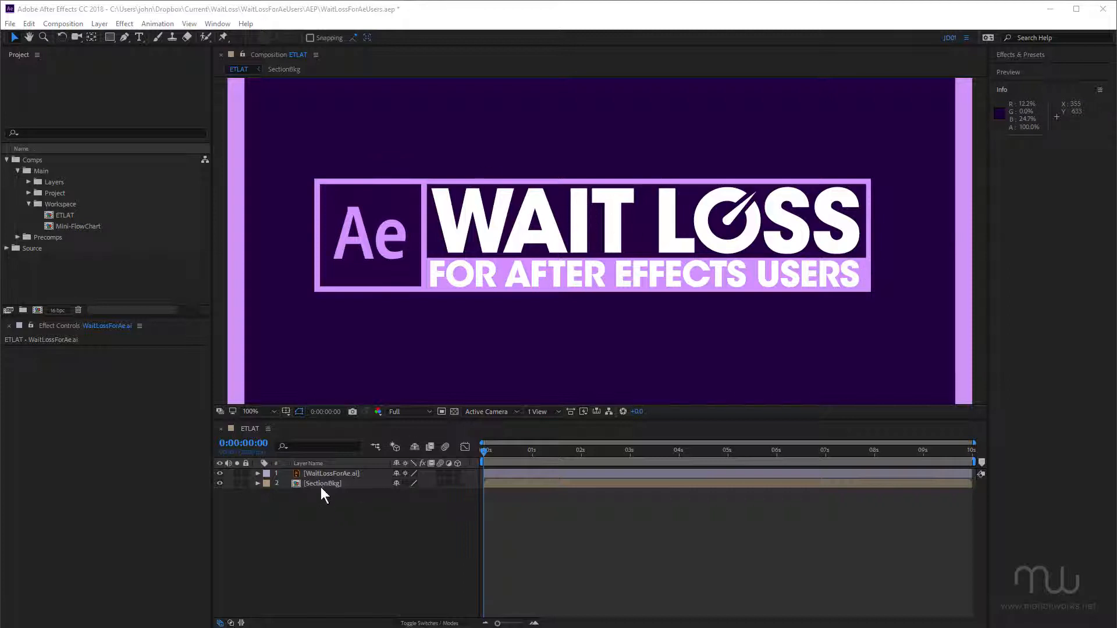
# Step: Open the SectionBkg precomp from its layer, then return to the ETLAT composition
pyautogui.doubleClick(322, 483)
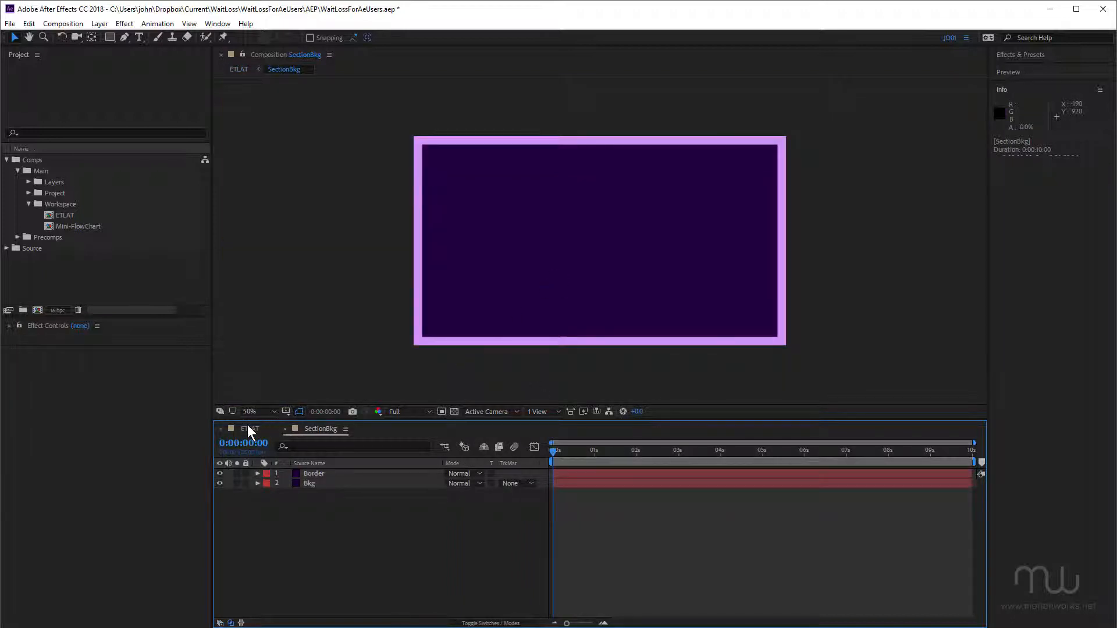
pyautogui.click(249, 428)
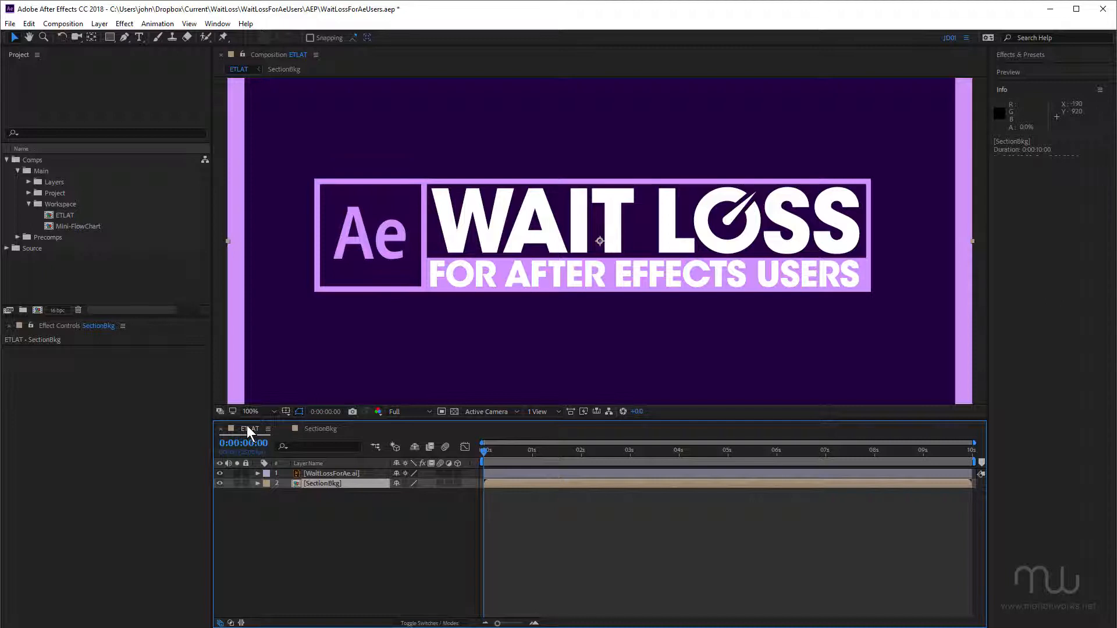
pyautogui.moveTo(268, 425)
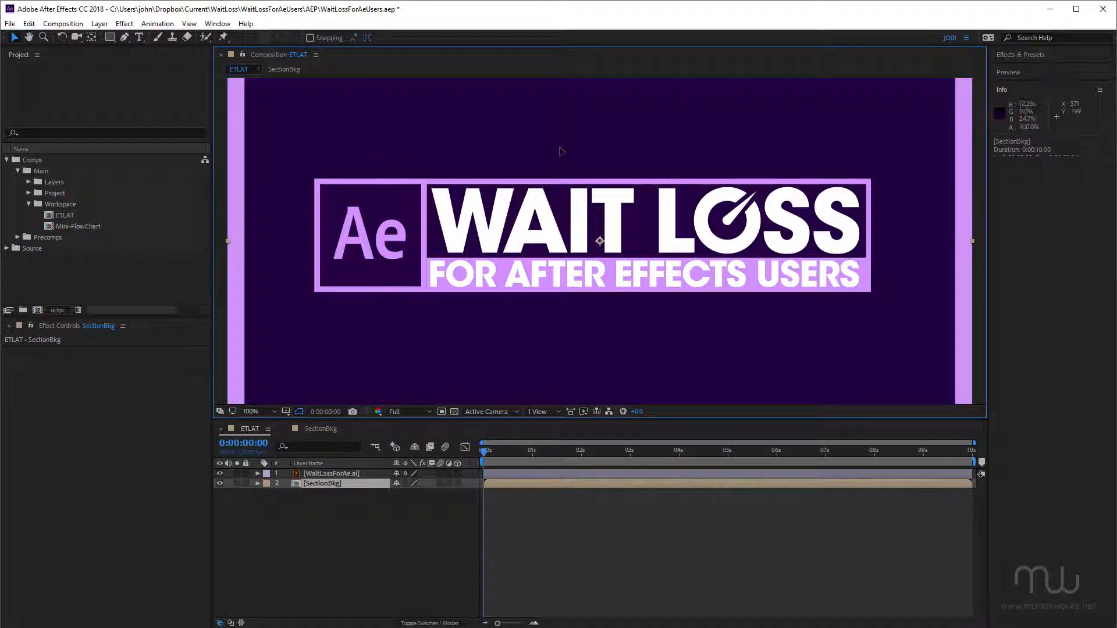
# Step: Add a second ETLAT Composition viewer, lock it, and fit both viewers to show the whole frame
pyautogui.press('ctrl+shift+alt+n')
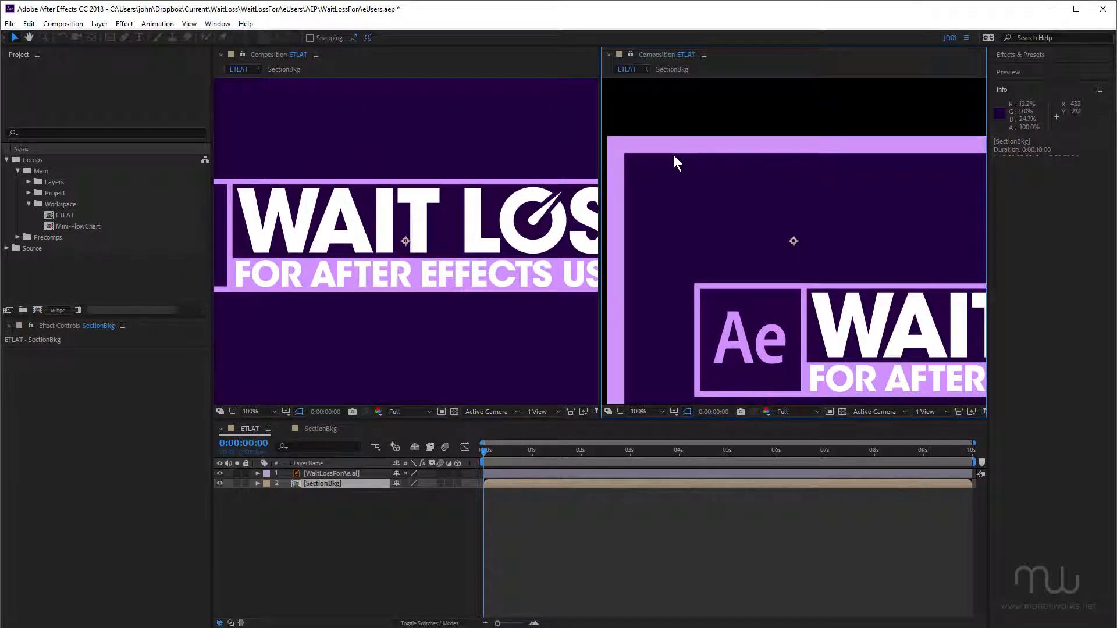
pyautogui.moveTo(90, 155)
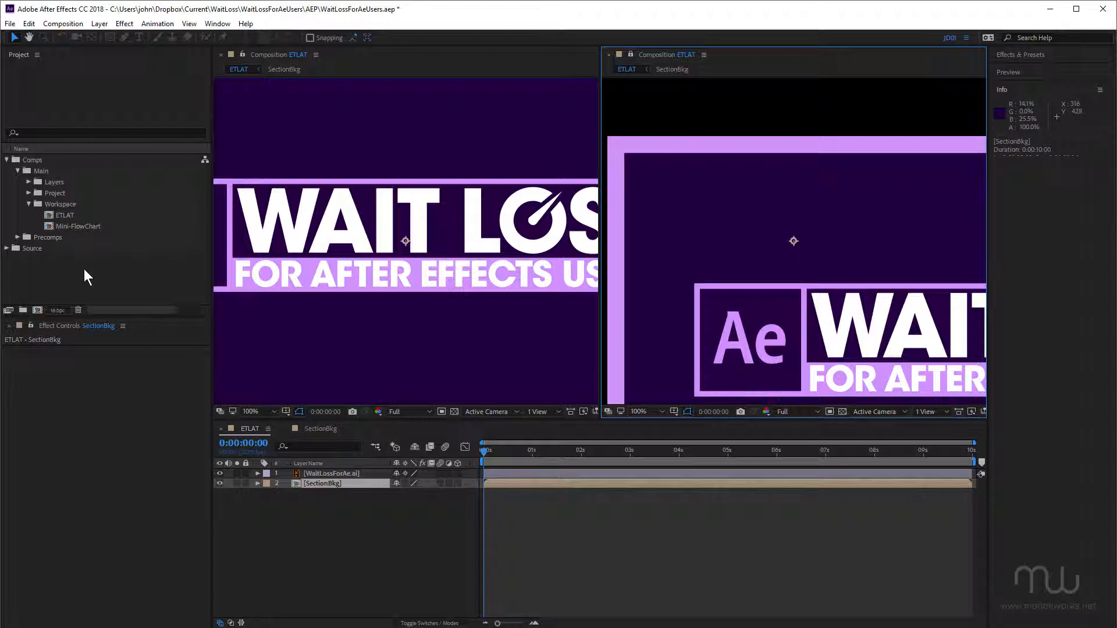
pyautogui.moveTo(278, 325)
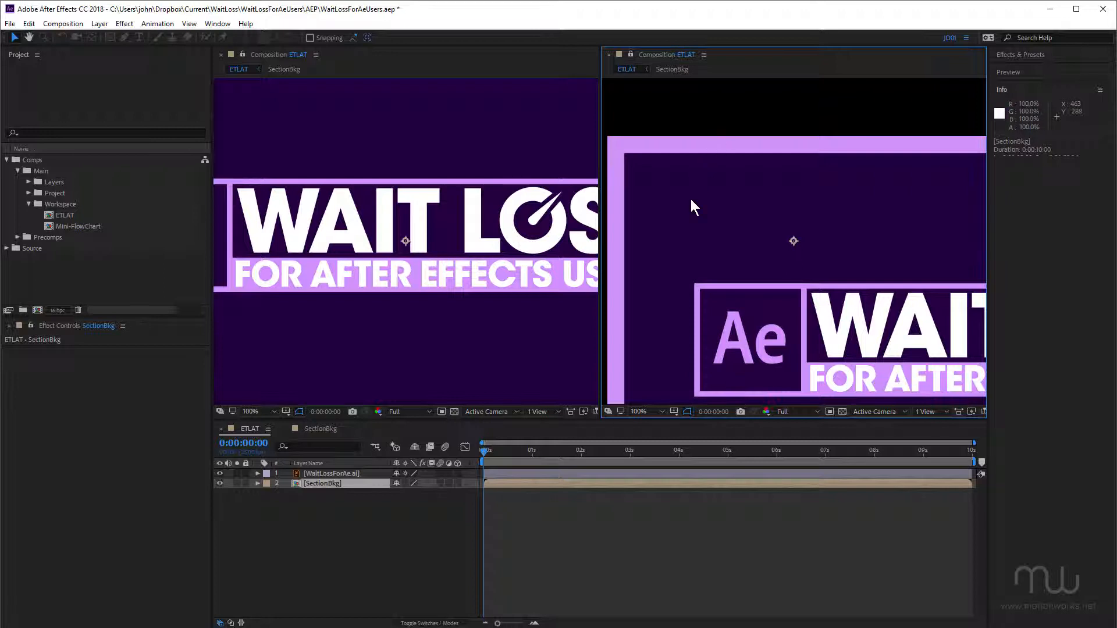
pyautogui.moveTo(728, 212)
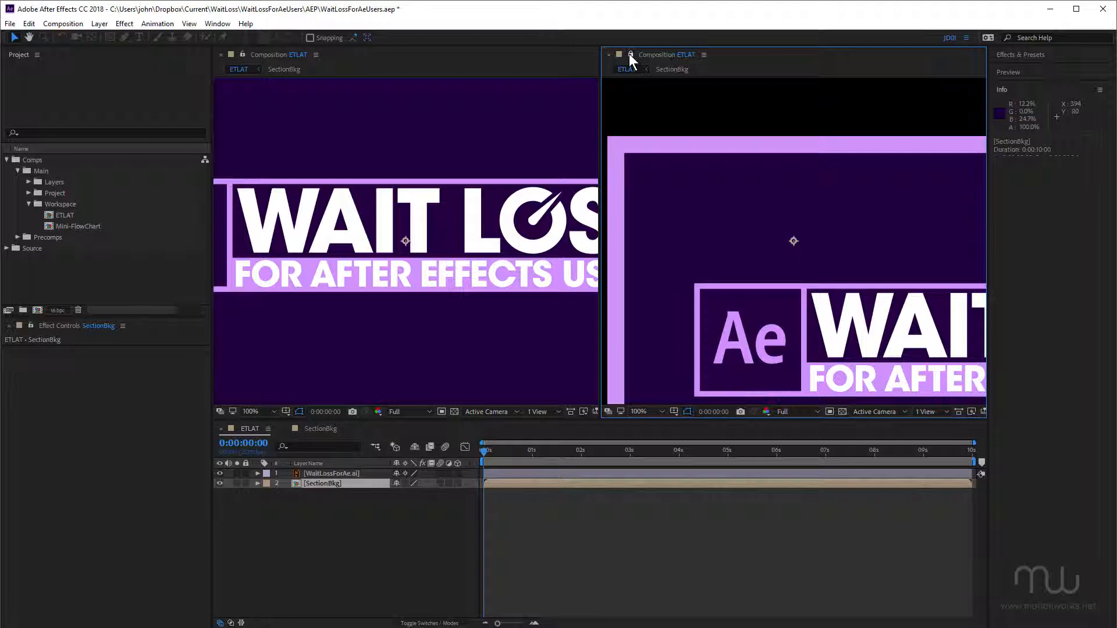
pyautogui.click(638, 412)
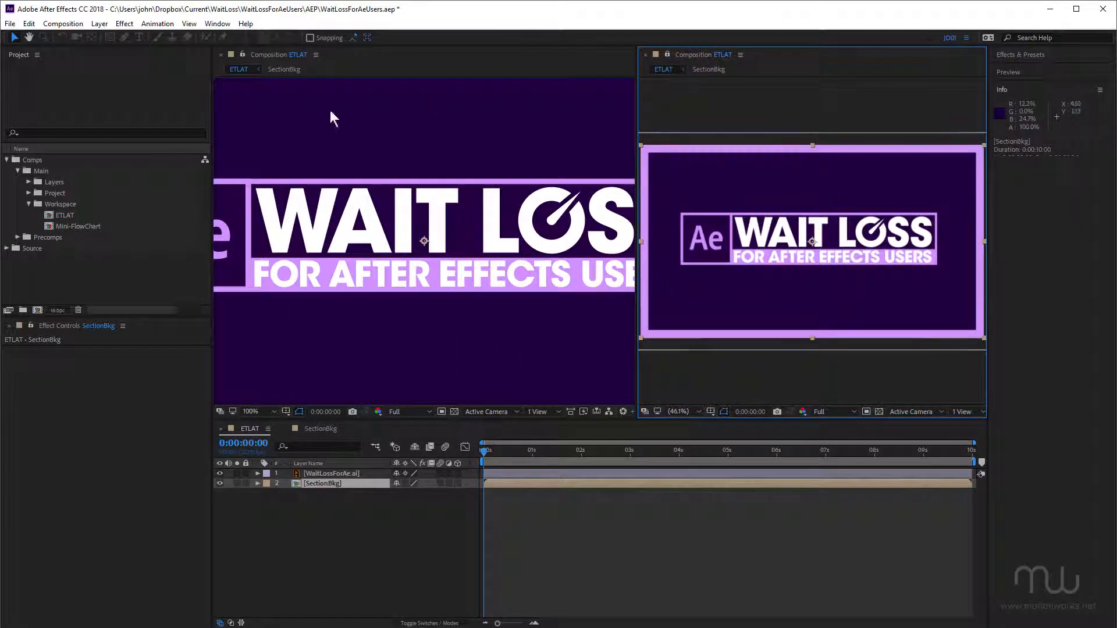
pyautogui.click(252, 410)
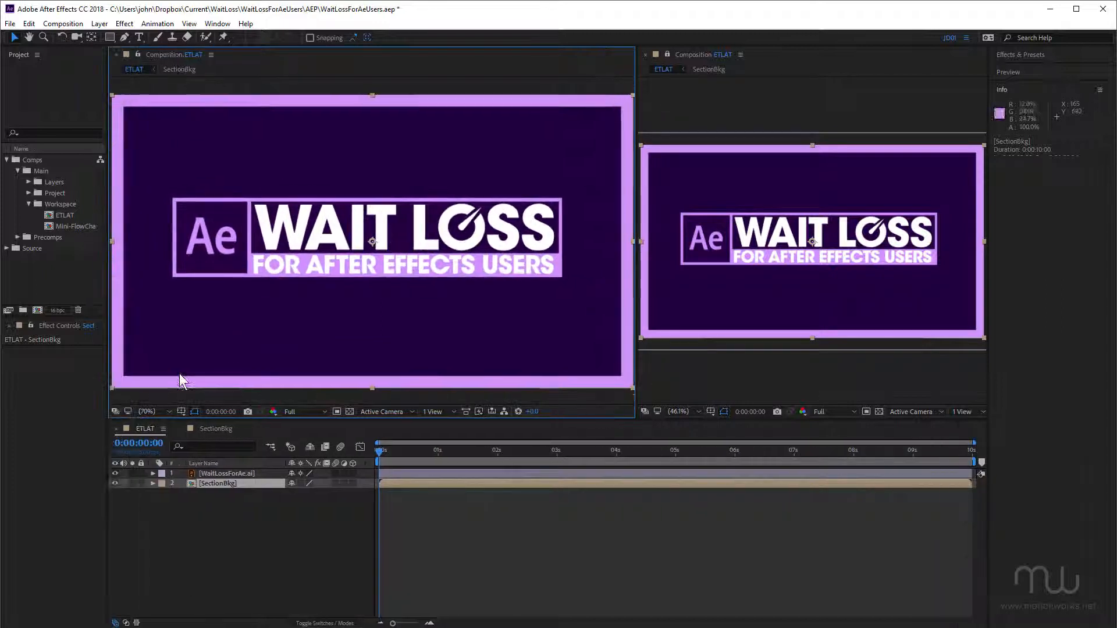
pyautogui.moveTo(416, 245)
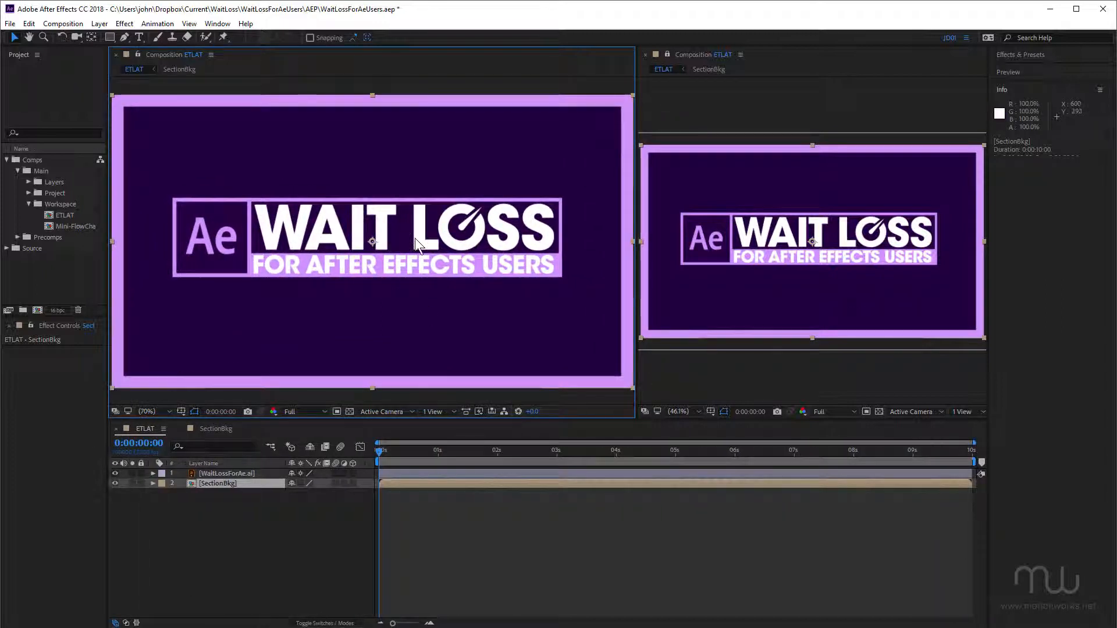
pyautogui.moveTo(783, 258)
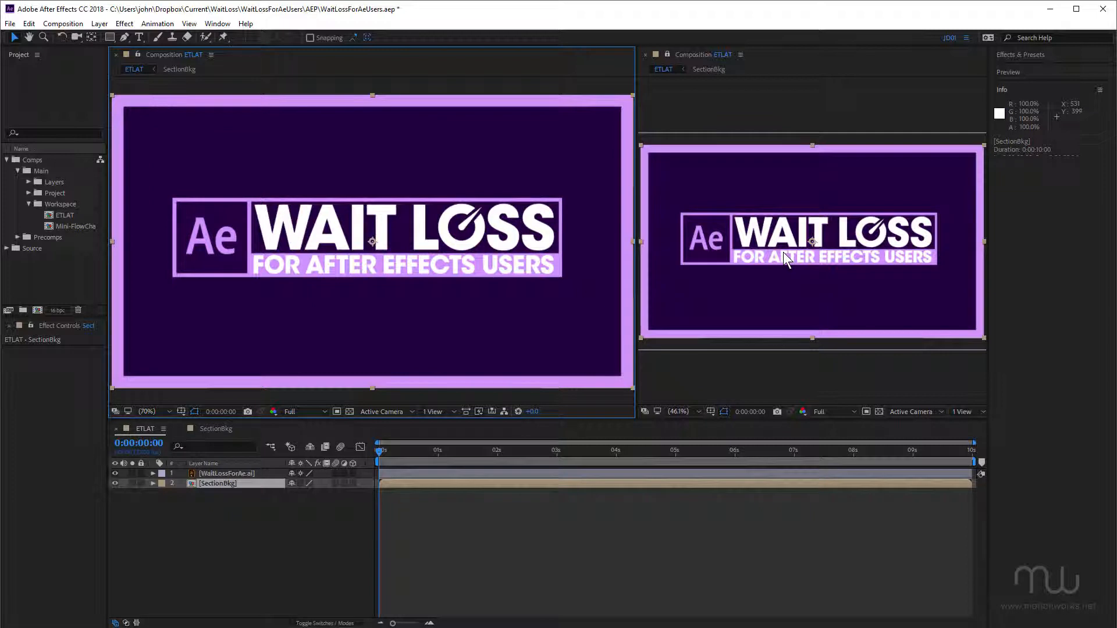
pyautogui.moveTo(846, 252)
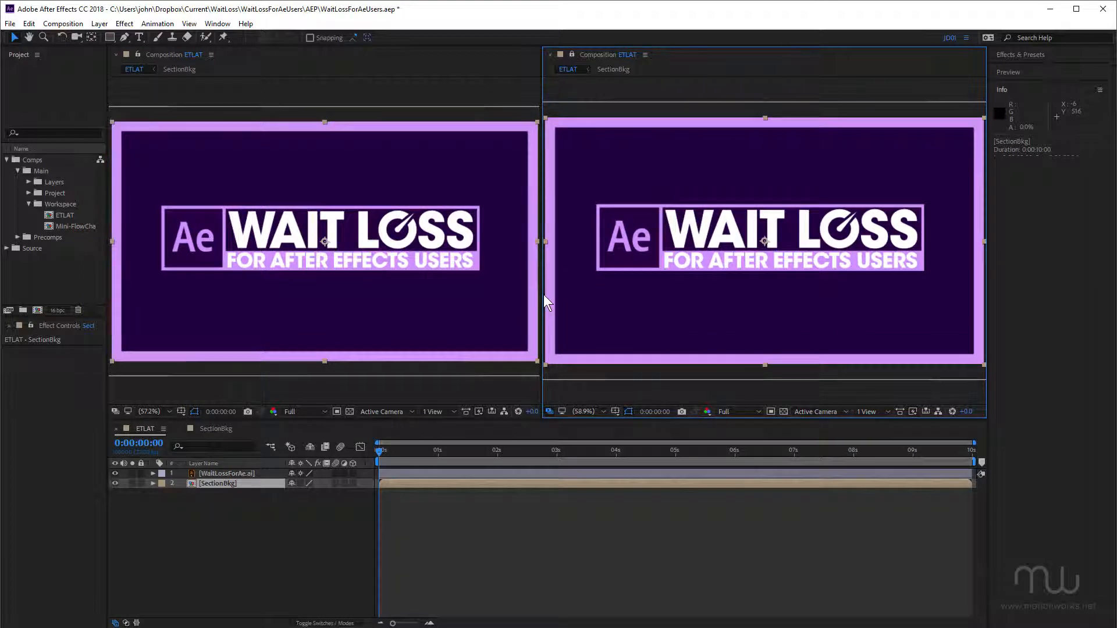
pyautogui.click(217, 23)
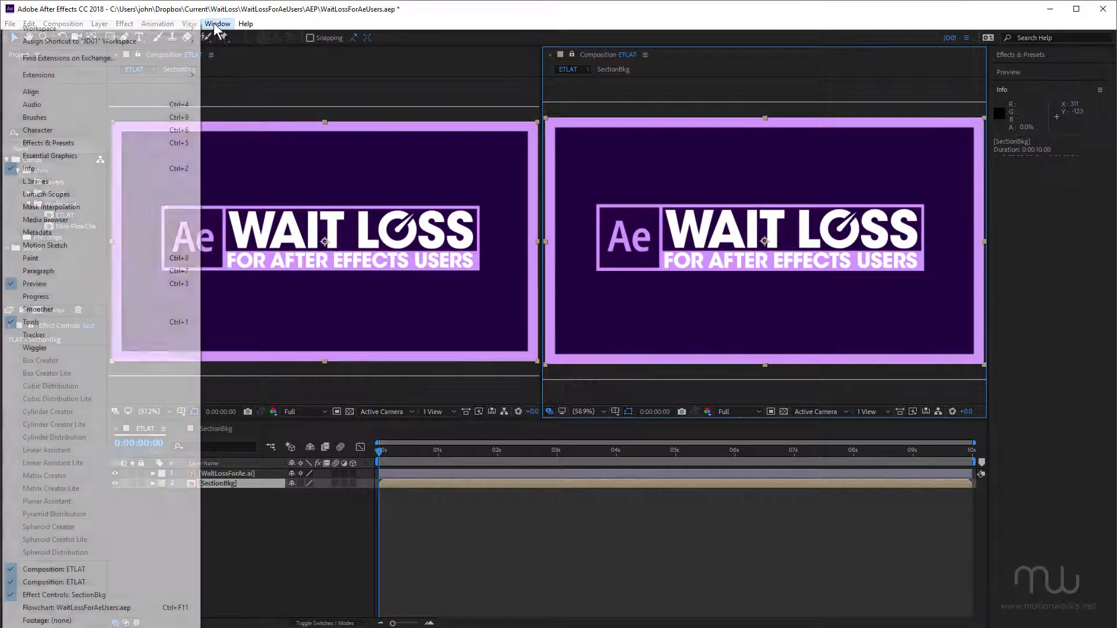
# Step: Save the two-viewer layout as a new workspace named ETLAT
pyautogui.click(39, 28)
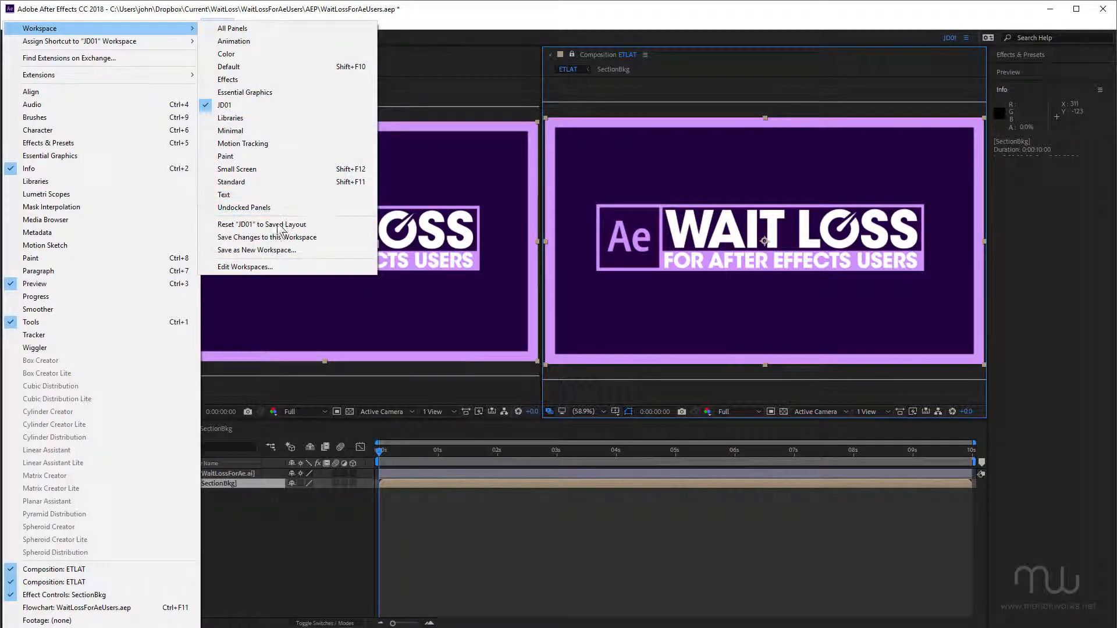
pyautogui.click(257, 249)
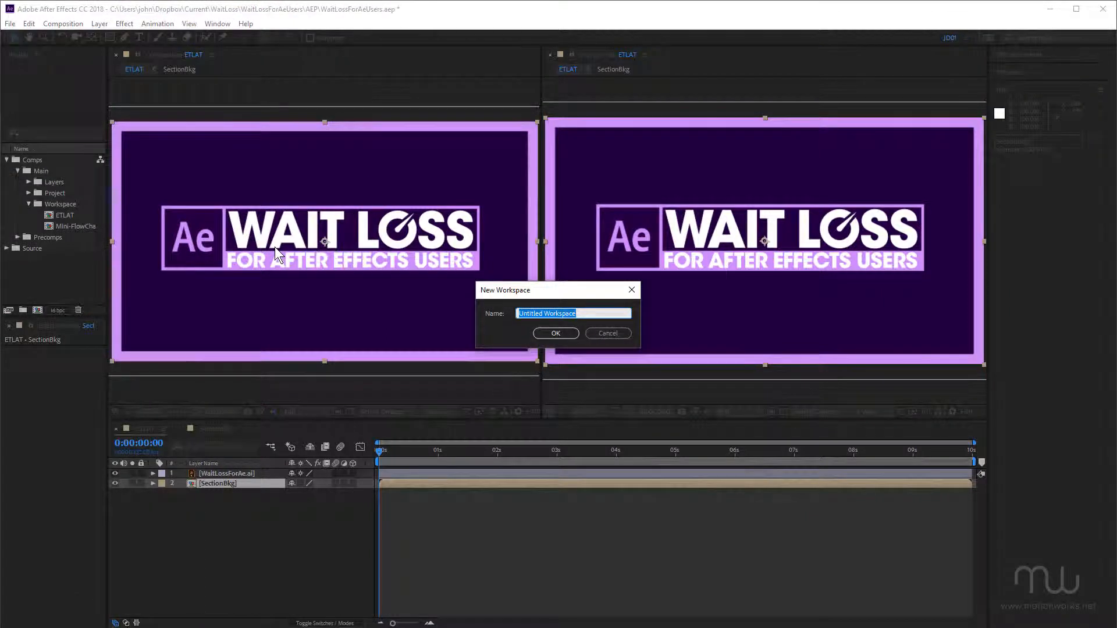
pyautogui.write('ETL')
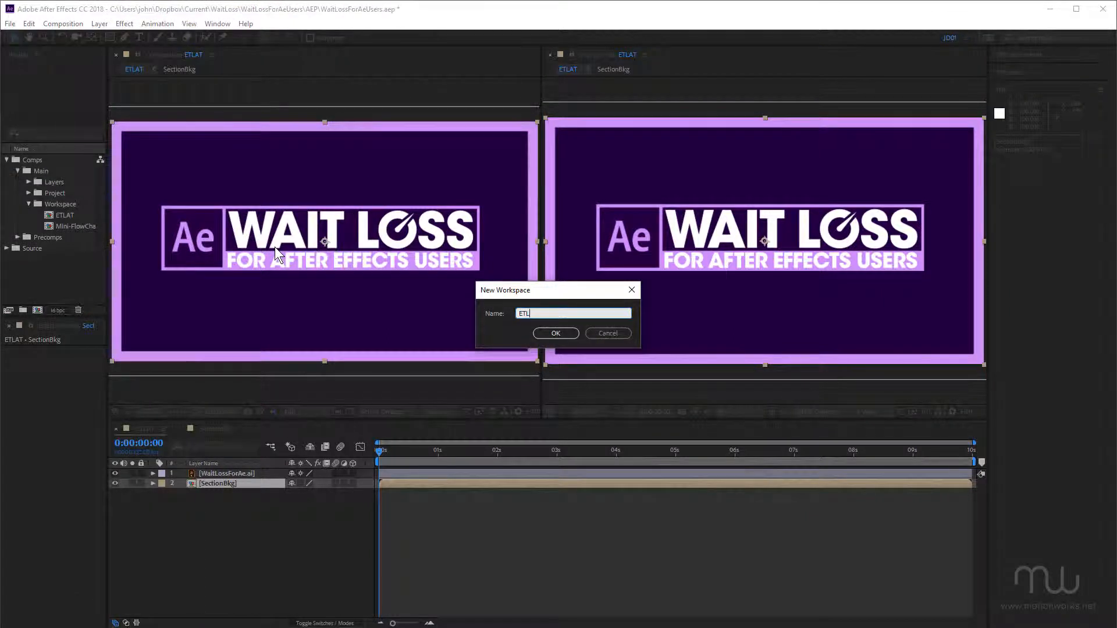
pyautogui.click(555, 333)
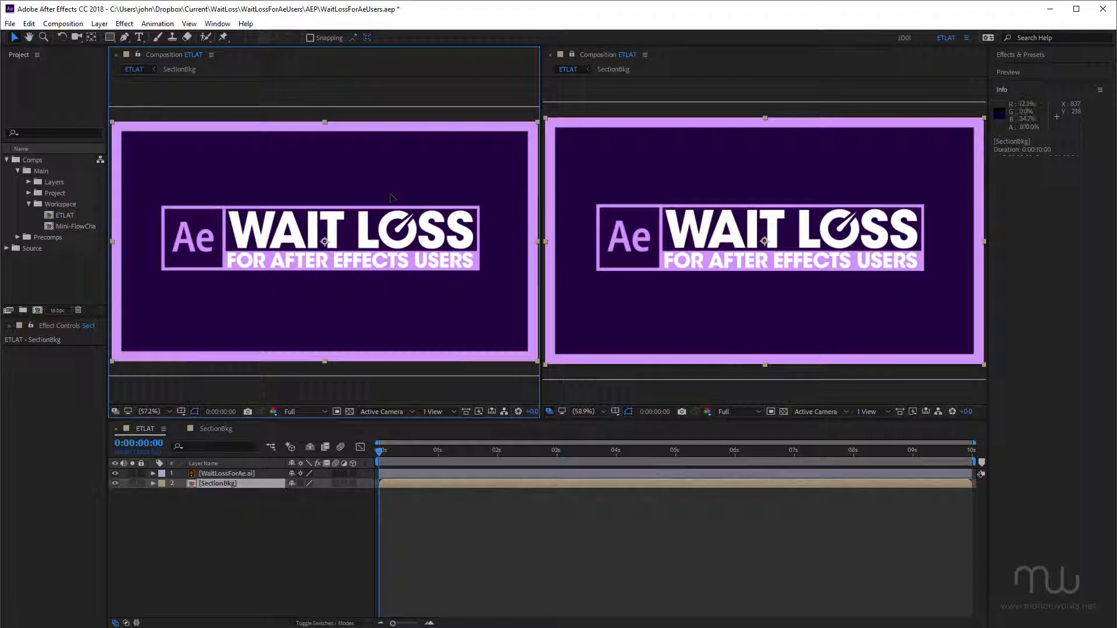
# Step: Navigate into the SectionBkg precomp via the Composition Navigator
pyautogui.press('Tab')
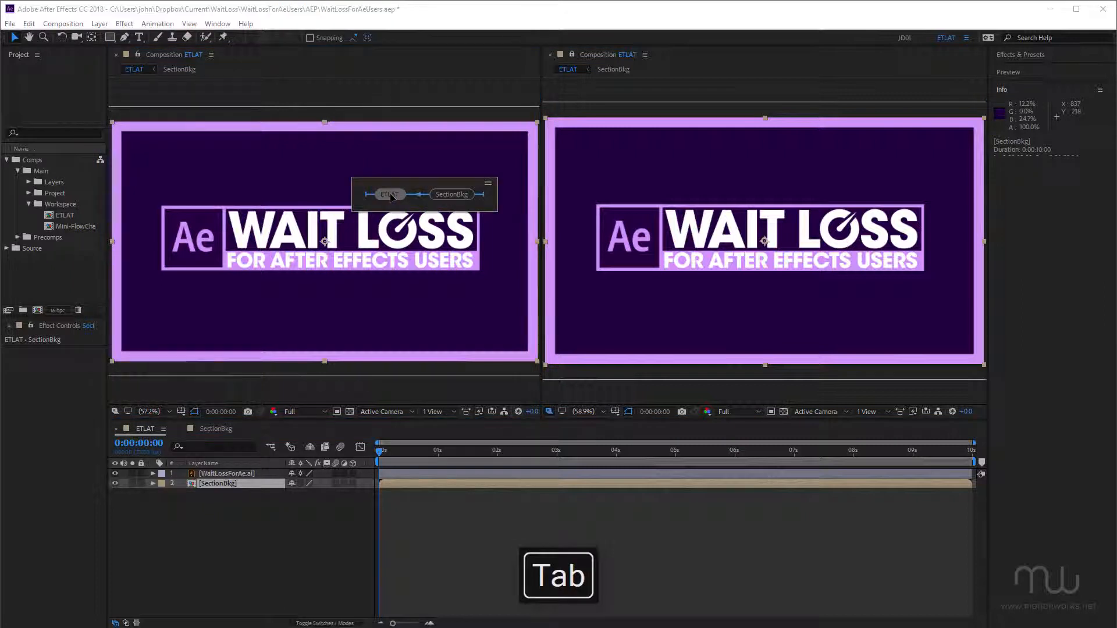
pyautogui.press('Tab')
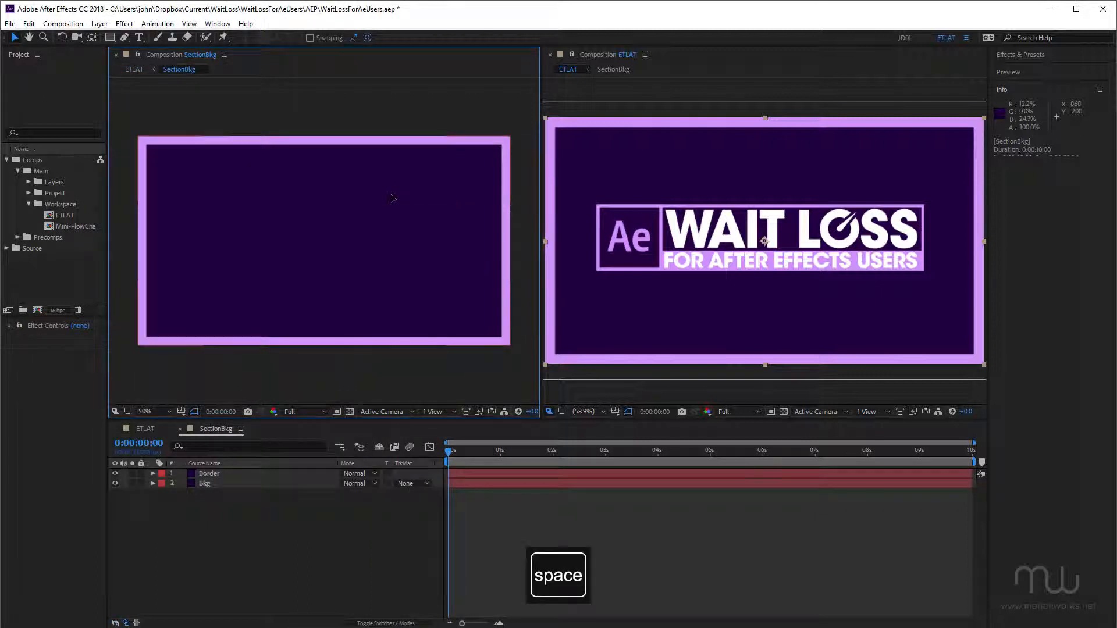
pyautogui.press('space')
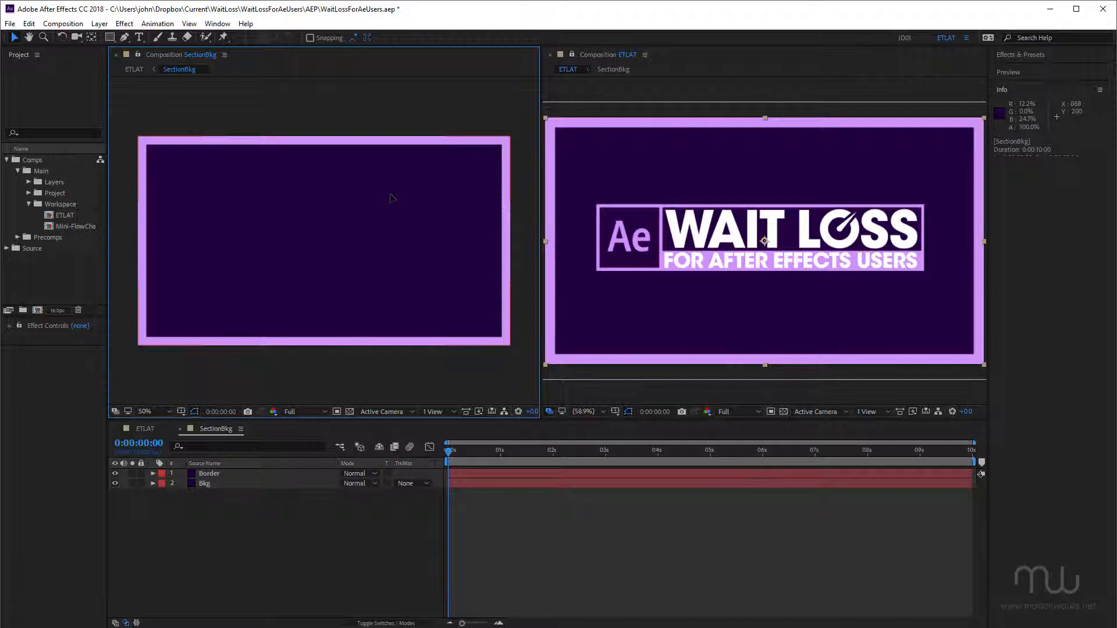
# Step: Create a white solid layer named VenetianBlinds in SectionBkg
pyautogui.press('ctrl+y')
pyautogui.write('VenetianBlin')
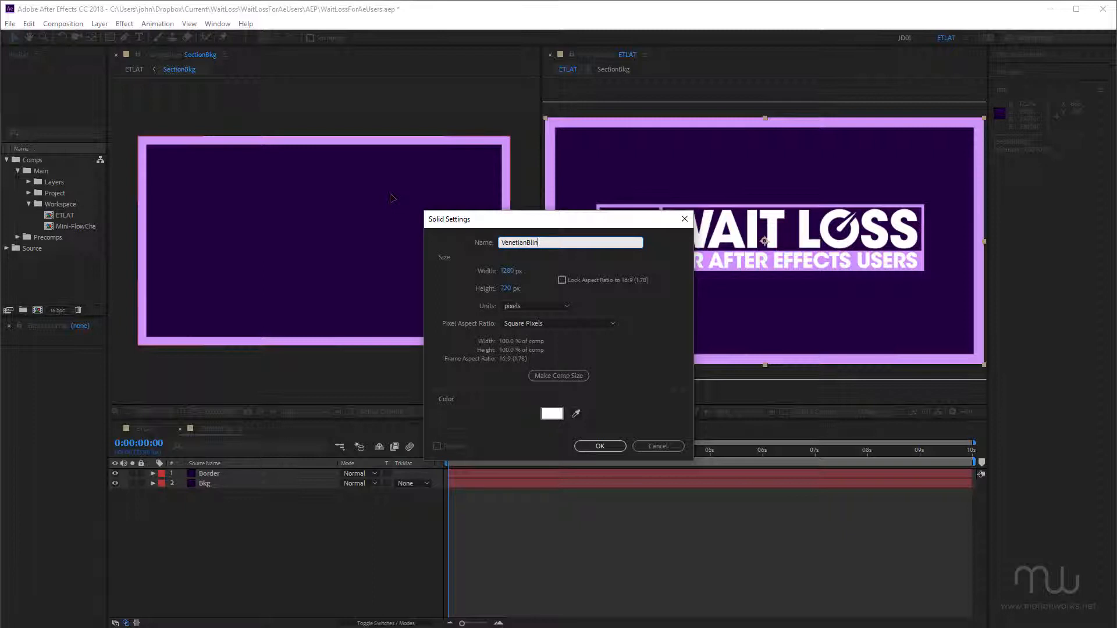
pyautogui.write('ds')
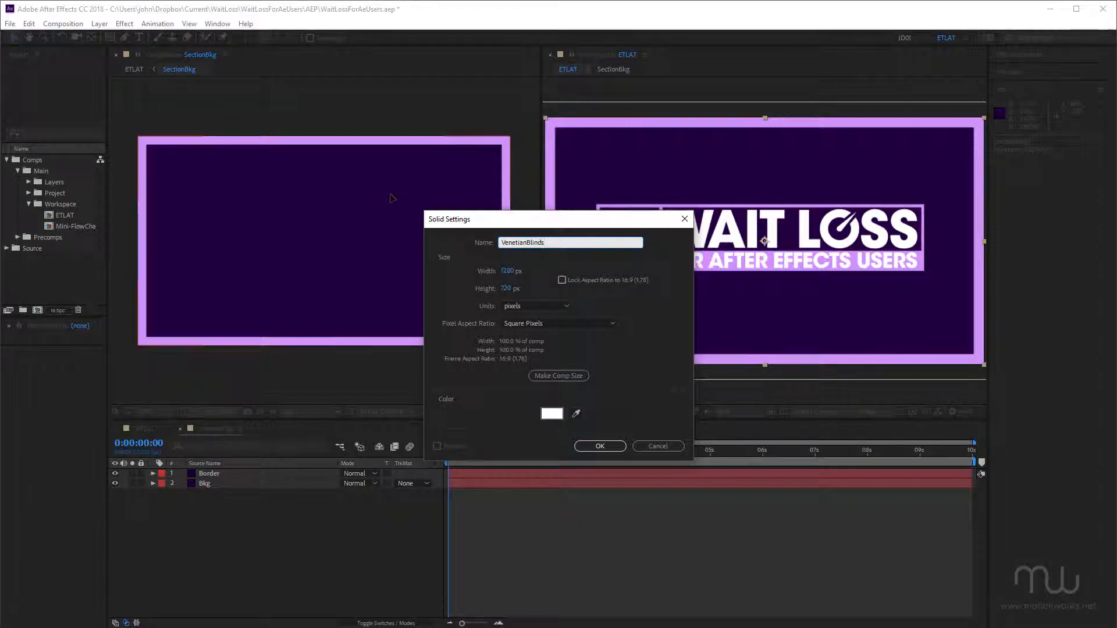
pyautogui.click(598, 446)
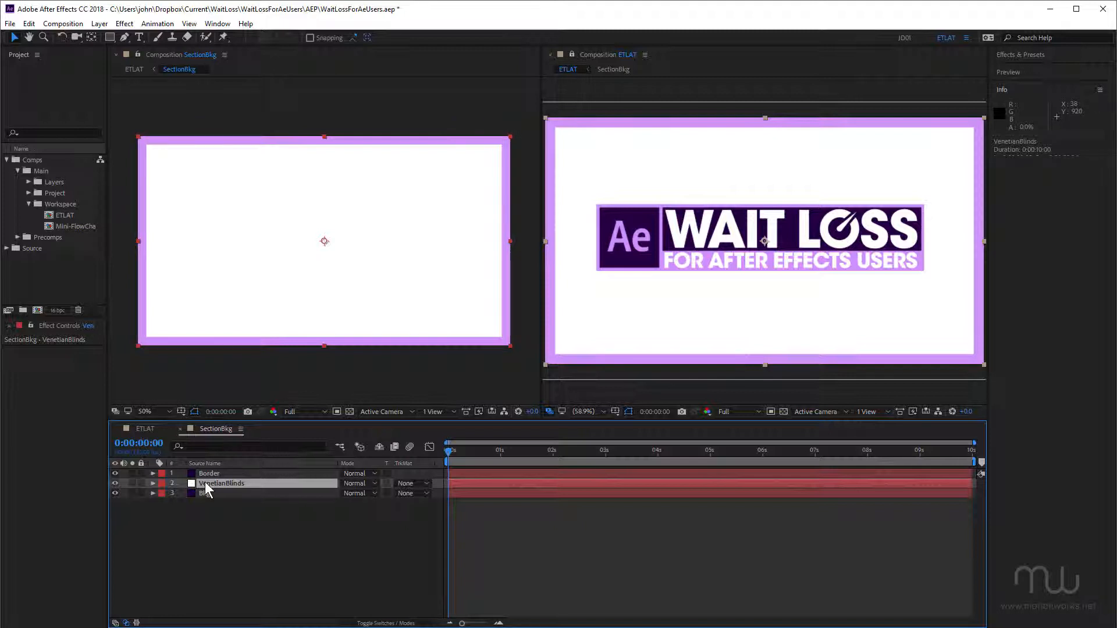
# Step: Search 've' in Effects & Presets and apply Venetian Blinds to the VenetianBlinds solid
pyautogui.click(1021, 55)
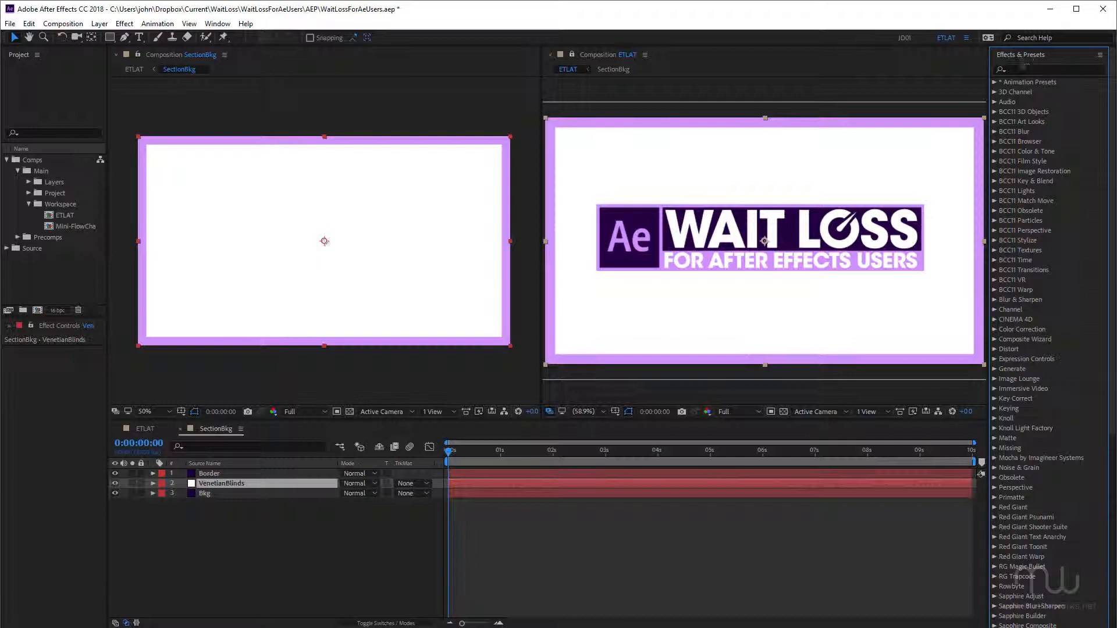
pyautogui.write('ven')
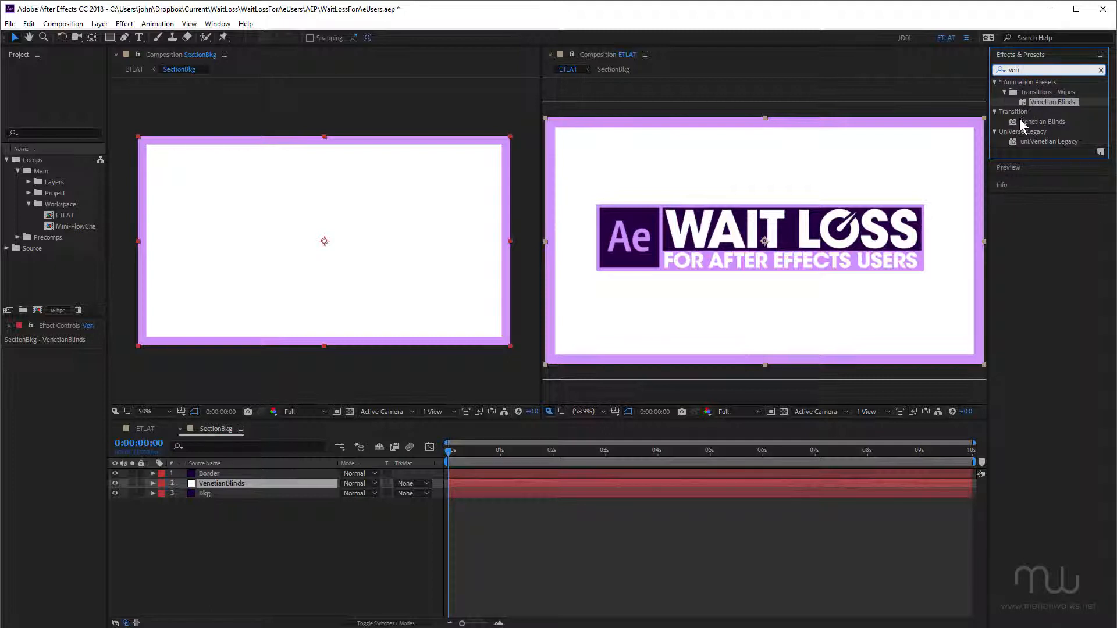
pyautogui.doubleClick(1045, 121)
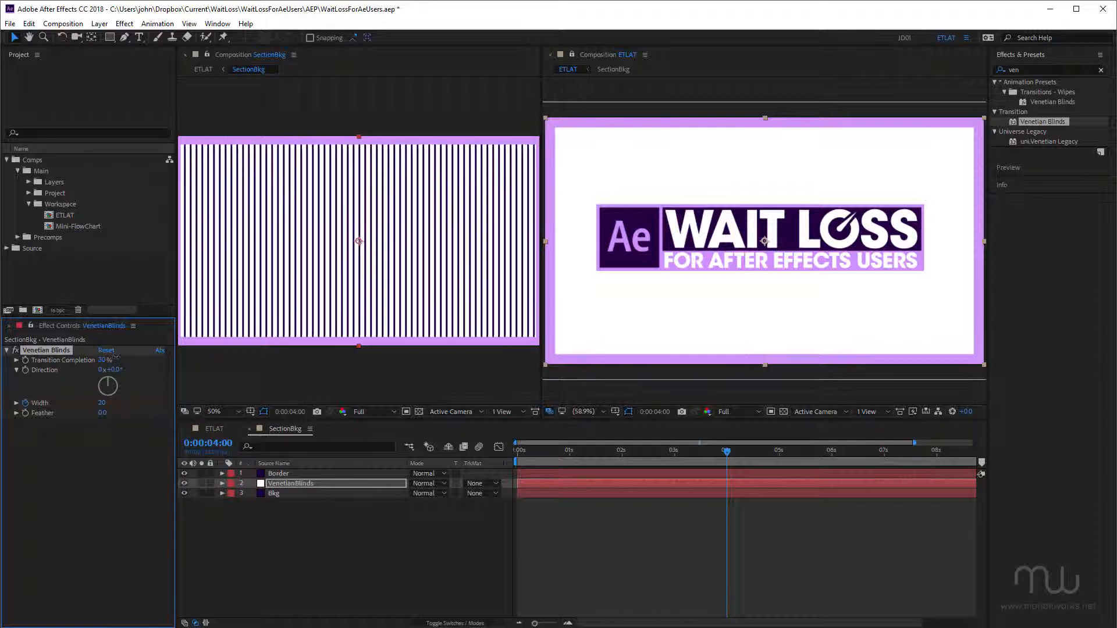
# Step: Set the stripes to a 30° diagonal direction and lower the Width for thin stripes
pyautogui.moveTo(108, 385); pyautogui.dragTo(117, 381)
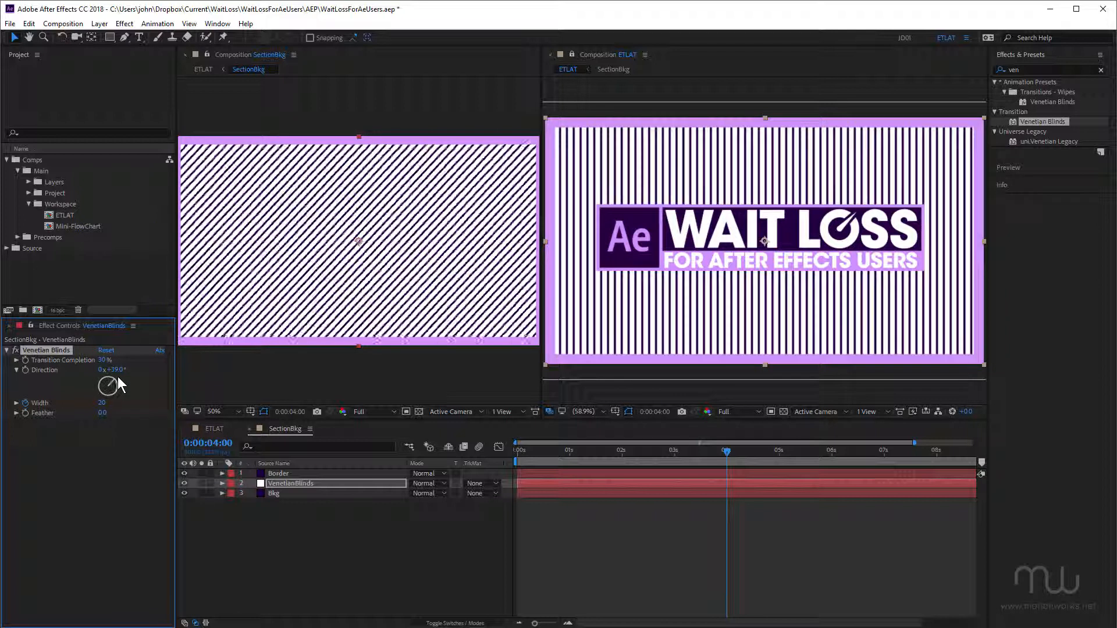
pyautogui.moveTo(108, 385); pyautogui.dragTo(117, 381)
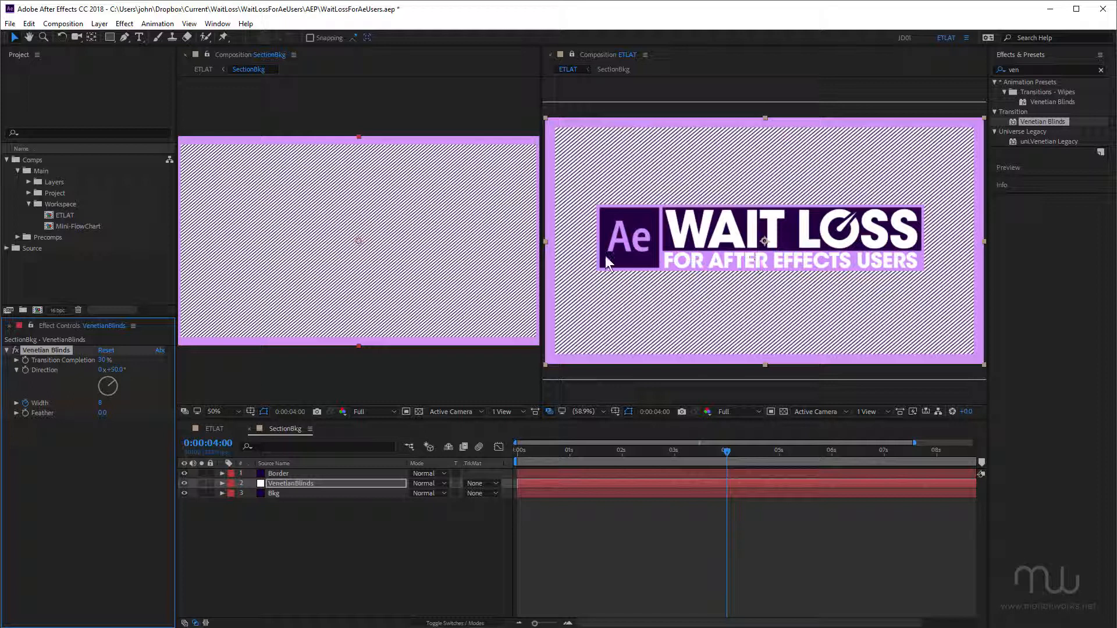
pyautogui.moveTo(544, 268)
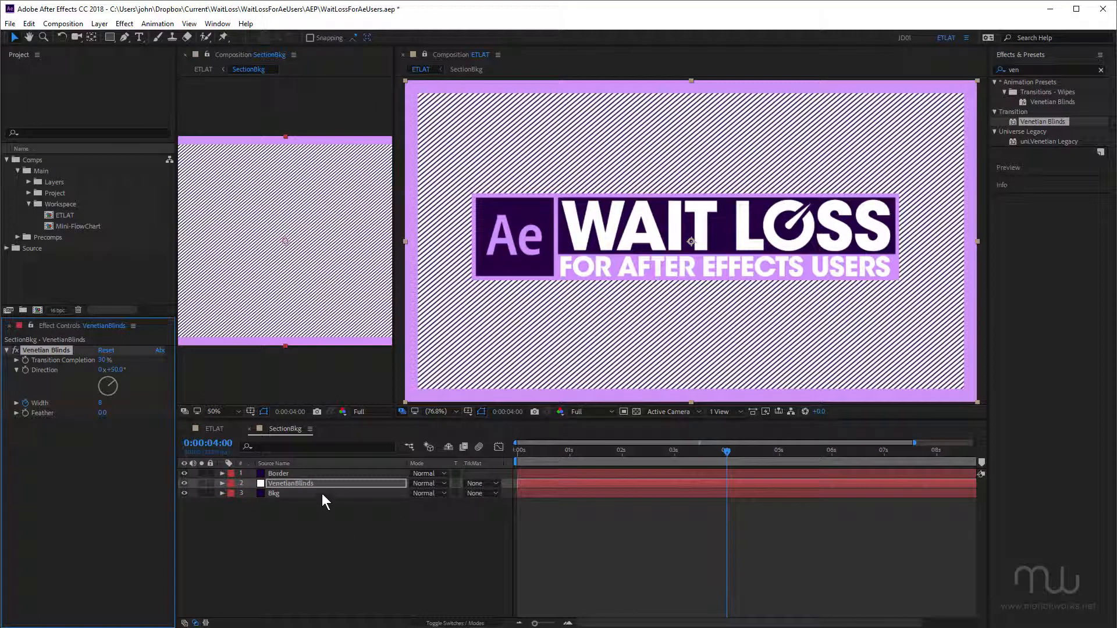
# Step: Keyframe Width from 3367 at 0s to 8 at 4s and open Keyframe Interpolation
pyautogui.click(222, 483)
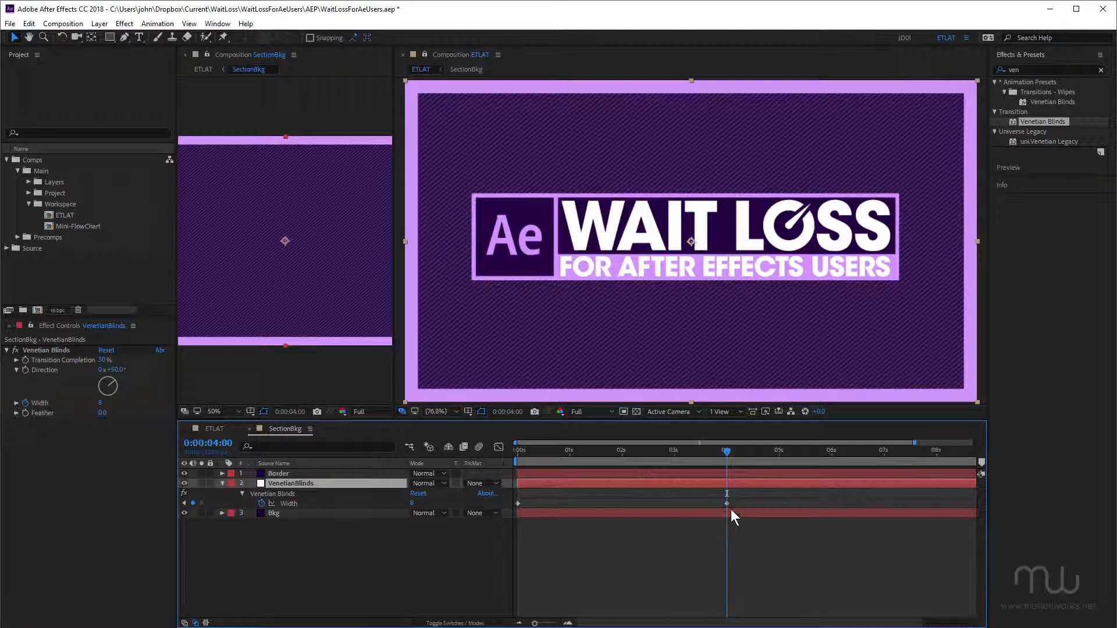
pyautogui.press('Home')
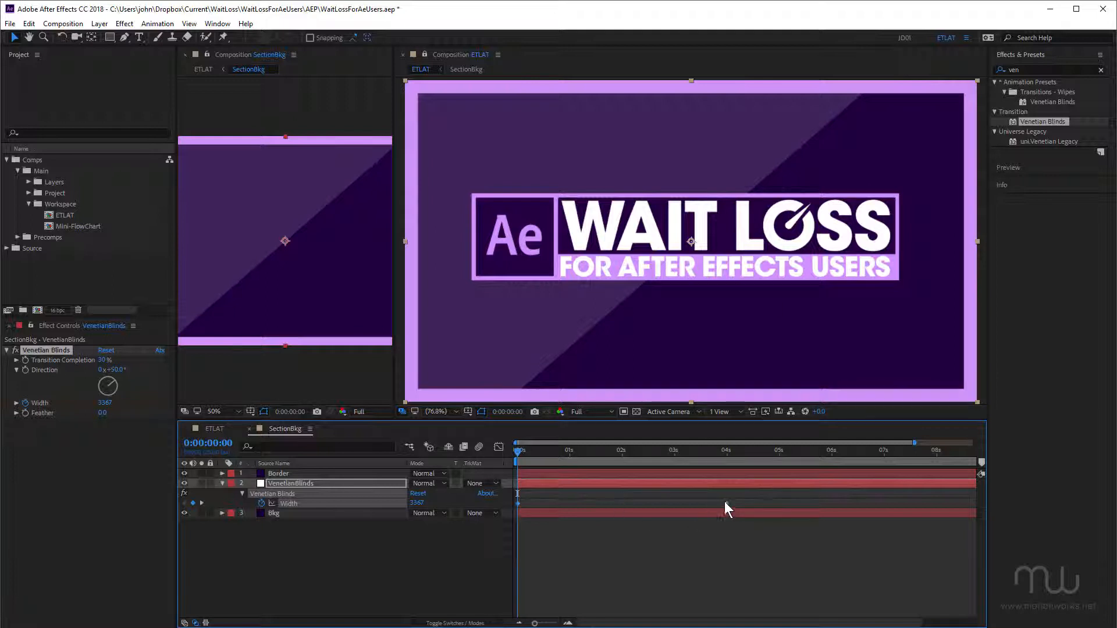
pyautogui.rightClick(518, 494)
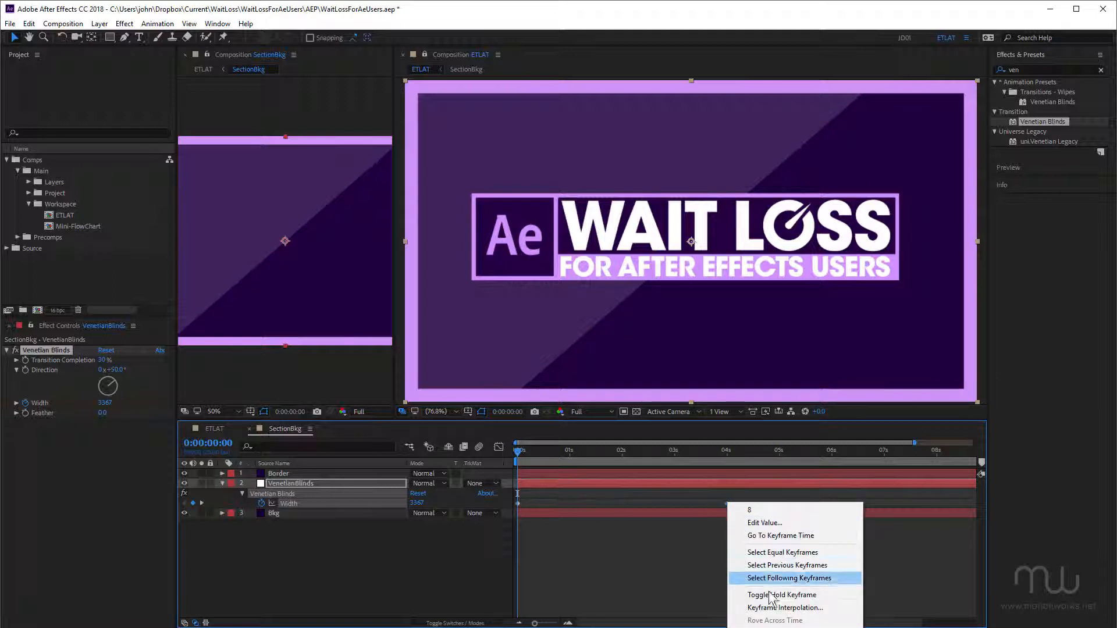
pyautogui.moveTo(785, 608)
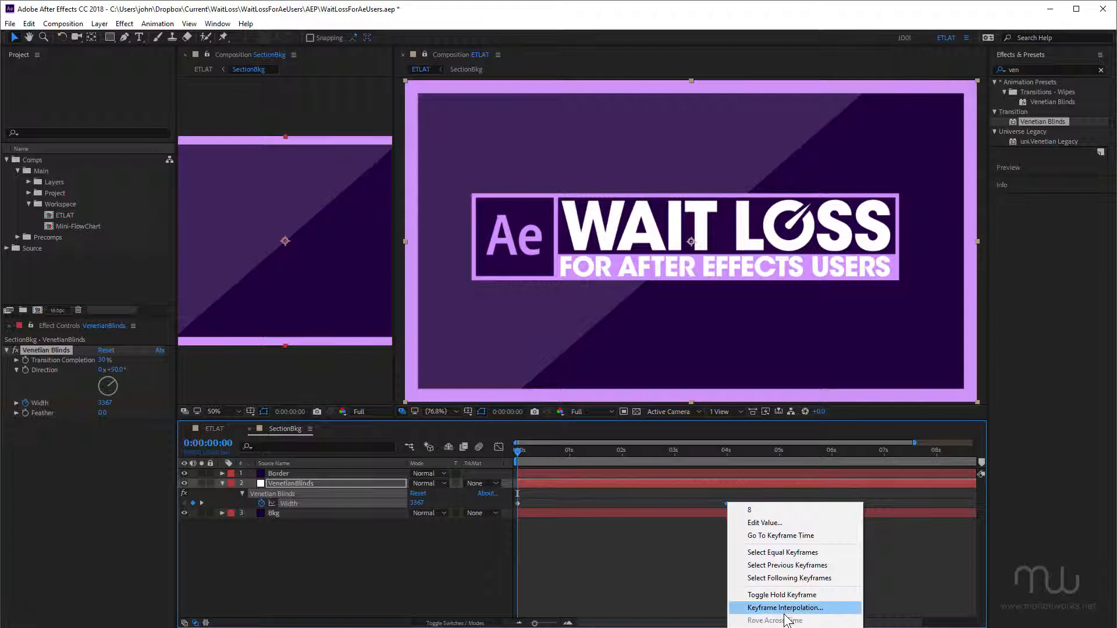
pyautogui.moveTo(787, 620)
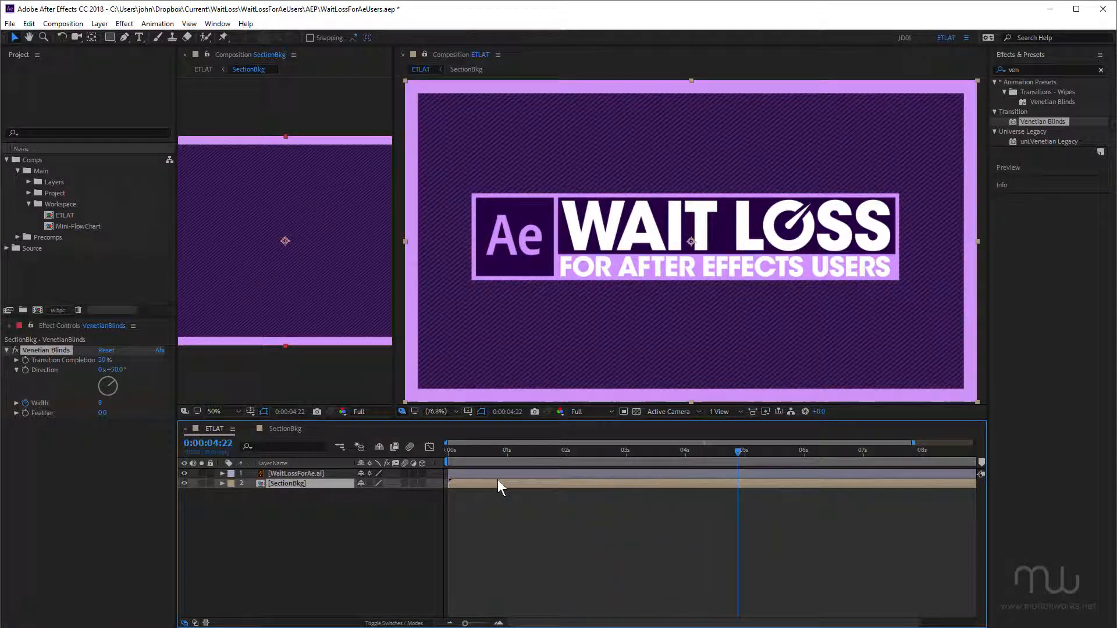
# Step: Return to the ETLAT comp and scrub the timeline to preview the shrinking stripes
pyautogui.press('Tab')
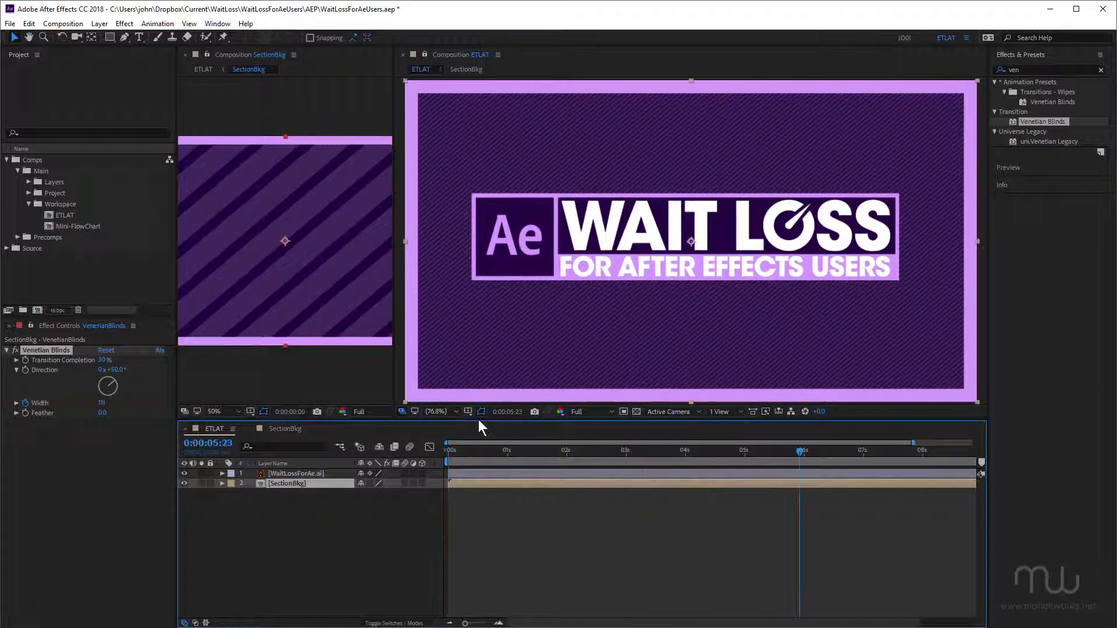
pyautogui.moveTo(800, 462); pyautogui.dragTo(706, 462)
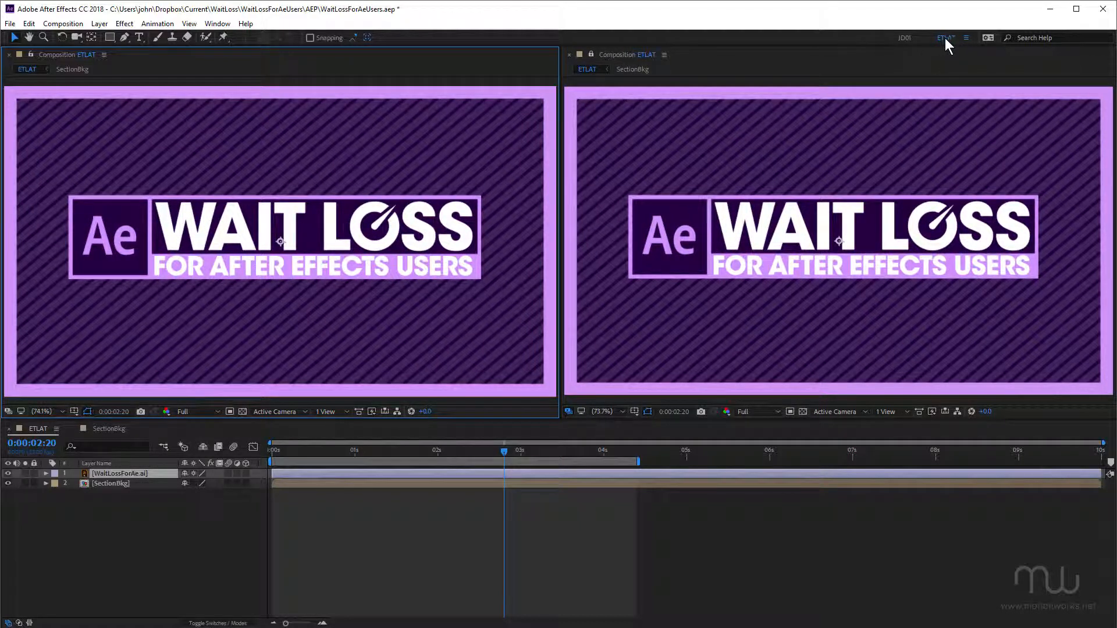
# Step: Switch to the JDB workspace and reset it to its saved single-viewer layout
pyautogui.click(945, 37)
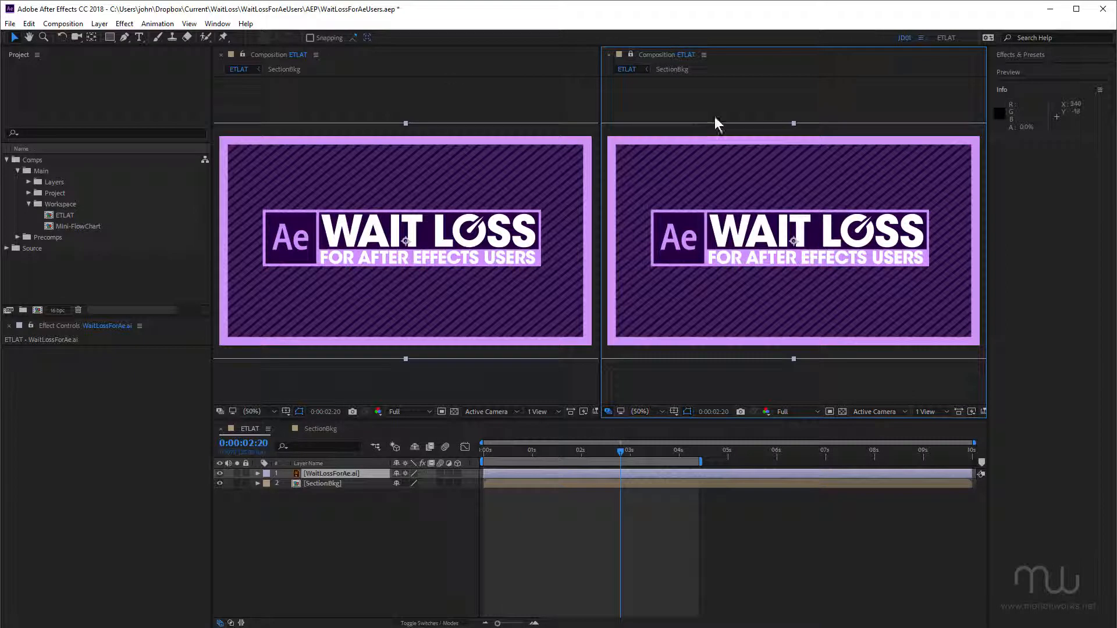
pyautogui.moveTo(735, 200)
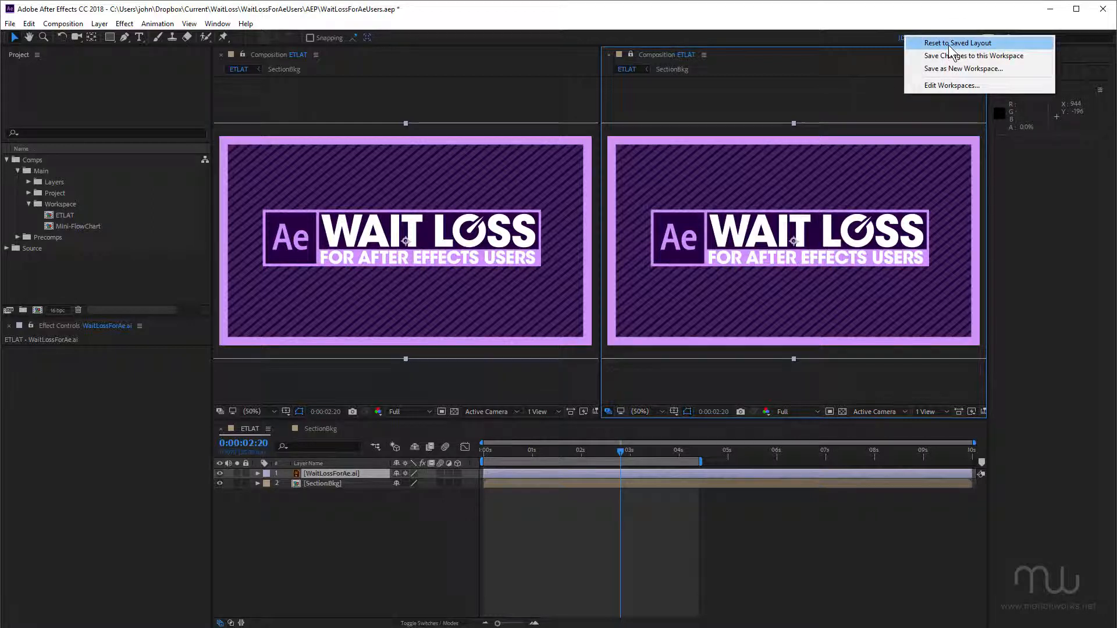
pyautogui.click(956, 43)
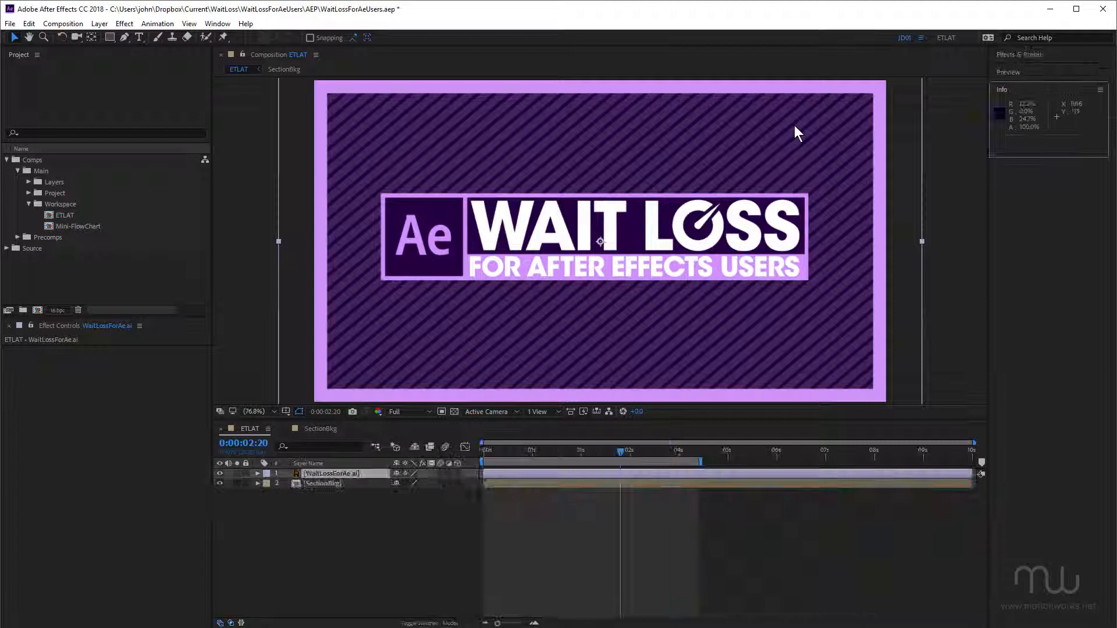